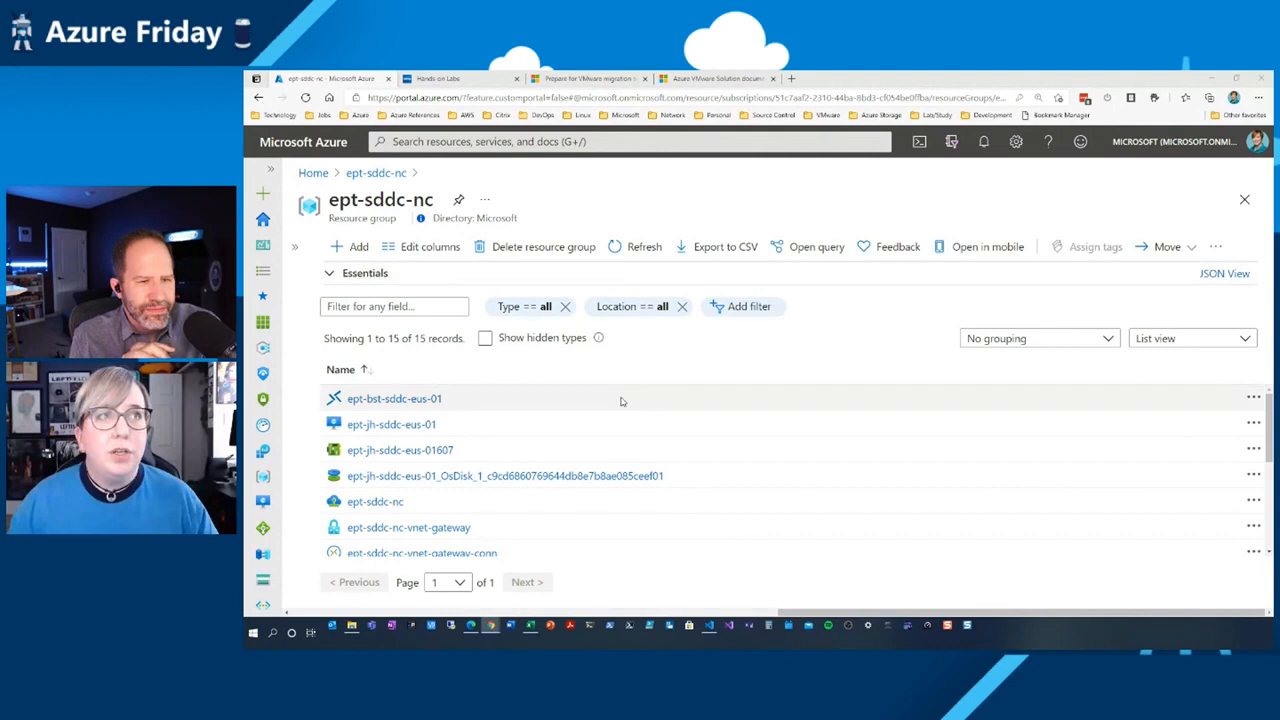
Step: Open the ept-sddc-nc AVS private cloud and scroll through its overview
{"action": "left_click", "coordinate": [375, 501]}
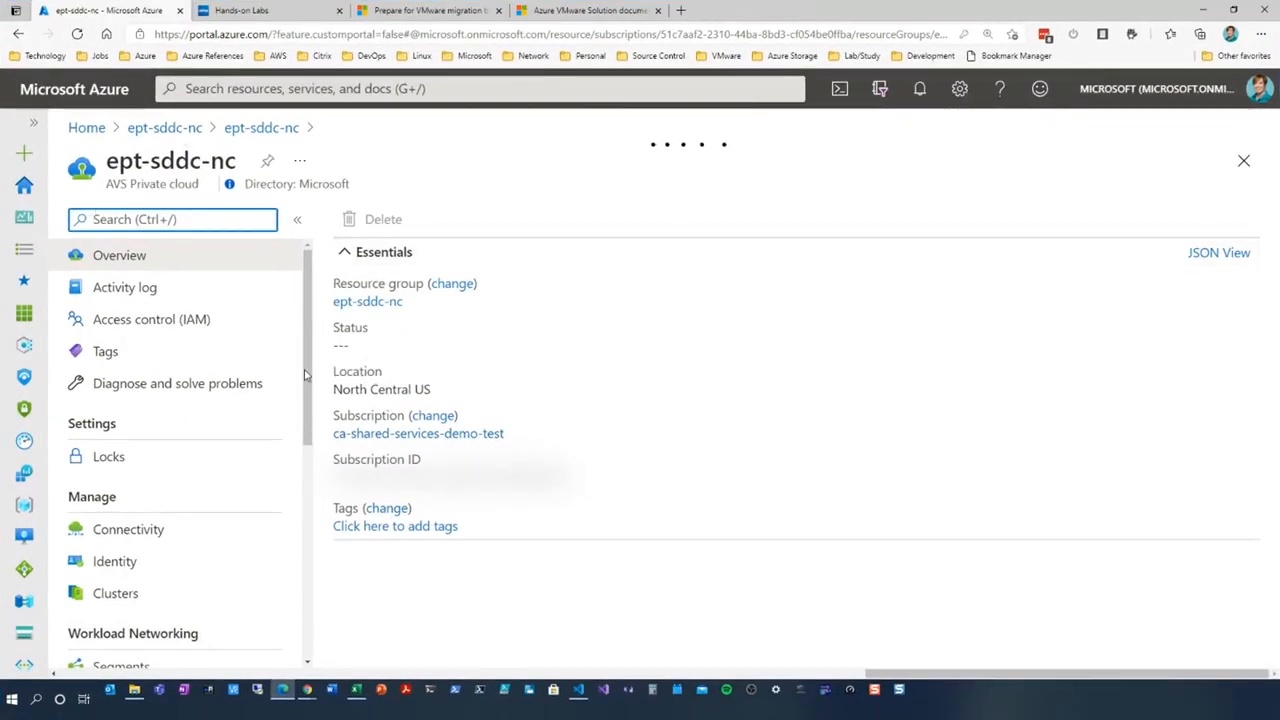
{"action": "scroll", "scroll_direction": "down", "scroll_amount": 3}
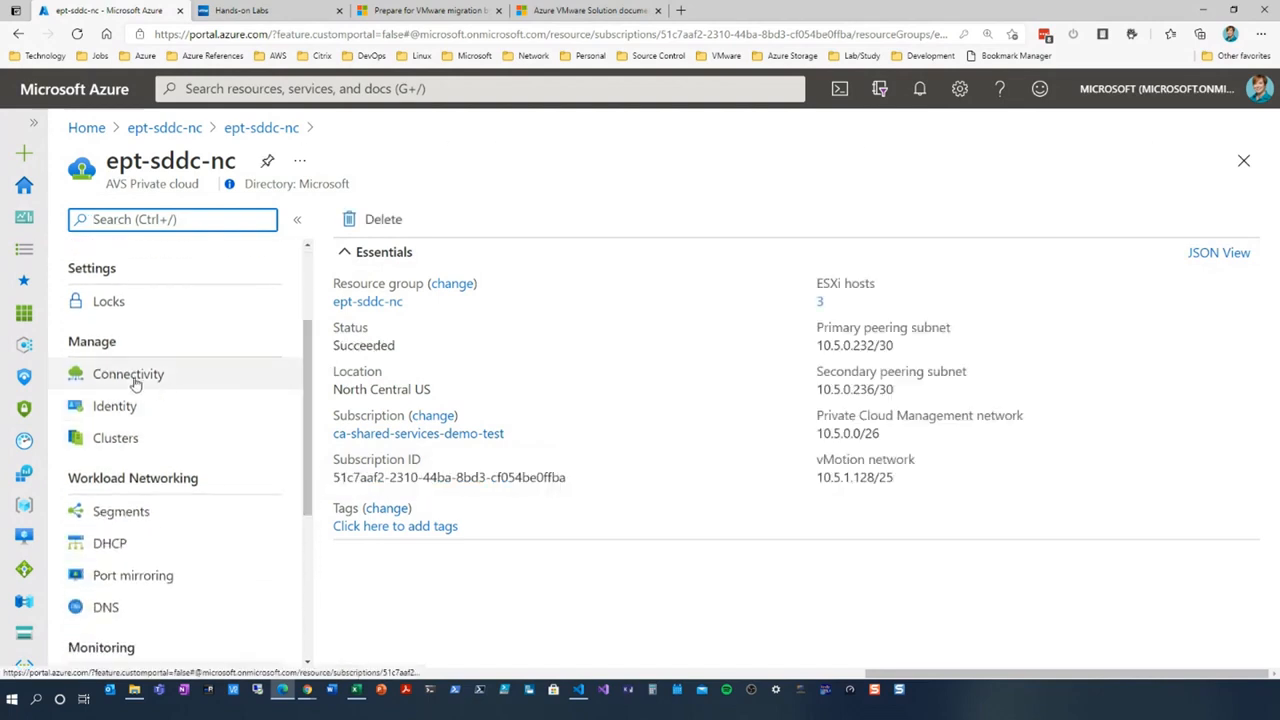
Step: Show the ept-sddc-nc Connectivity settings, with network ranges and internet access enabled
{"action": "left_click", "coordinate": [128, 373]}
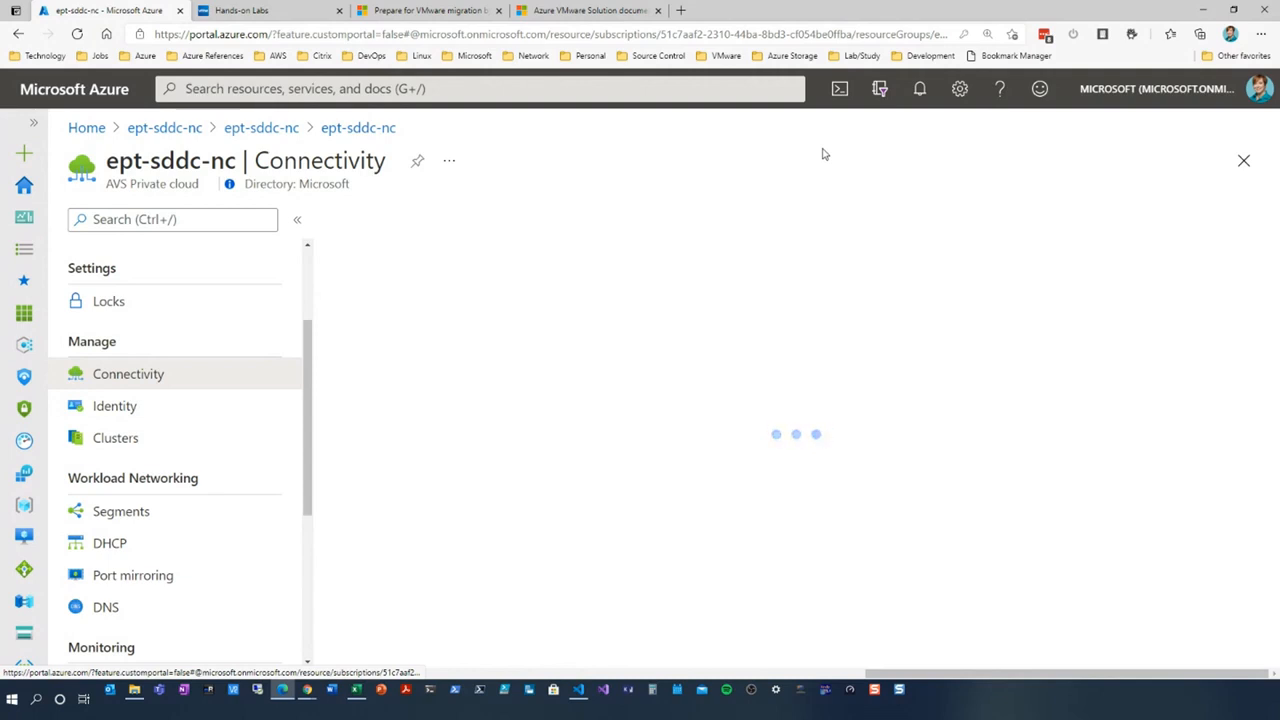
{"action": "left_click", "coordinate": [128, 373]}
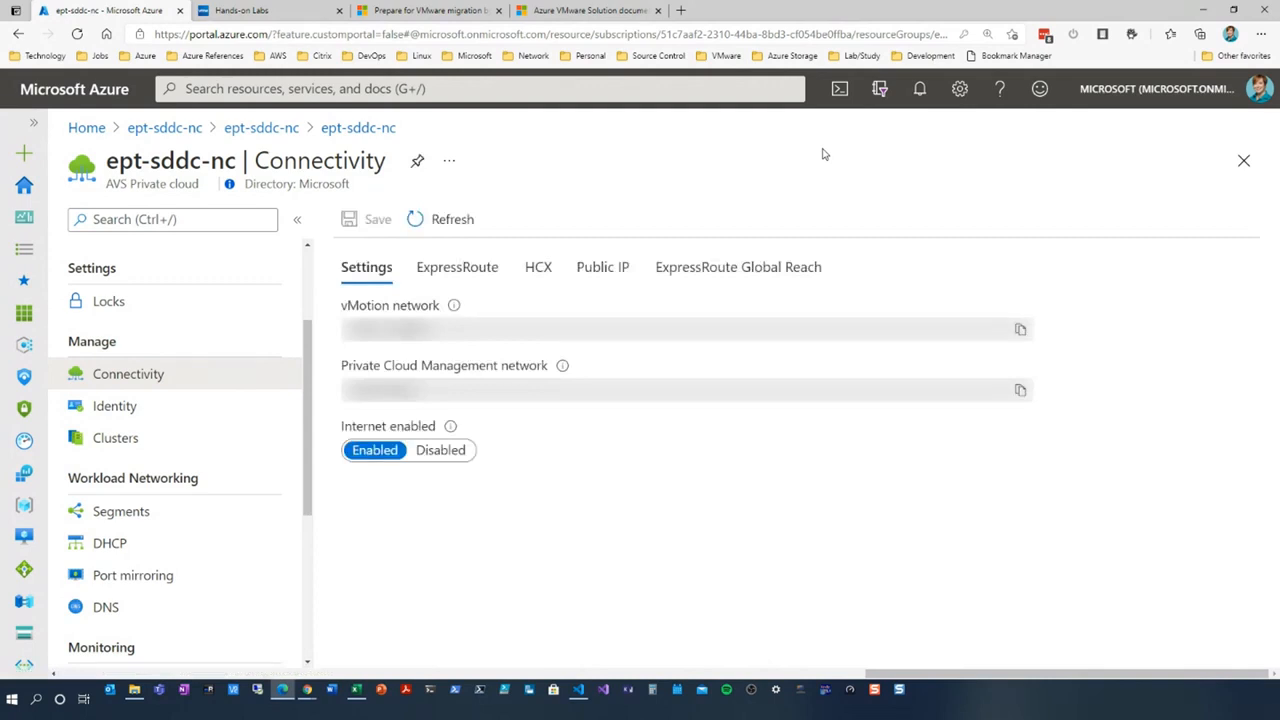
{"action": "mouse_move", "coordinate": [895, 163]}
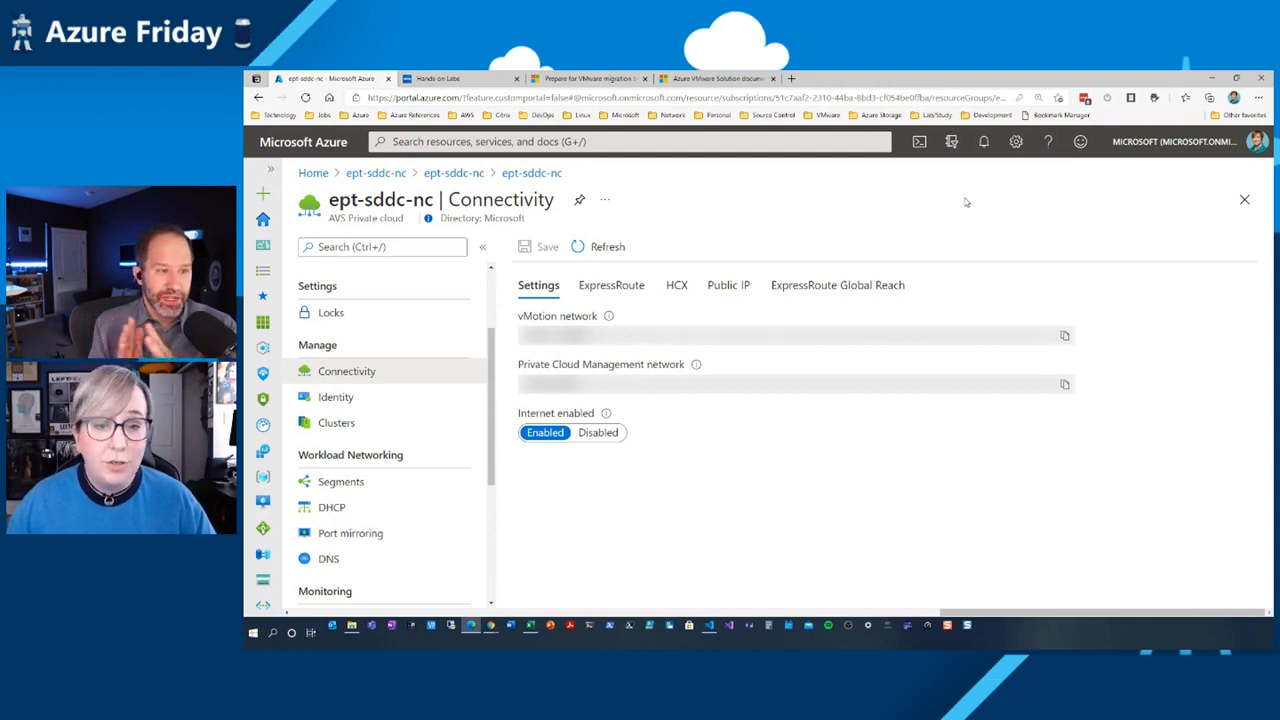
{"action": "mouse_move", "coordinate": [1033, 179]}
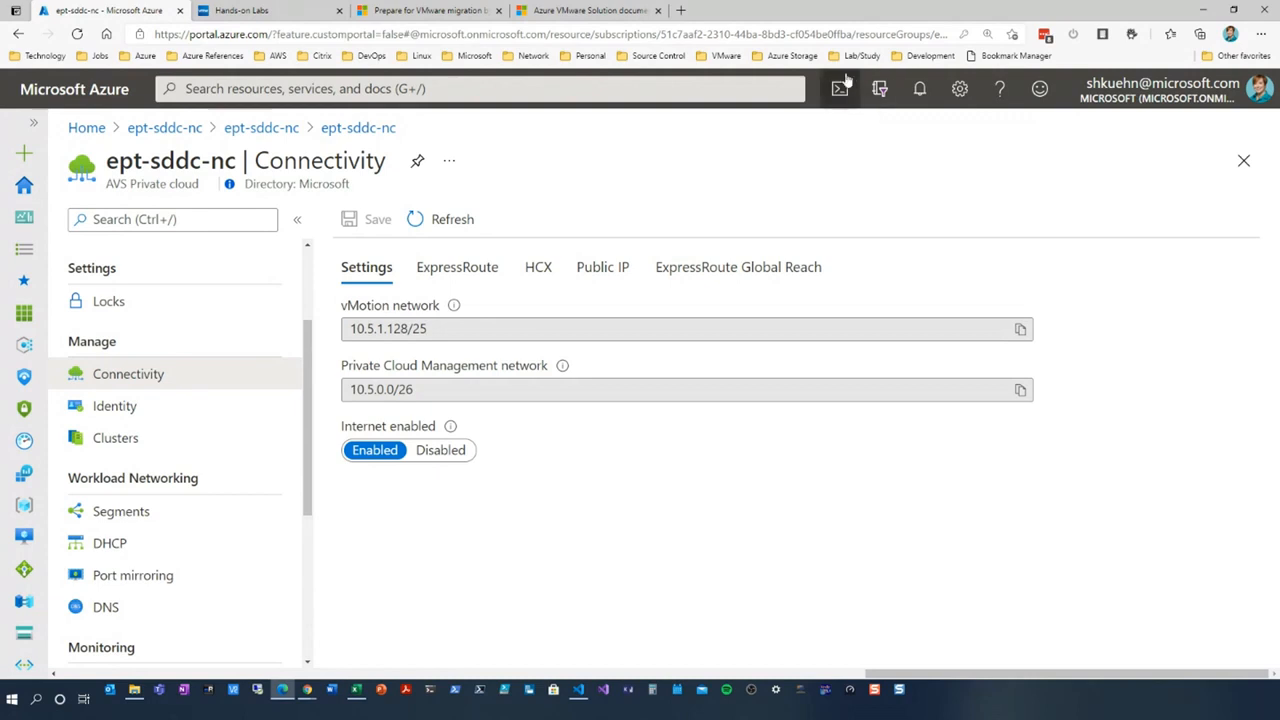
{"action": "mouse_move", "coordinate": [687, 210]}
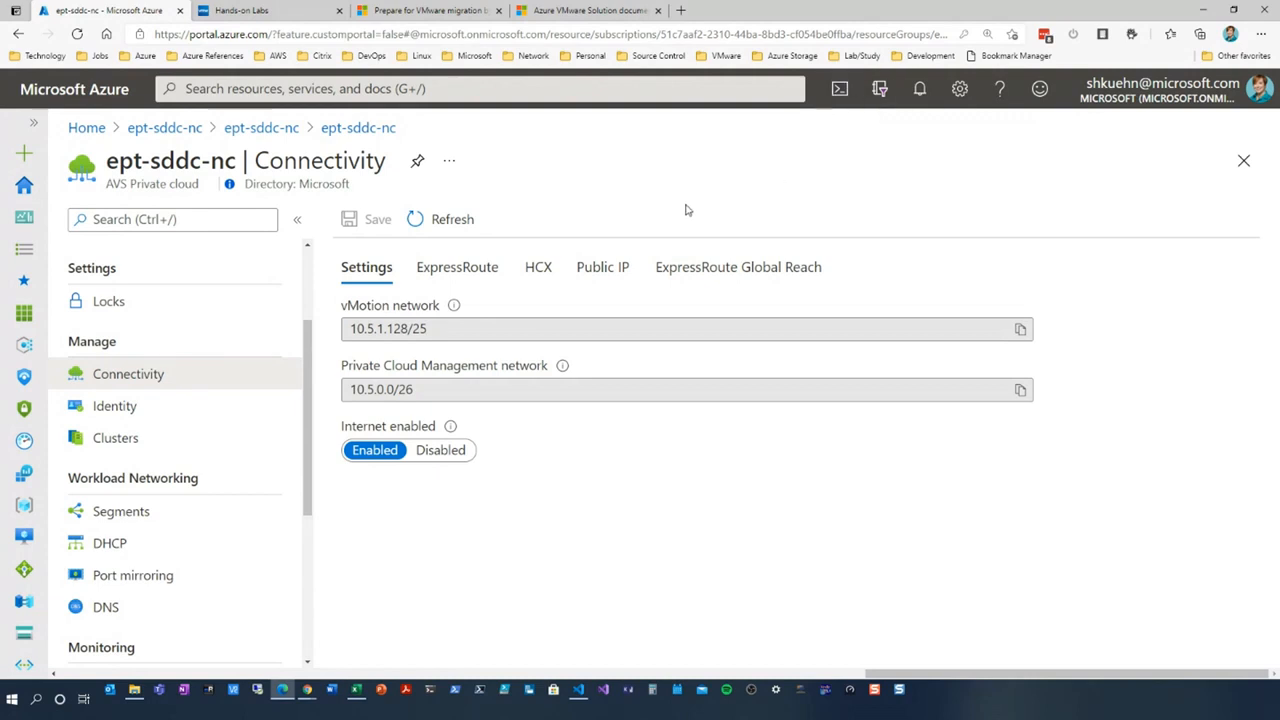
{"action": "mouse_move", "coordinate": [520, 252]}
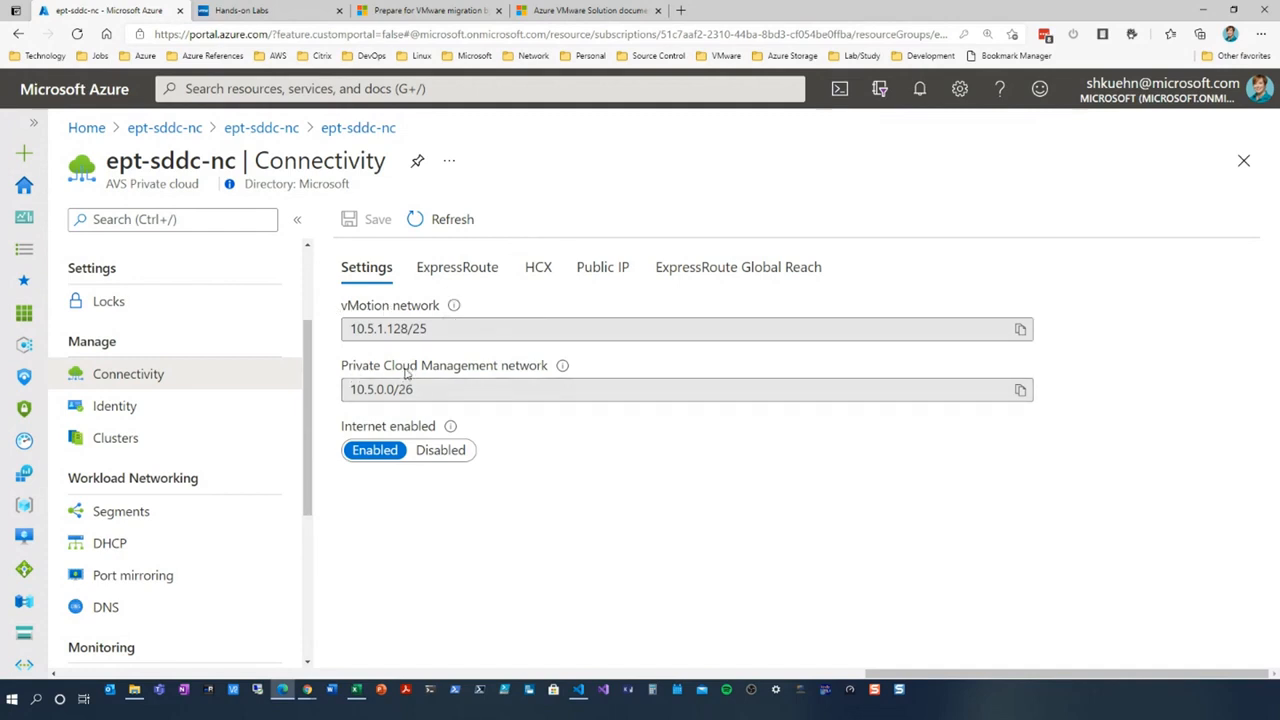
{"action": "mouse_move", "coordinate": [420, 509]}
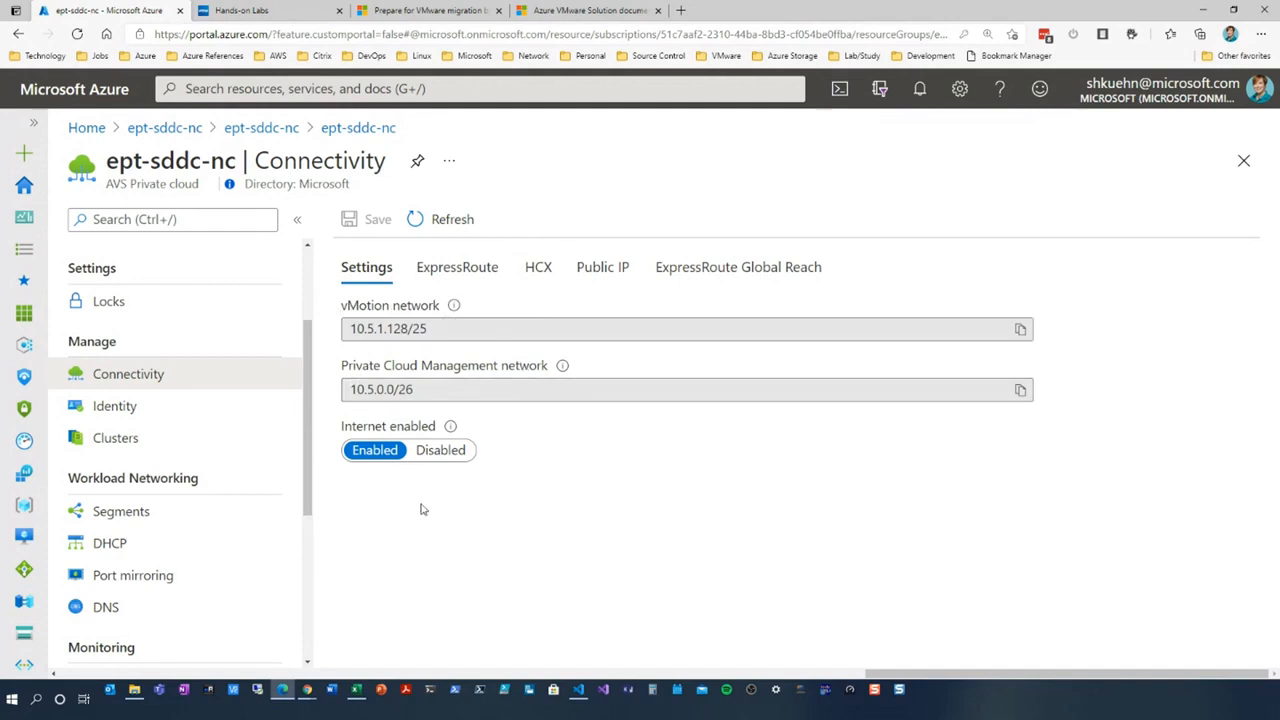
{"action": "mouse_move", "coordinate": [444, 515]}
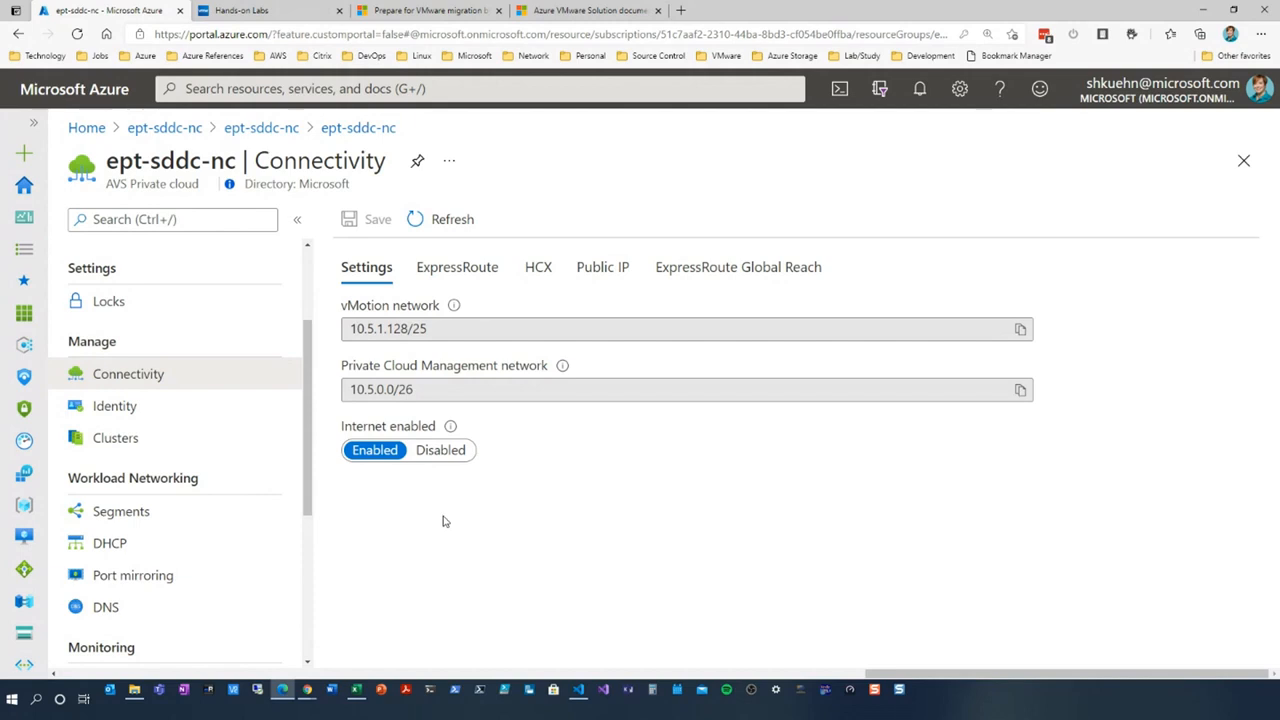
{"action": "mouse_move", "coordinate": [503, 463]}
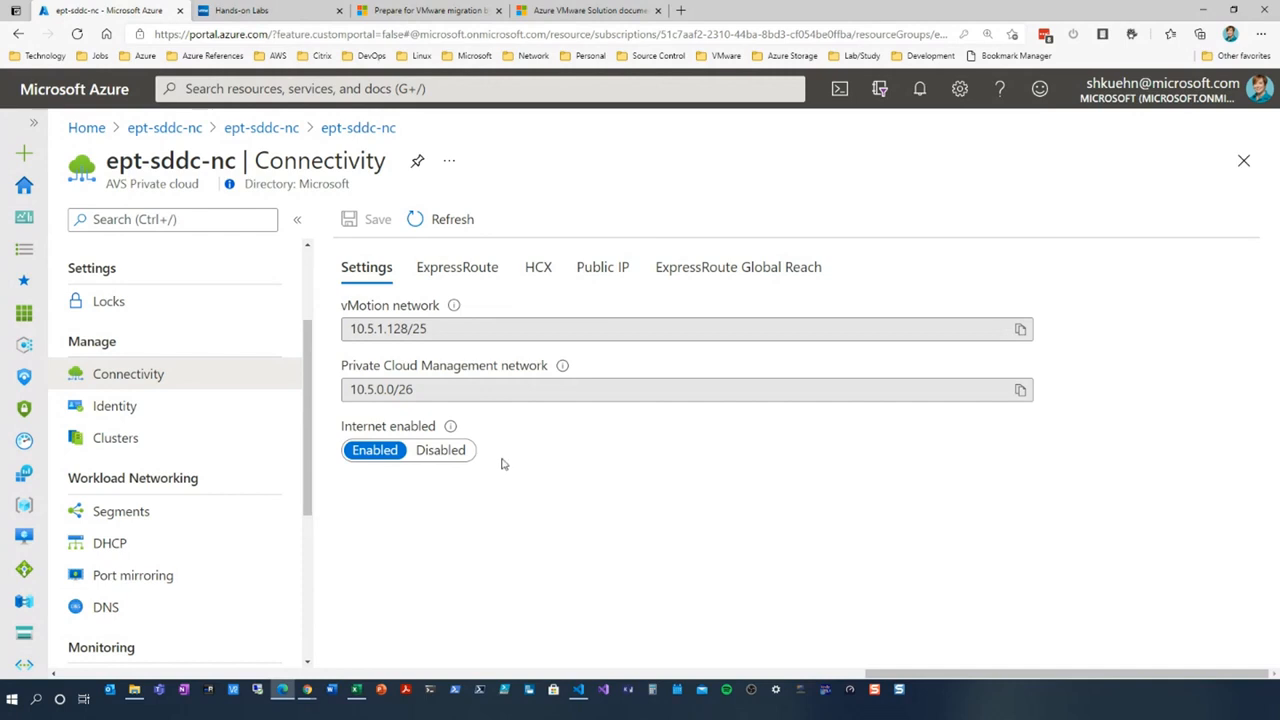
{"action": "mouse_move", "coordinate": [513, 295]}
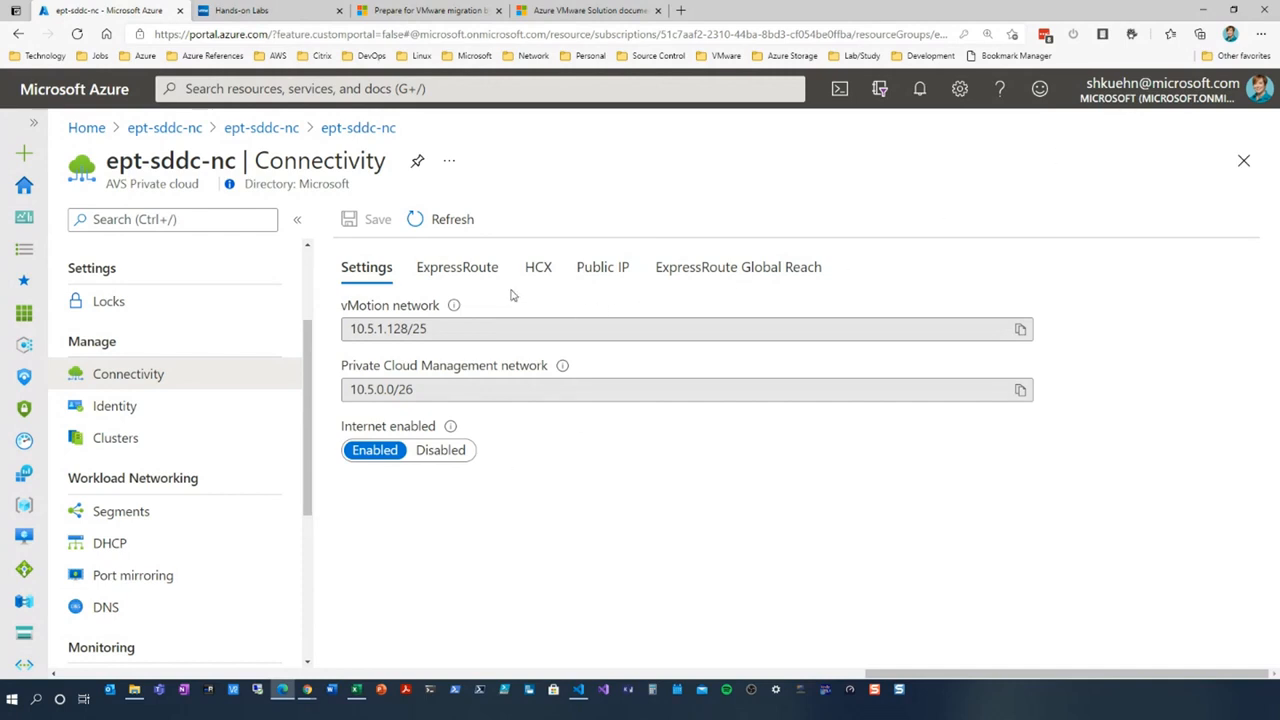
Step: Review ExpressRoute keys and HCX details, selecting the HCX Cloud Manager address
{"action": "left_click", "coordinate": [457, 267]}
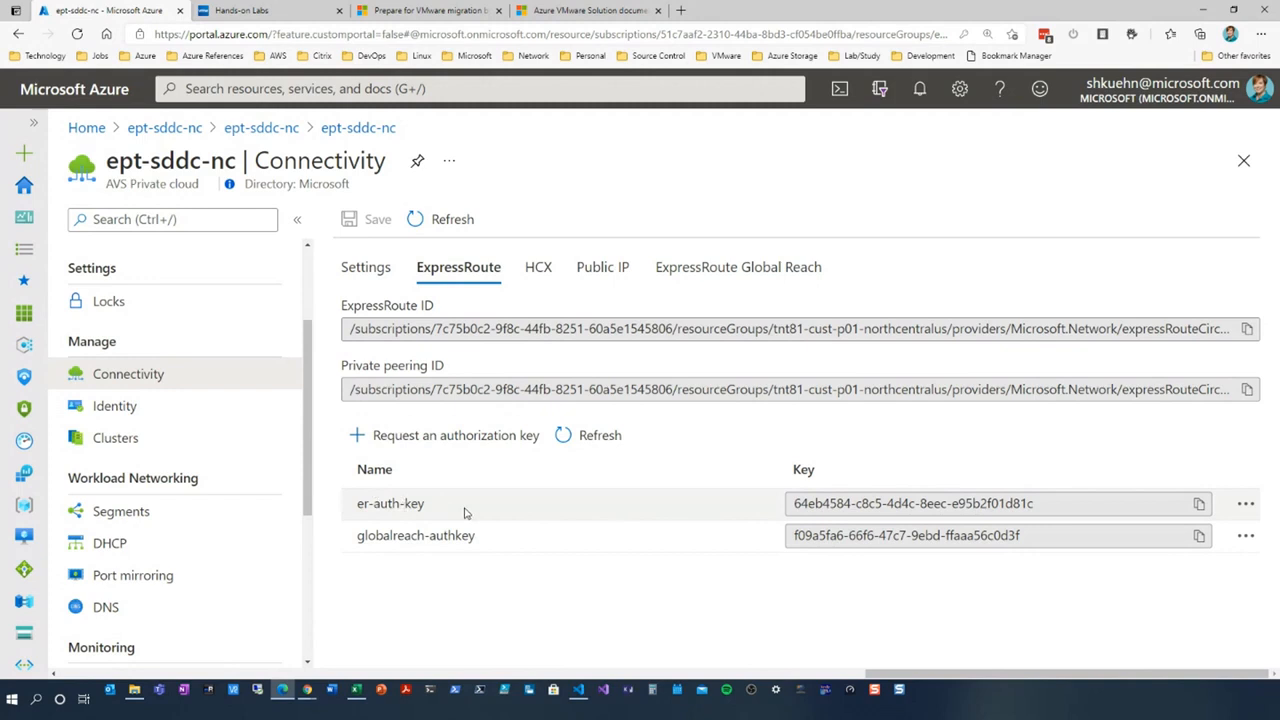
{"action": "left_click", "coordinate": [538, 267]}
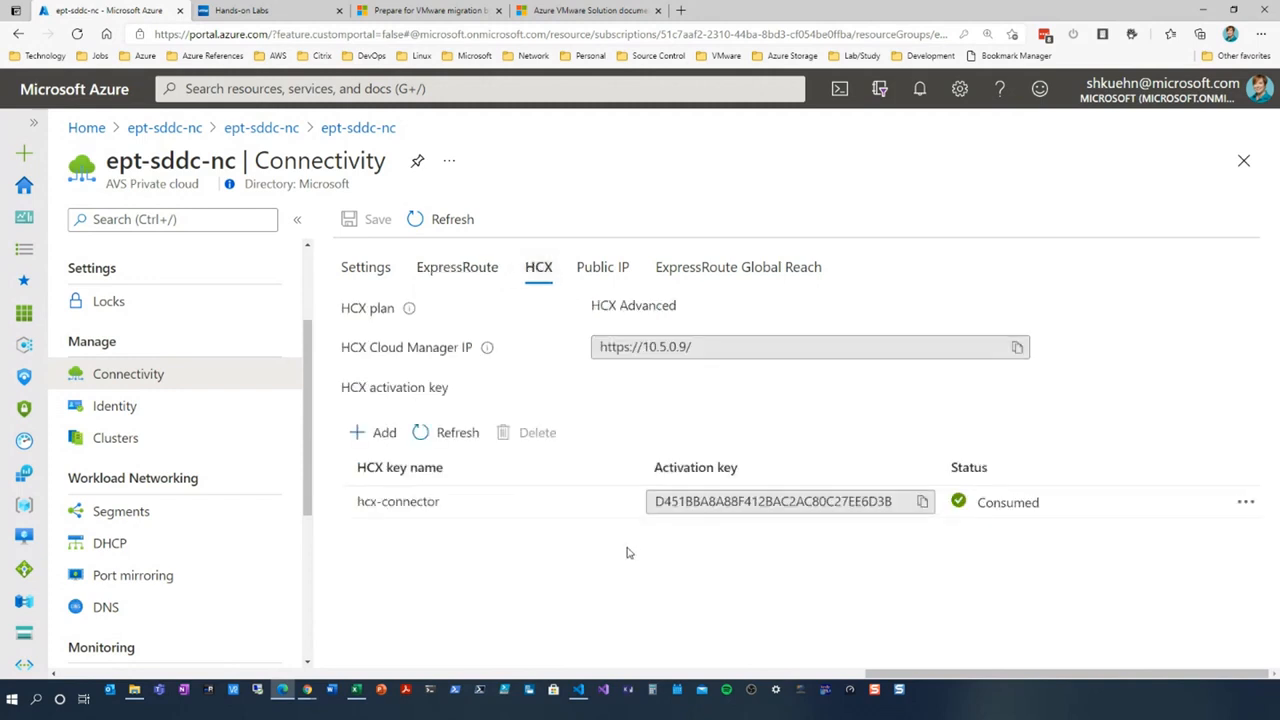
{"action": "left_click", "coordinate": [720, 346]}
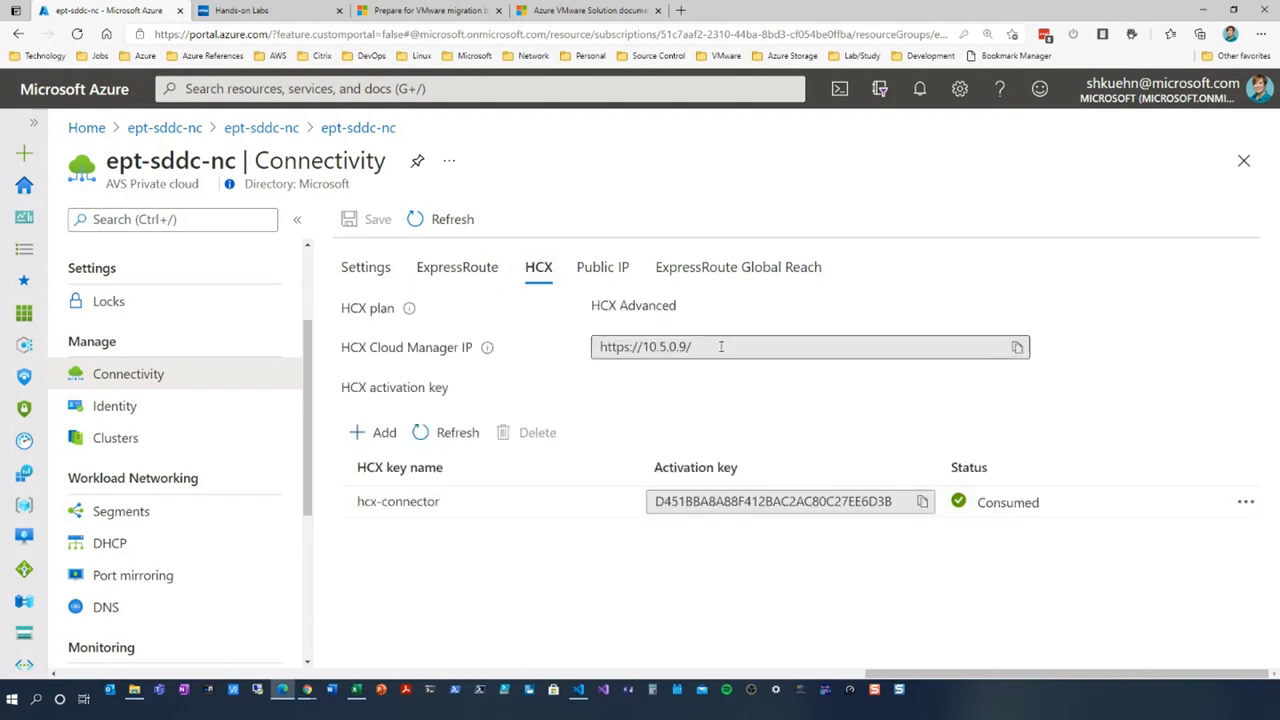
{"action": "triple_click", "coordinate": [645, 346]}
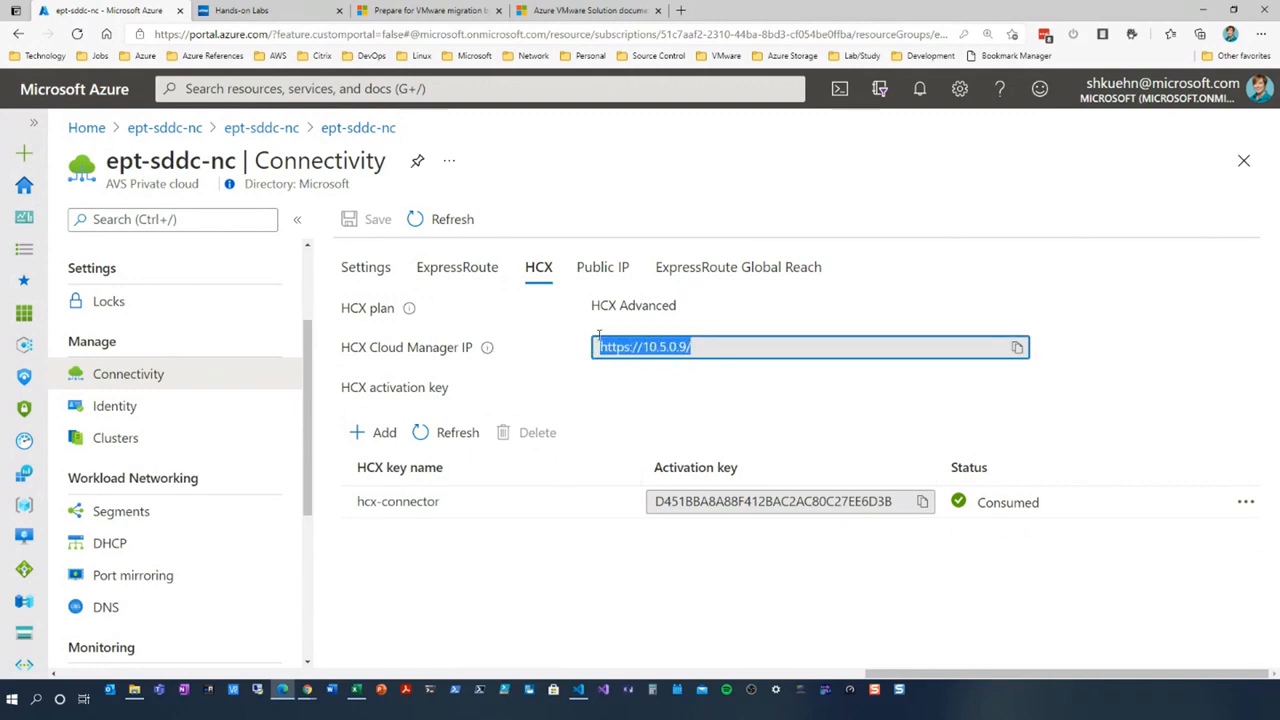
{"action": "mouse_move", "coordinate": [602, 267]}
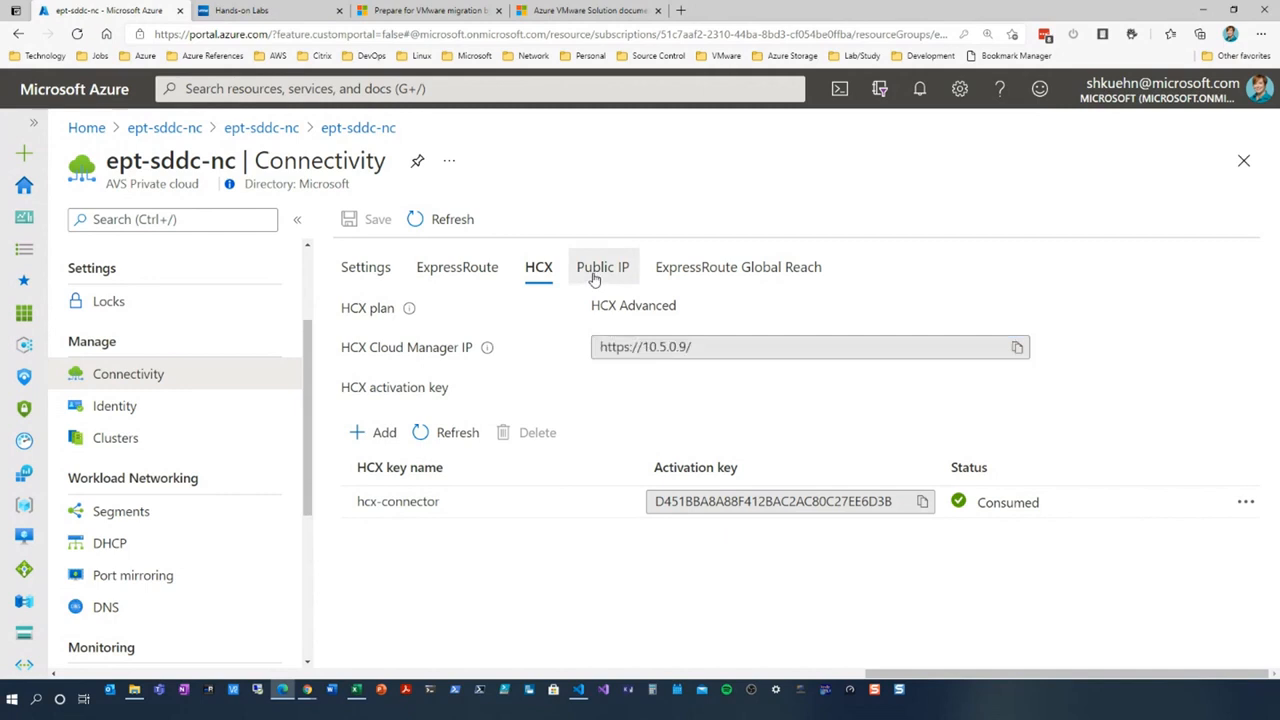
Step: Check public IP status, the empty Global Reach list, and the Identity credentials
{"action": "left_click", "coordinate": [602, 267]}
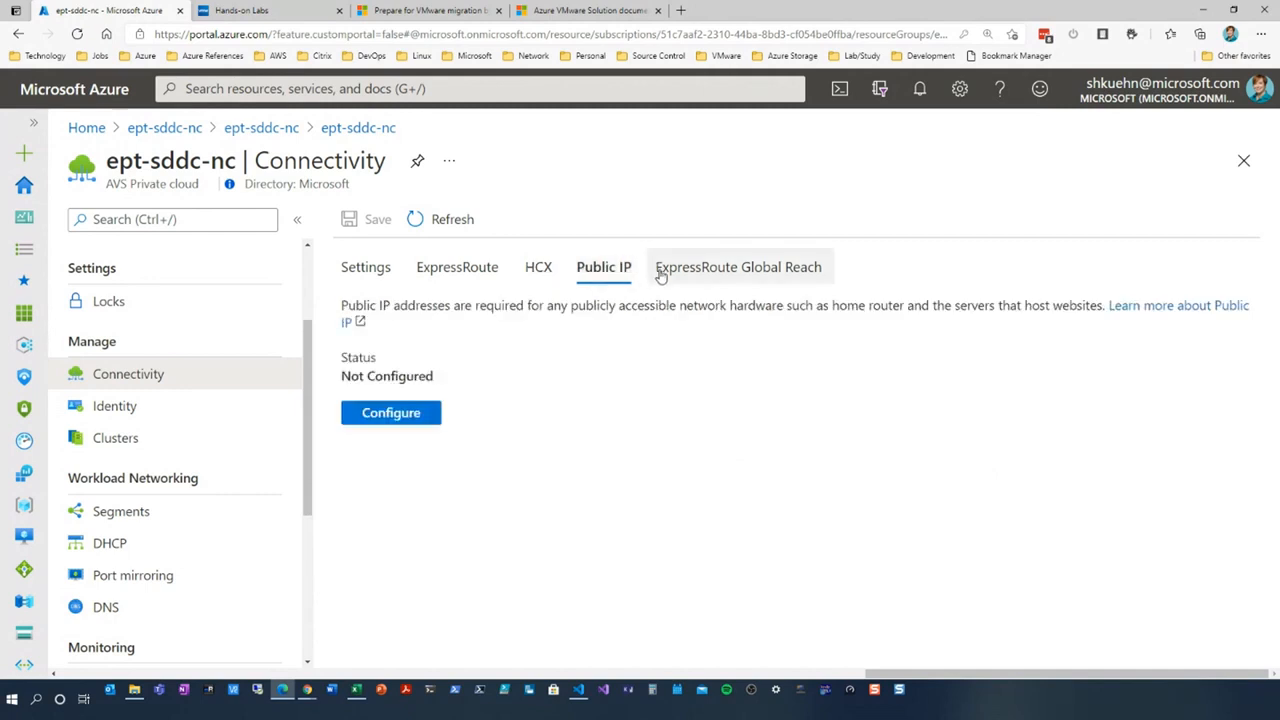
{"action": "left_click", "coordinate": [739, 267]}
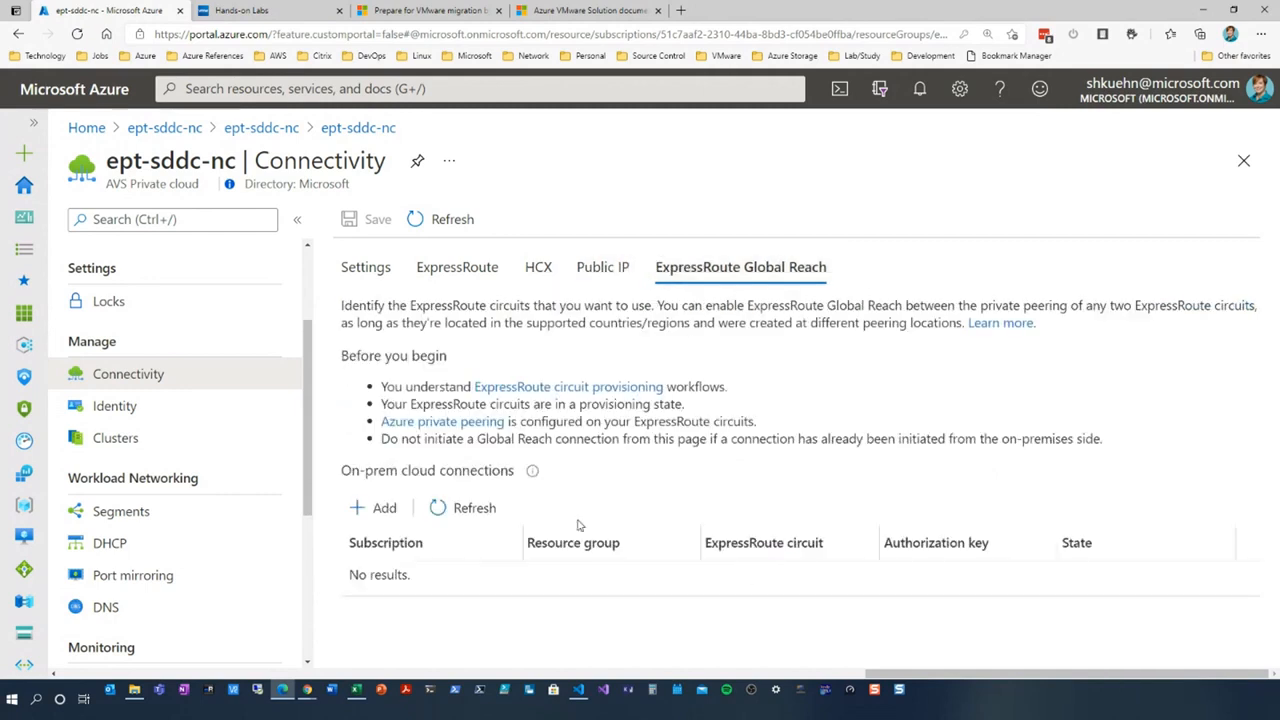
{"action": "left_click", "coordinate": [114, 405]}
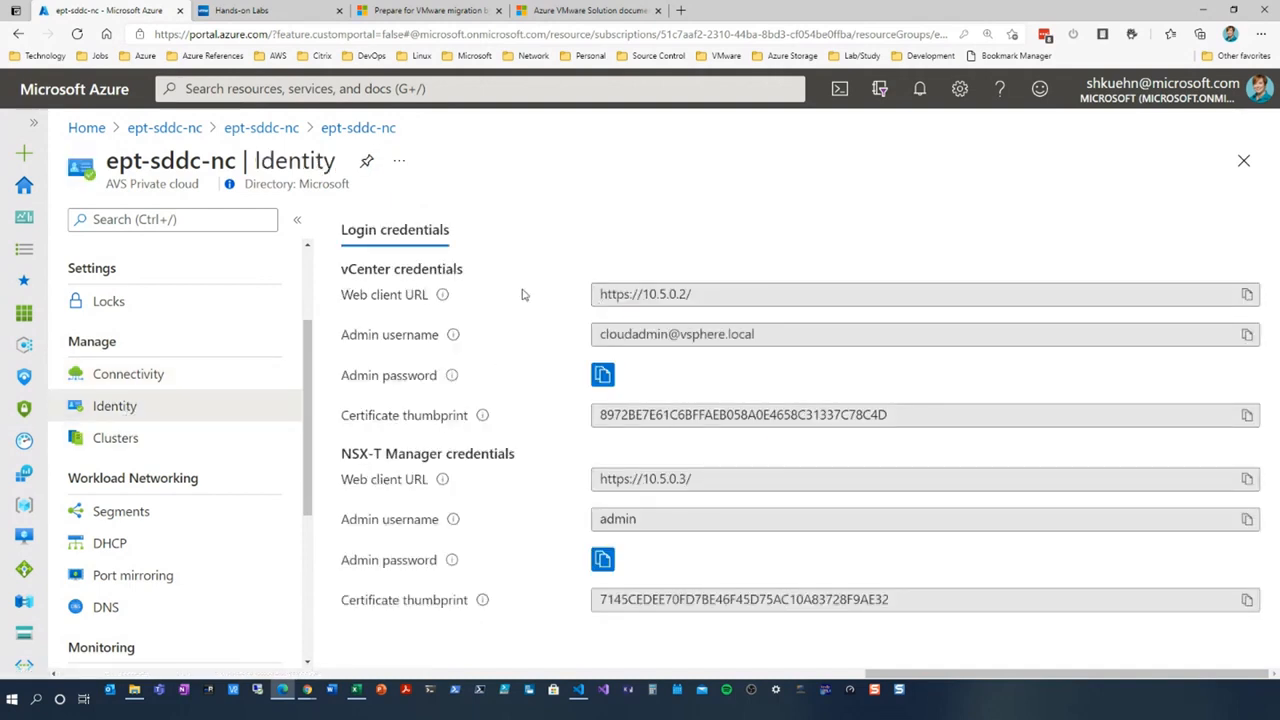
{"action": "mouse_move", "coordinate": [584, 343]}
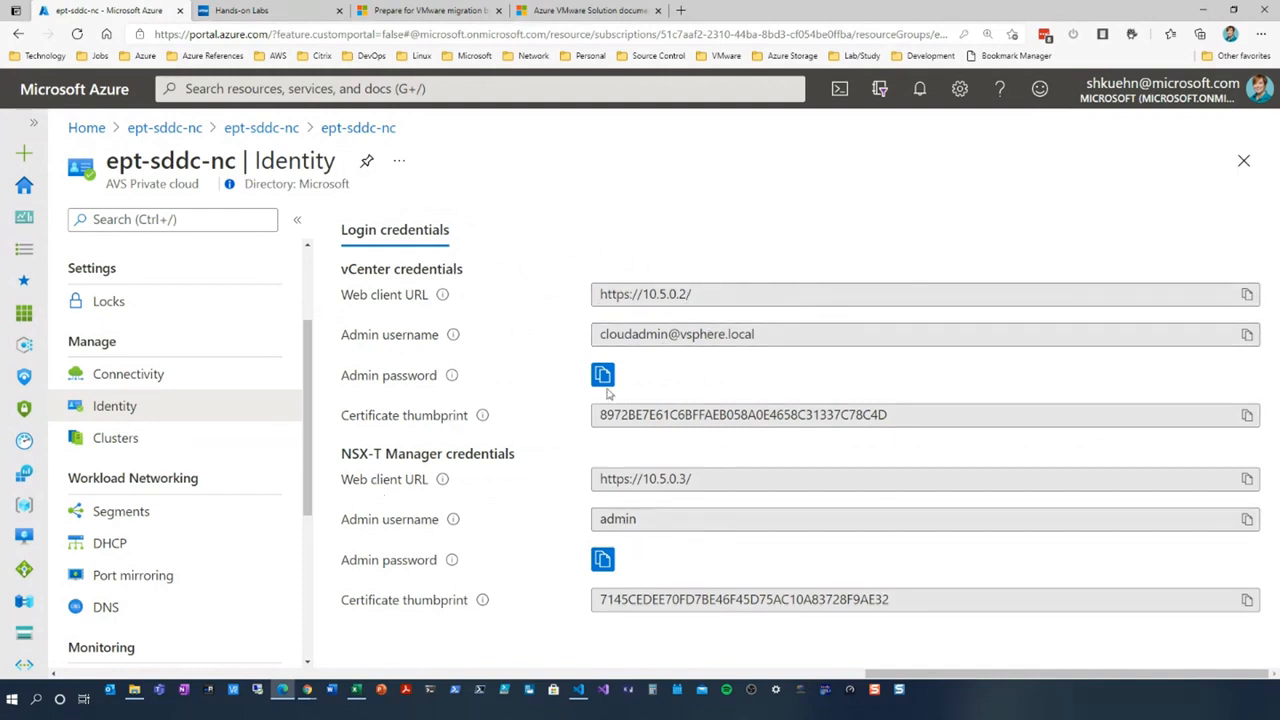
{"action": "mouse_move", "coordinate": [602, 374]}
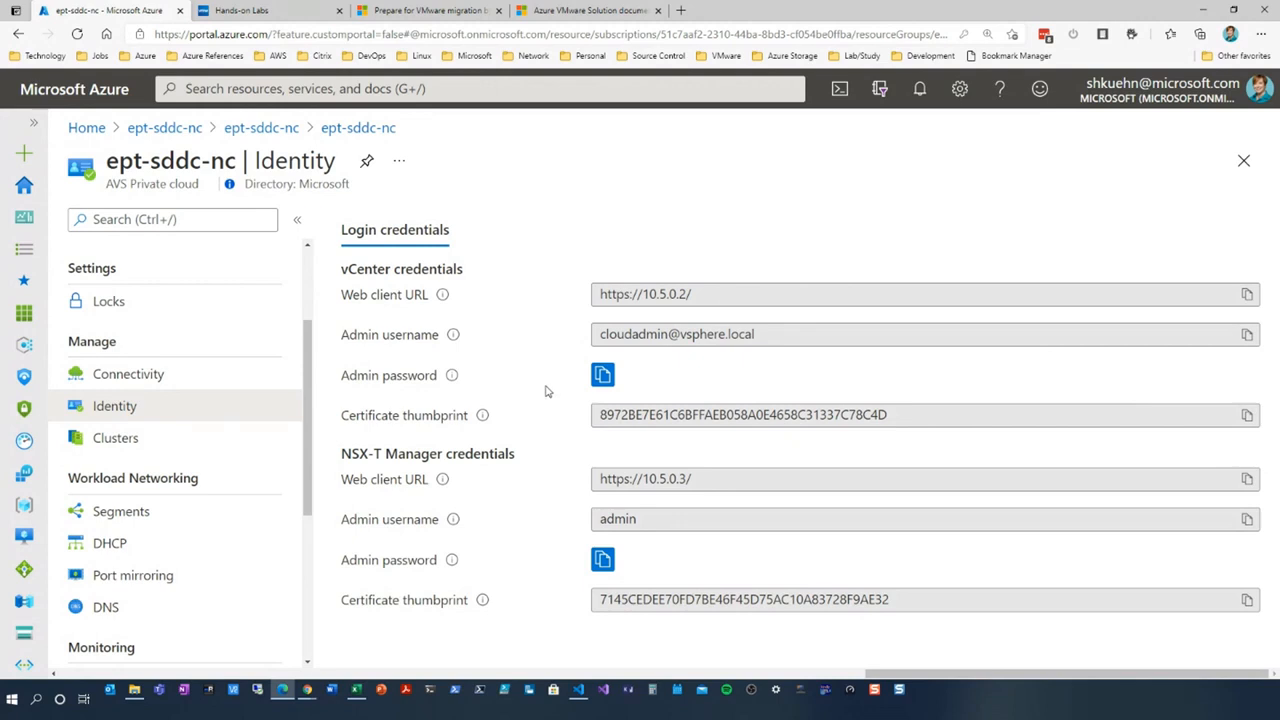
{"action": "mouse_move", "coordinate": [563, 390]}
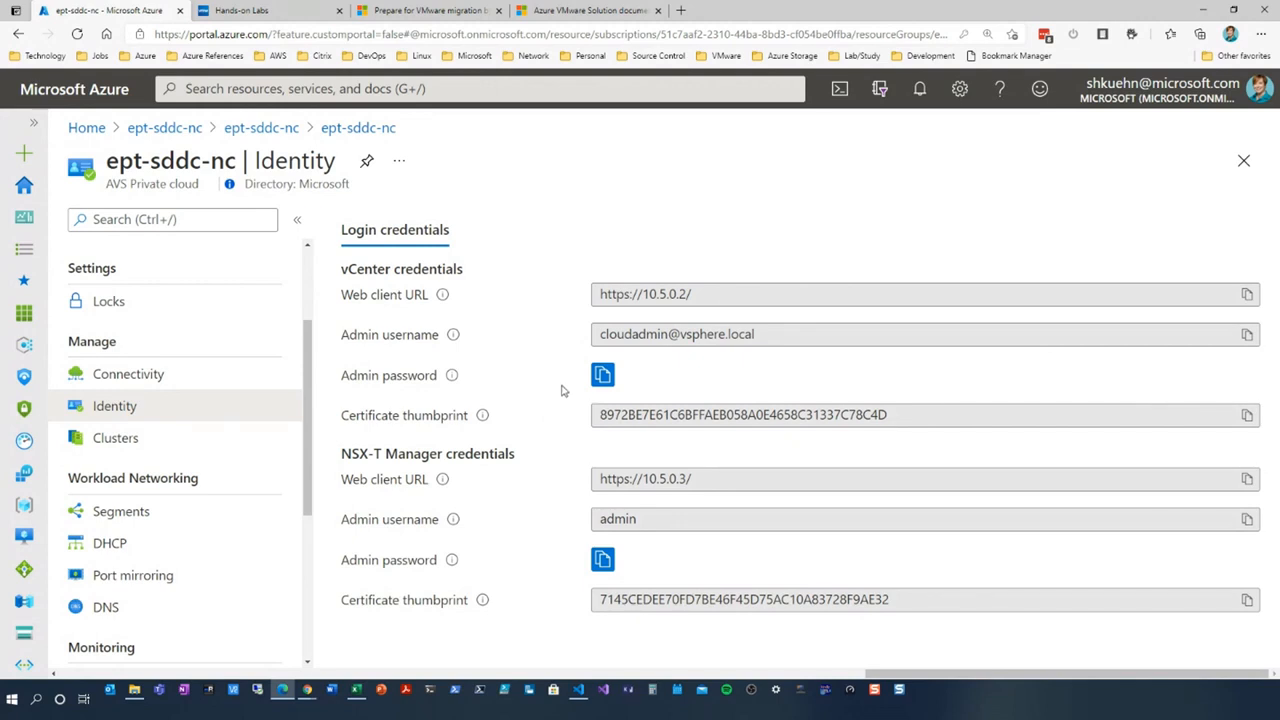
{"action": "mouse_move", "coordinate": [558, 391]}
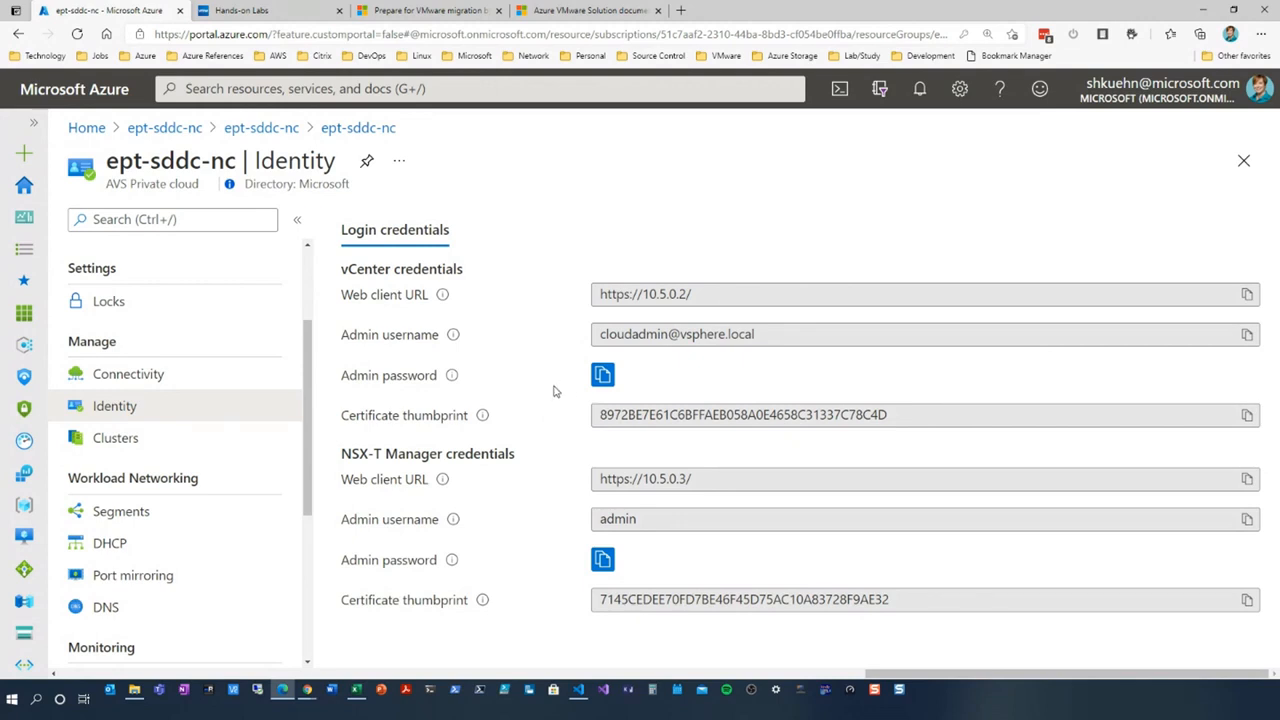
{"action": "mouse_move", "coordinate": [435, 422]}
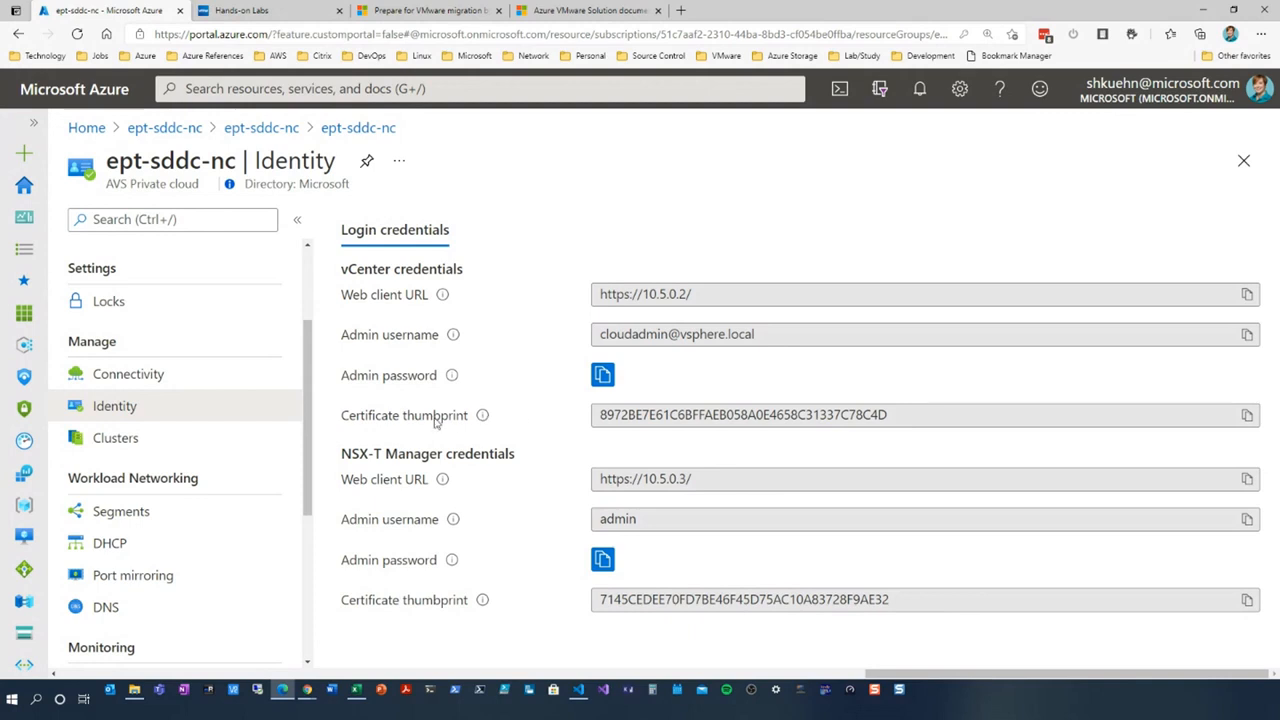
Step: Show the Clusters list with Cluster-1 and its three ESXi hosts
{"action": "left_click", "coordinate": [115, 437]}
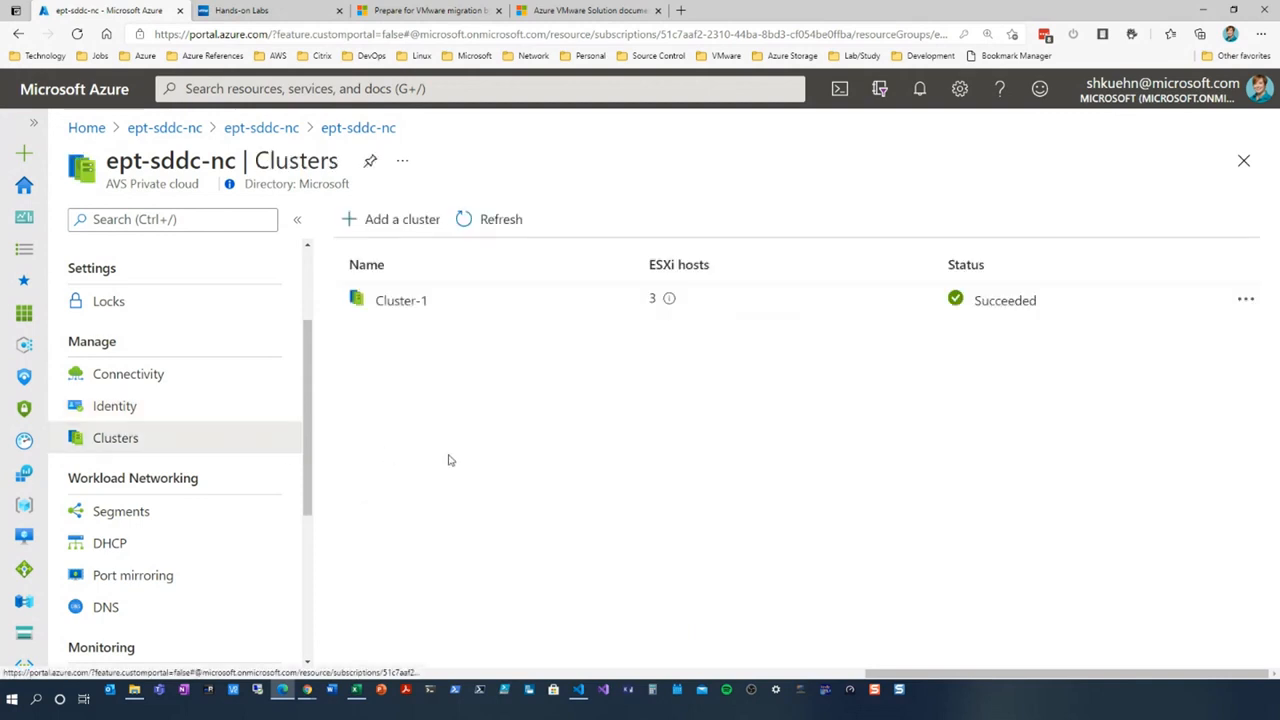
{"action": "mouse_move", "coordinate": [820, 443]}
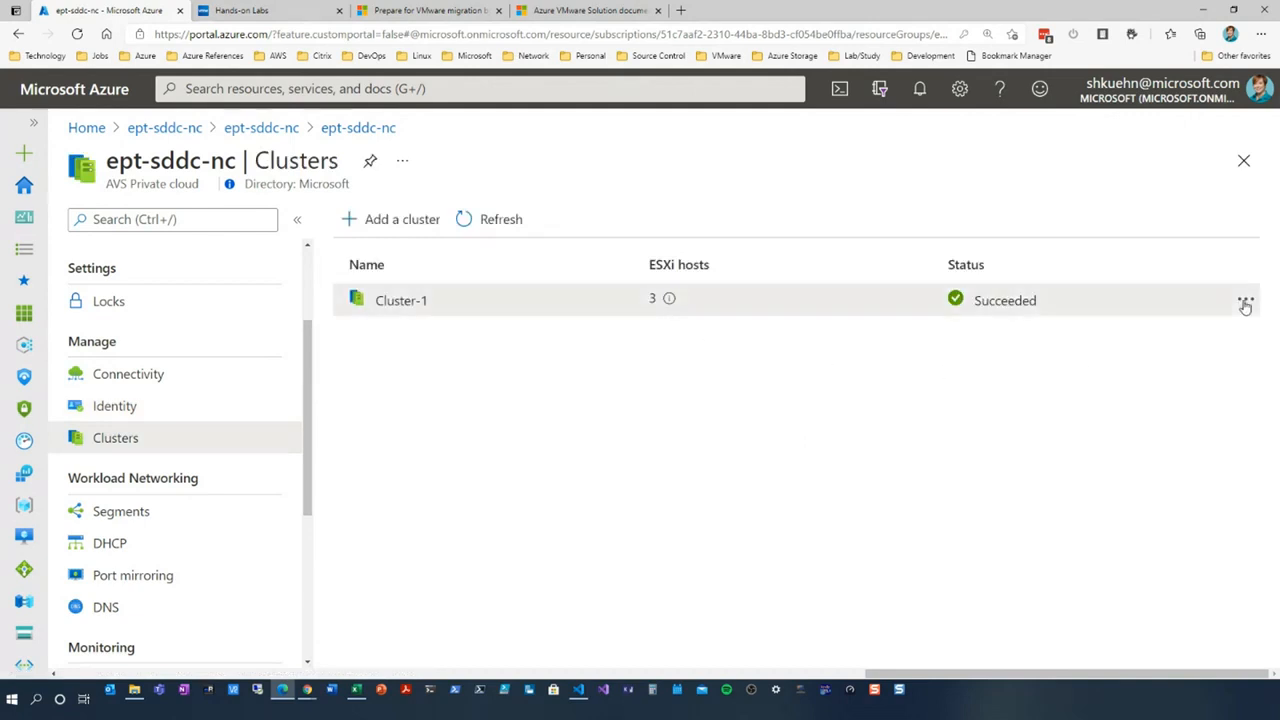
Step: Open Cluster-1's edit pane, then discard the four-host change without saving
{"action": "left_click", "coordinate": [1245, 300]}
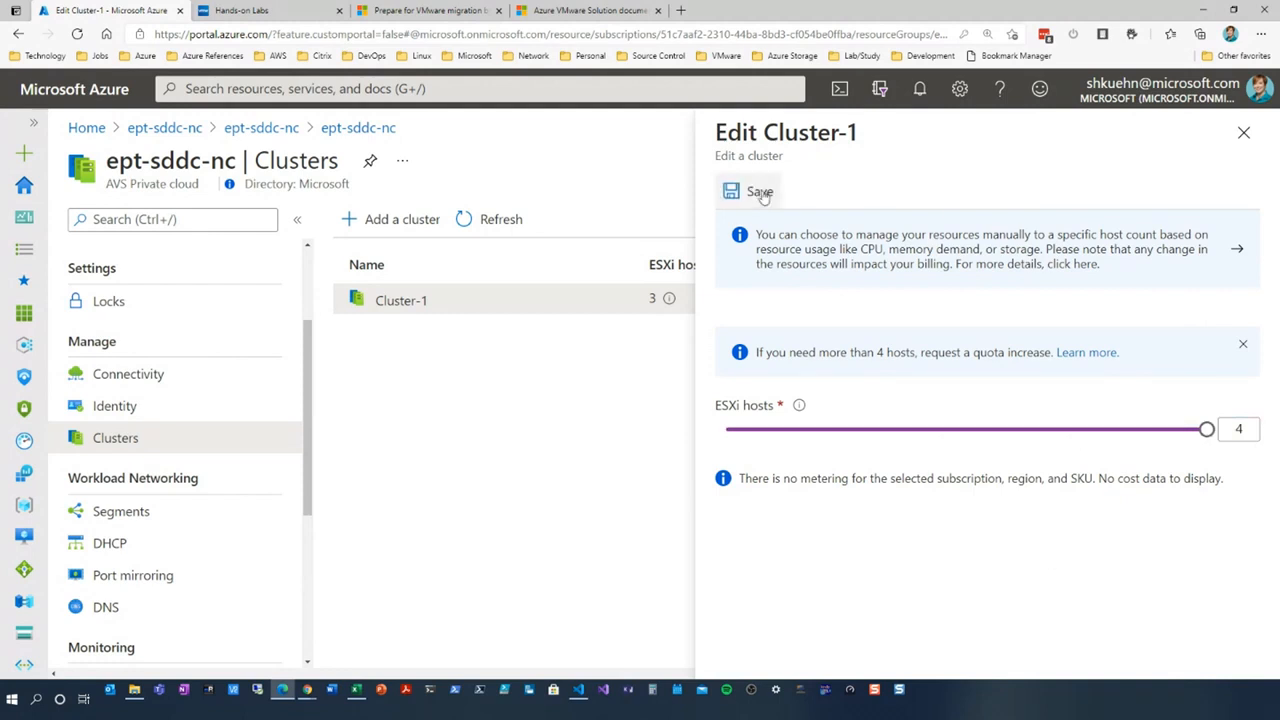
{"action": "mouse_move", "coordinate": [1243, 132]}
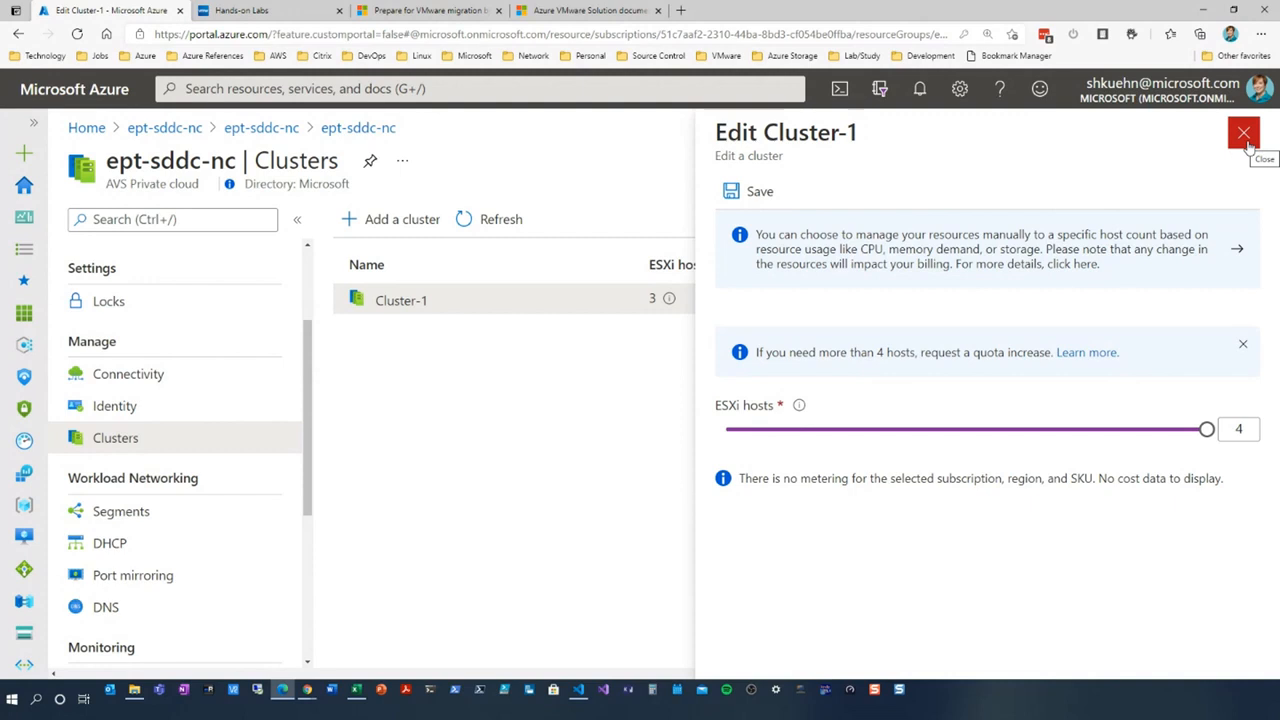
{"action": "left_click", "coordinate": [1243, 132]}
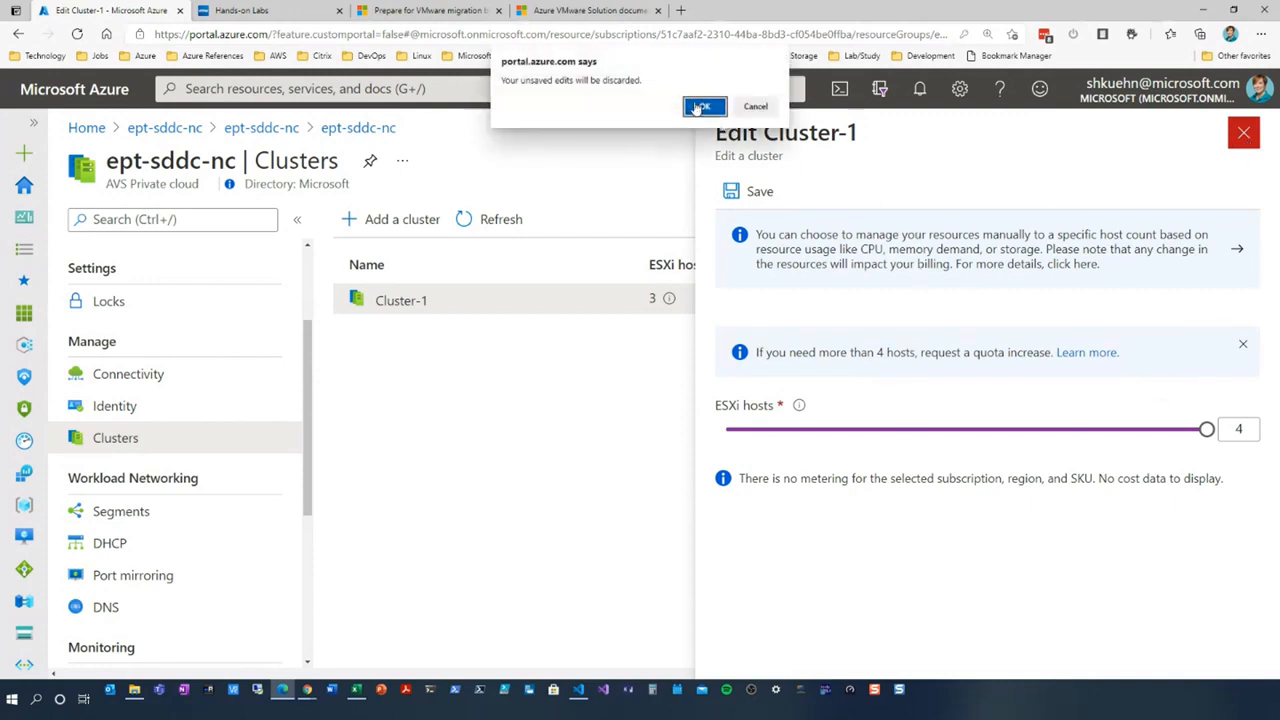
{"action": "left_click", "coordinate": [704, 106]}
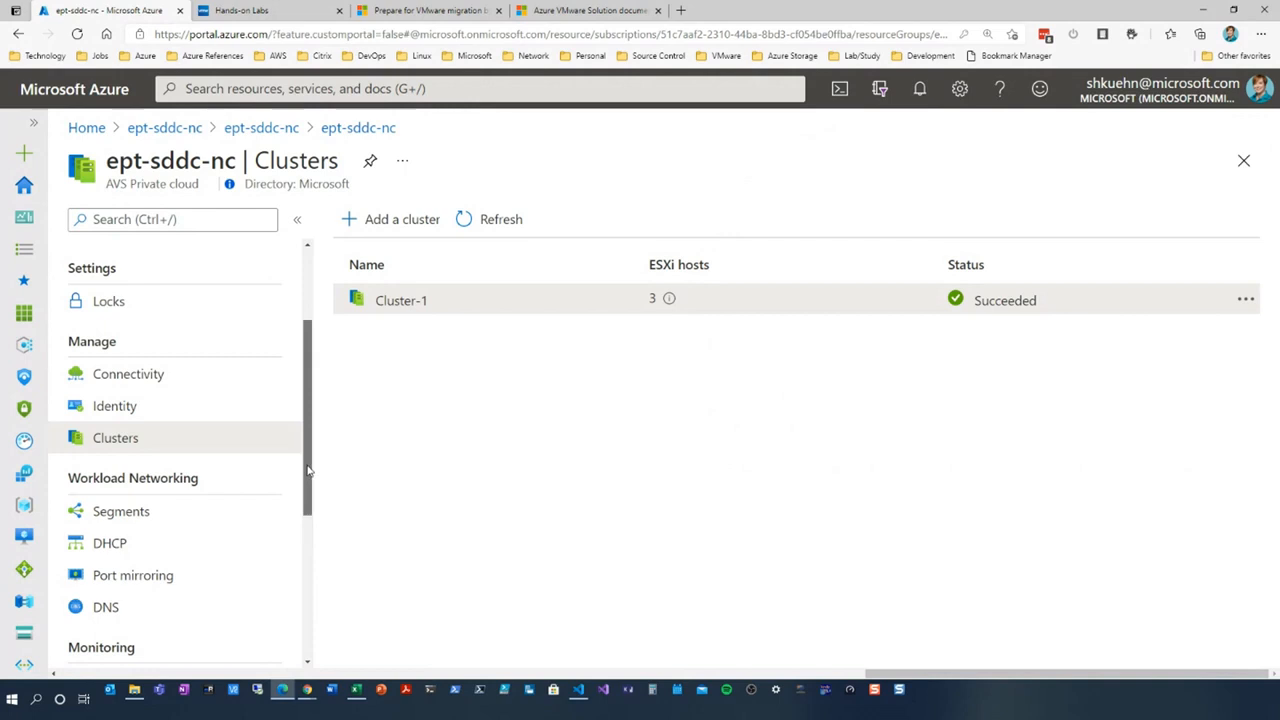
{"action": "scroll", "scroll_direction": "down", "scroll_amount": 3}
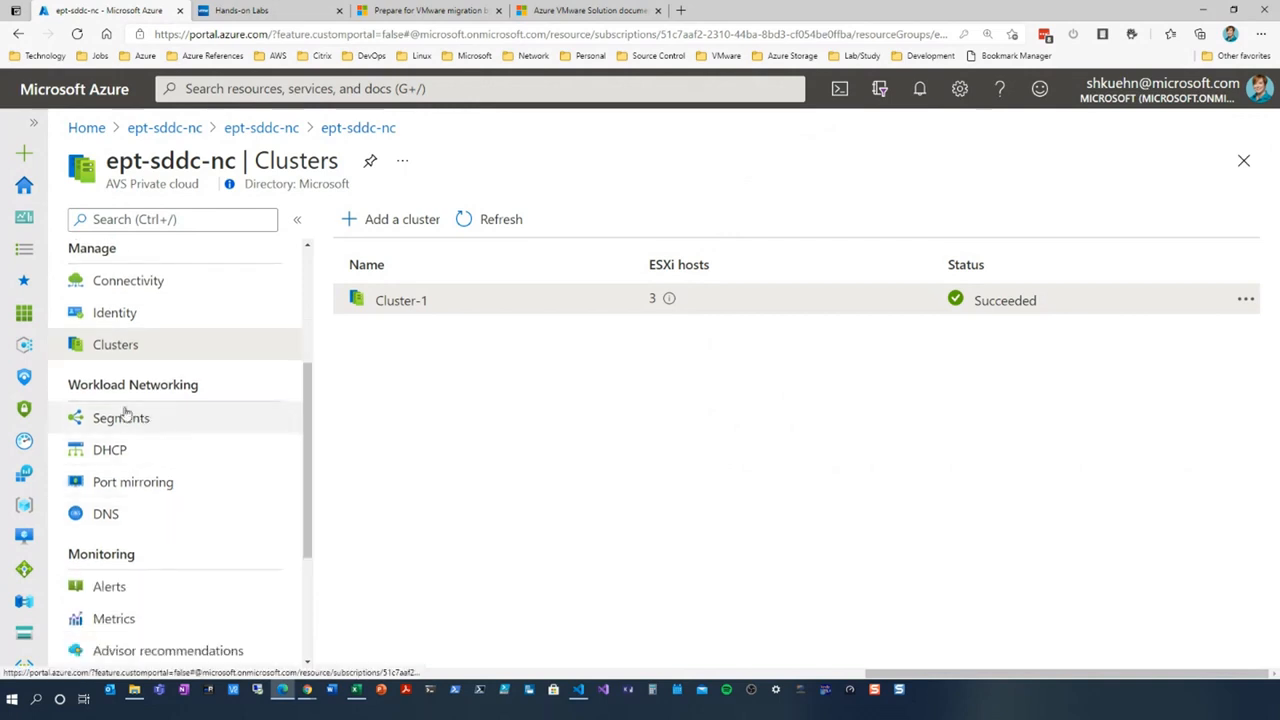
Step: View the private cloud's network segments, starting then cancelling a new segment
{"action": "left_click", "coordinate": [121, 417]}
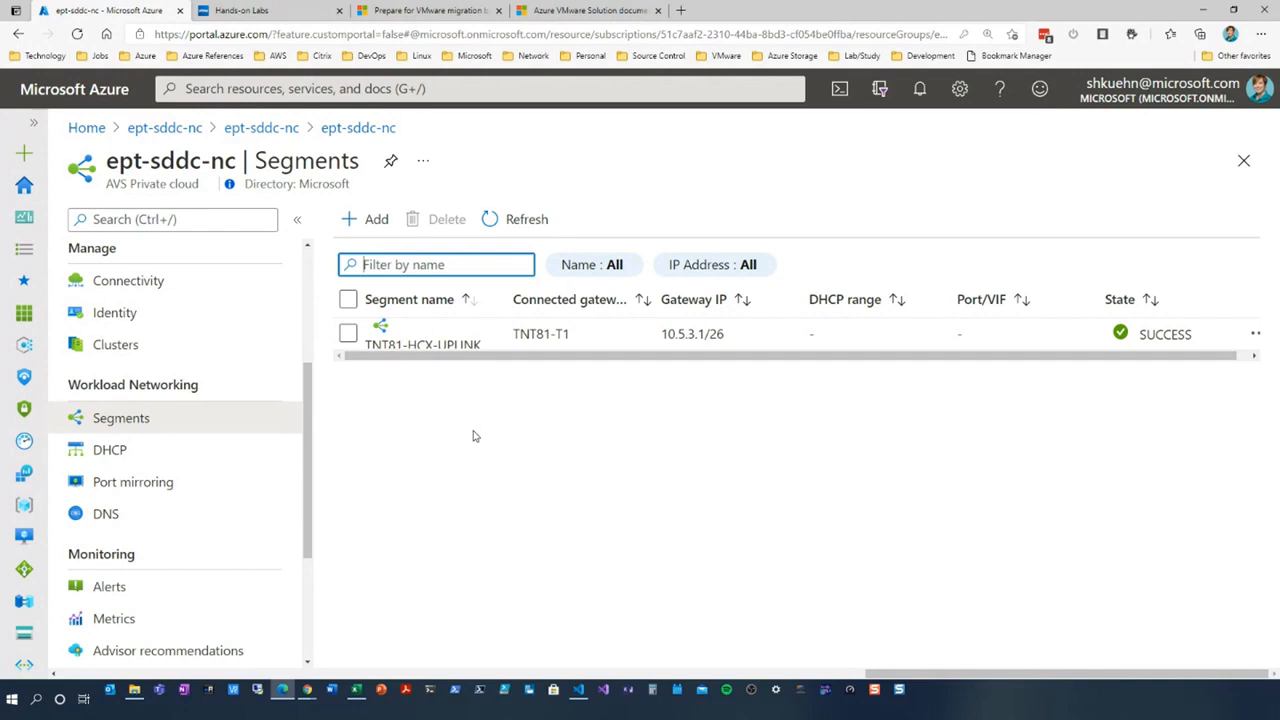
{"action": "left_click", "coordinate": [365, 219]}
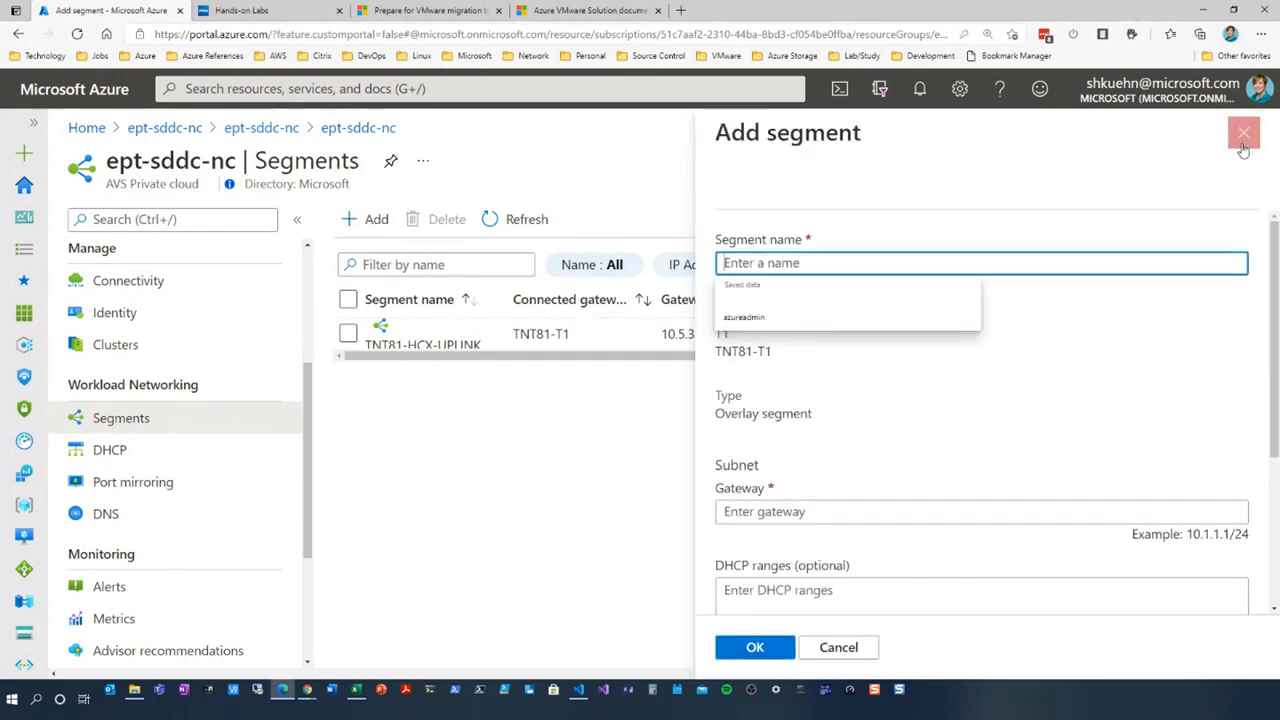
{"action": "left_click", "coordinate": [109, 449]}
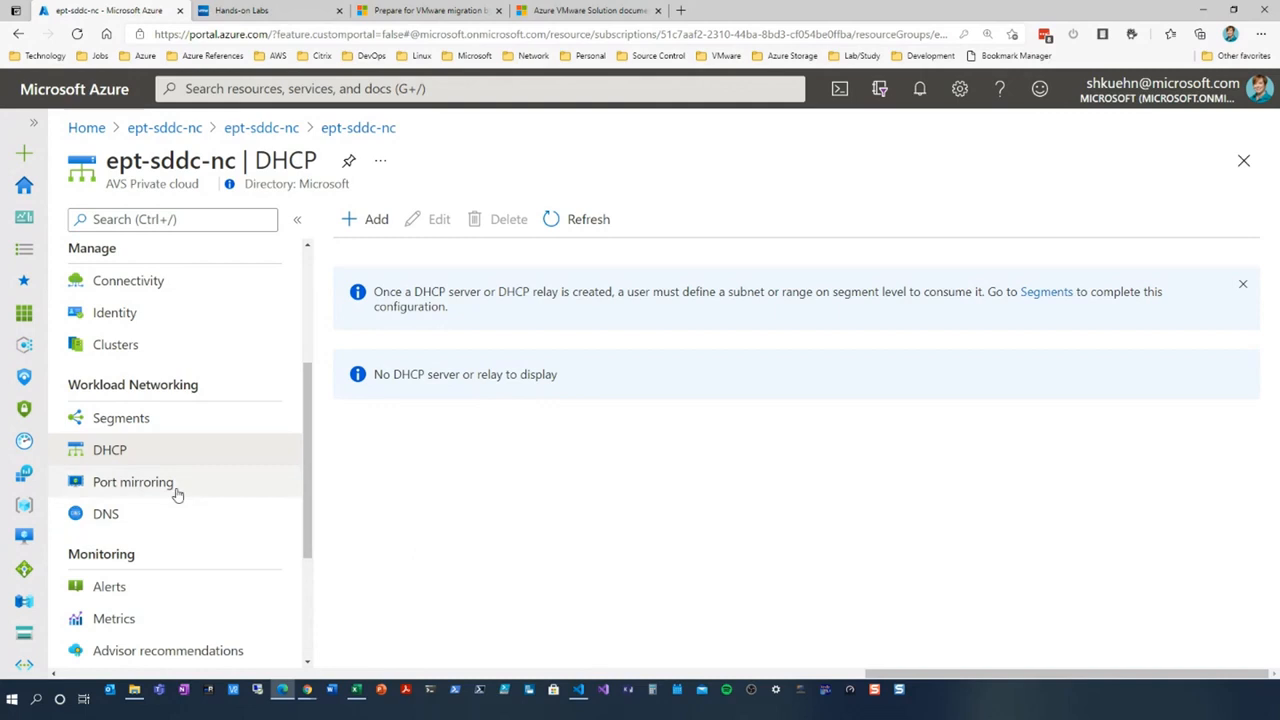
Step: View port mirroring and DNS settings, then open the ept-jh-sddc-eus-01 VM
{"action": "left_click", "coordinate": [133, 481]}
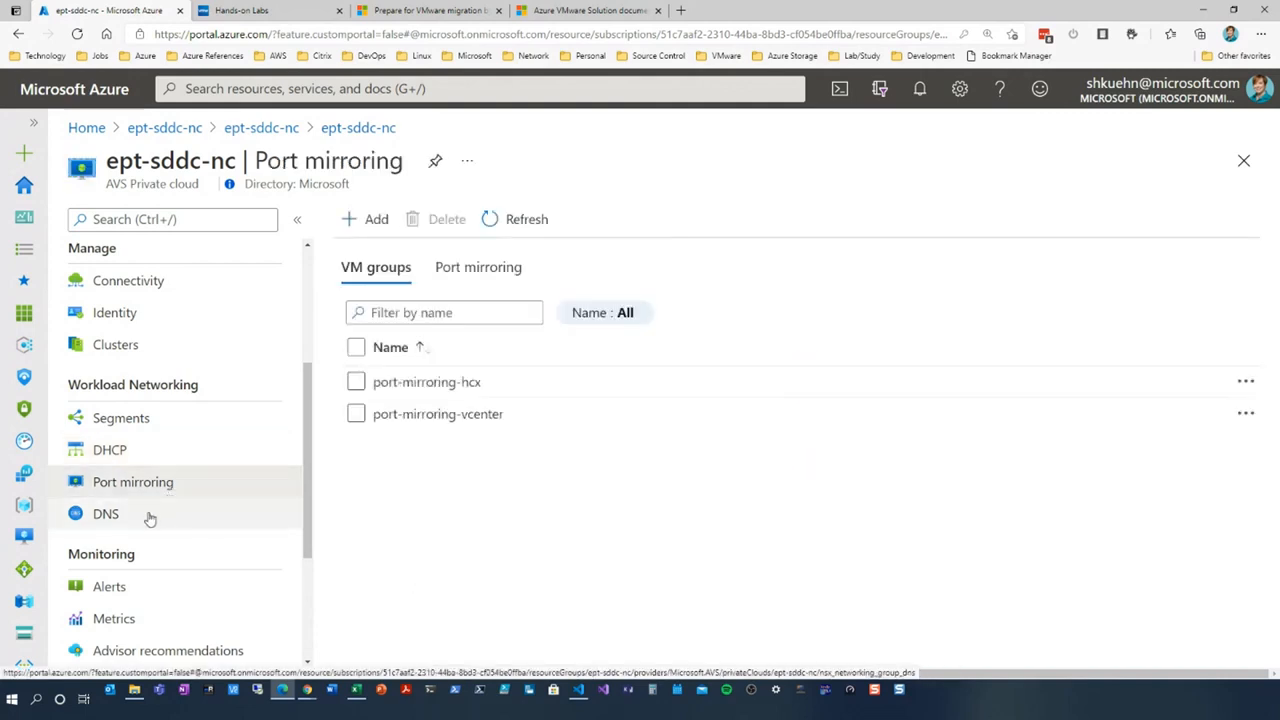
{"action": "left_click", "coordinate": [105, 513]}
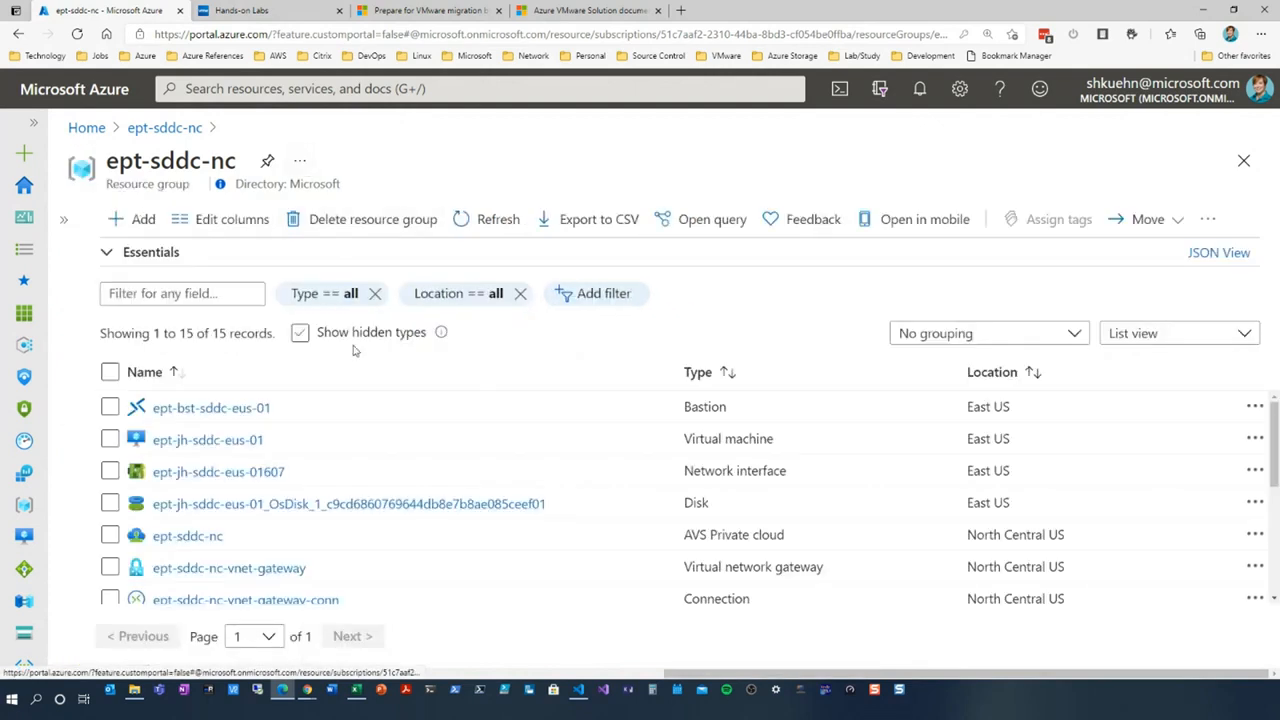
{"action": "left_click", "coordinate": [207, 439]}
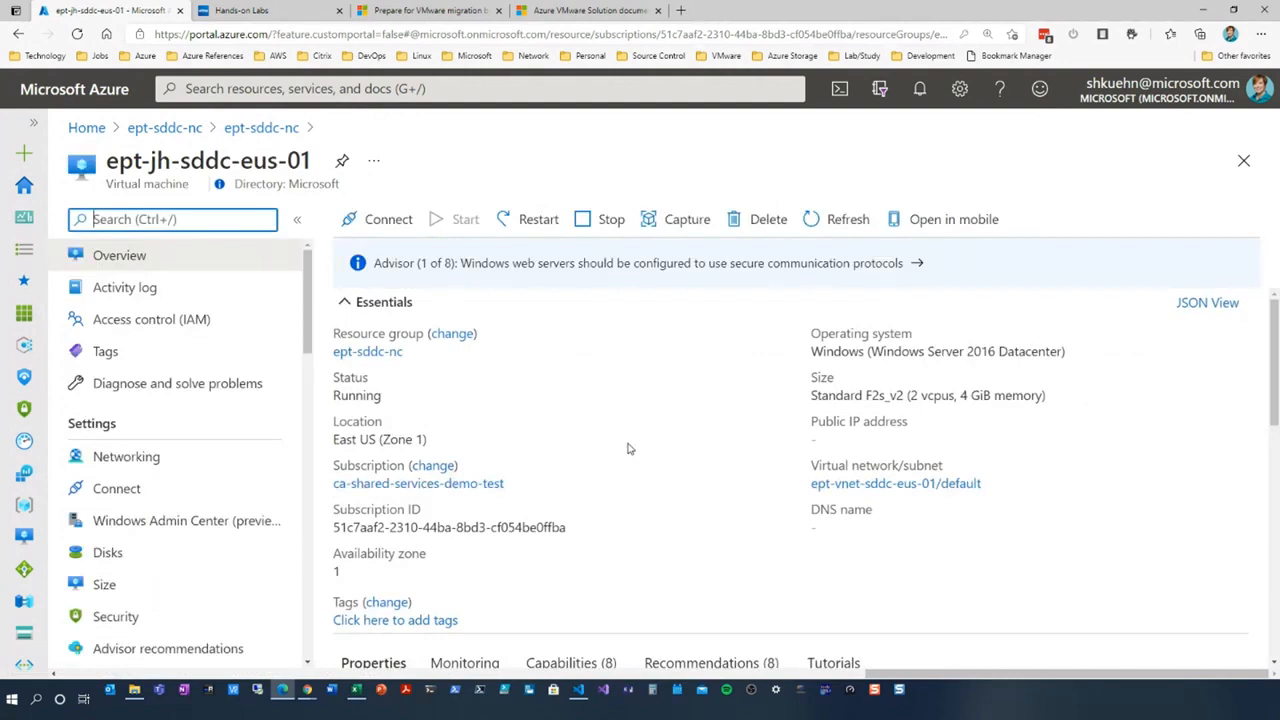
Step: Connect to ept-jh-sddc-eus-01 through Bastion, signing in as avsadmin
{"action": "left_click", "coordinate": [388, 219]}
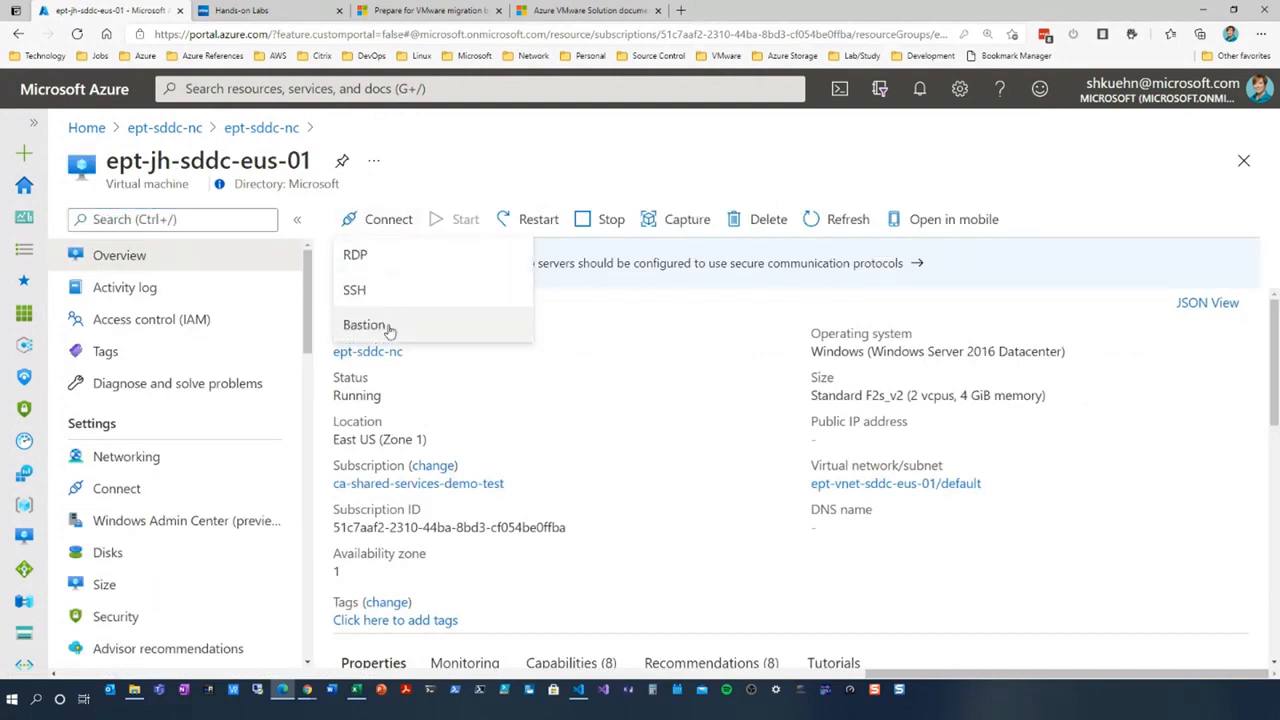
{"action": "mouse_move", "coordinate": [365, 324]}
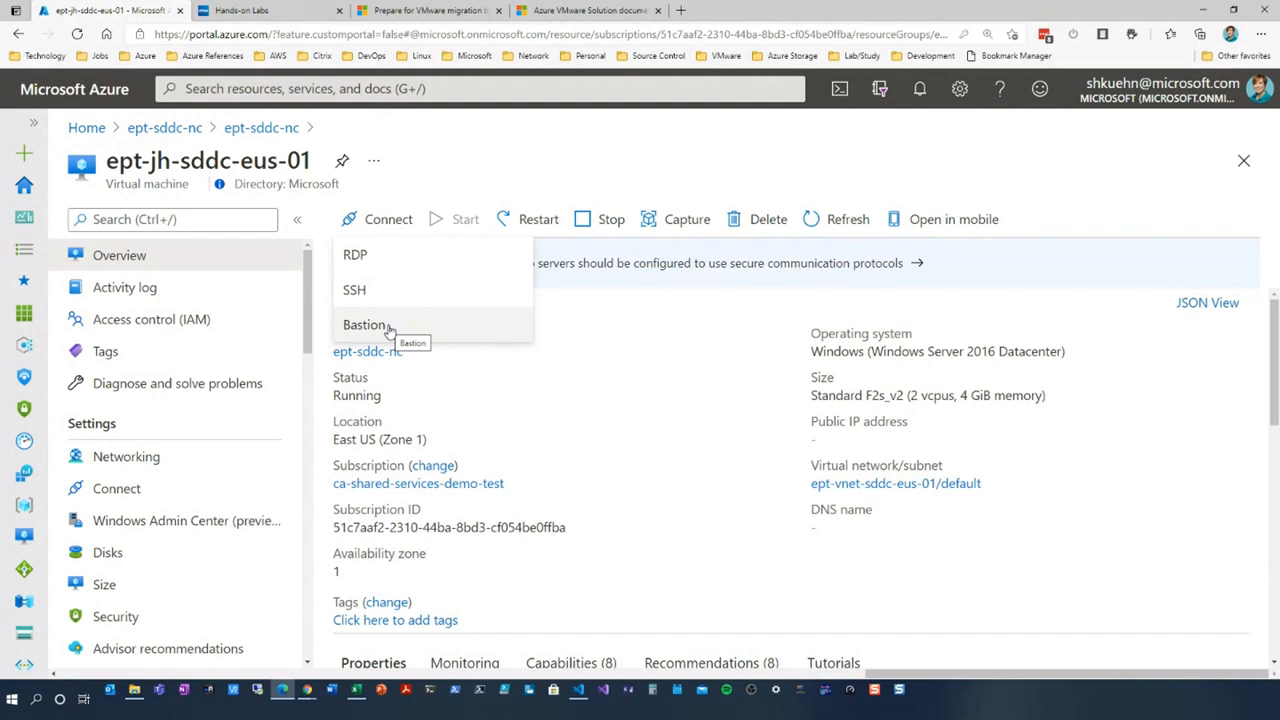
{"action": "left_click", "coordinate": [366, 324]}
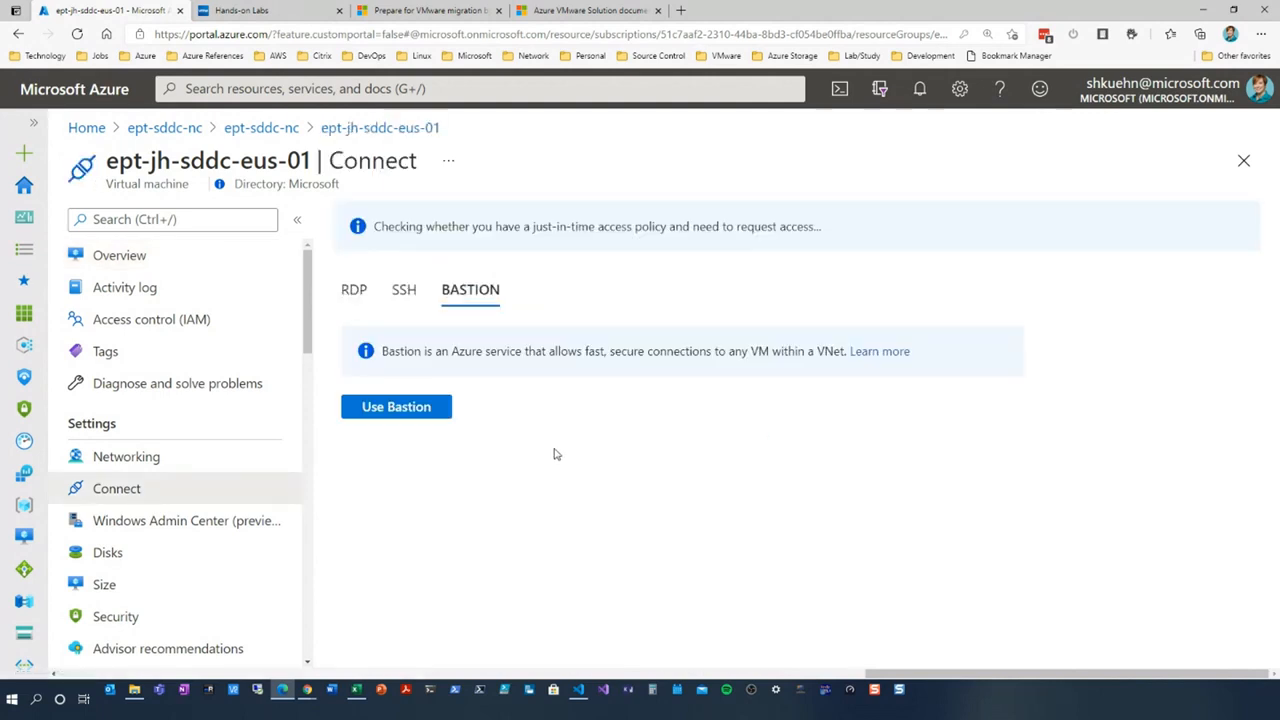
{"action": "left_click", "coordinate": [395, 406]}
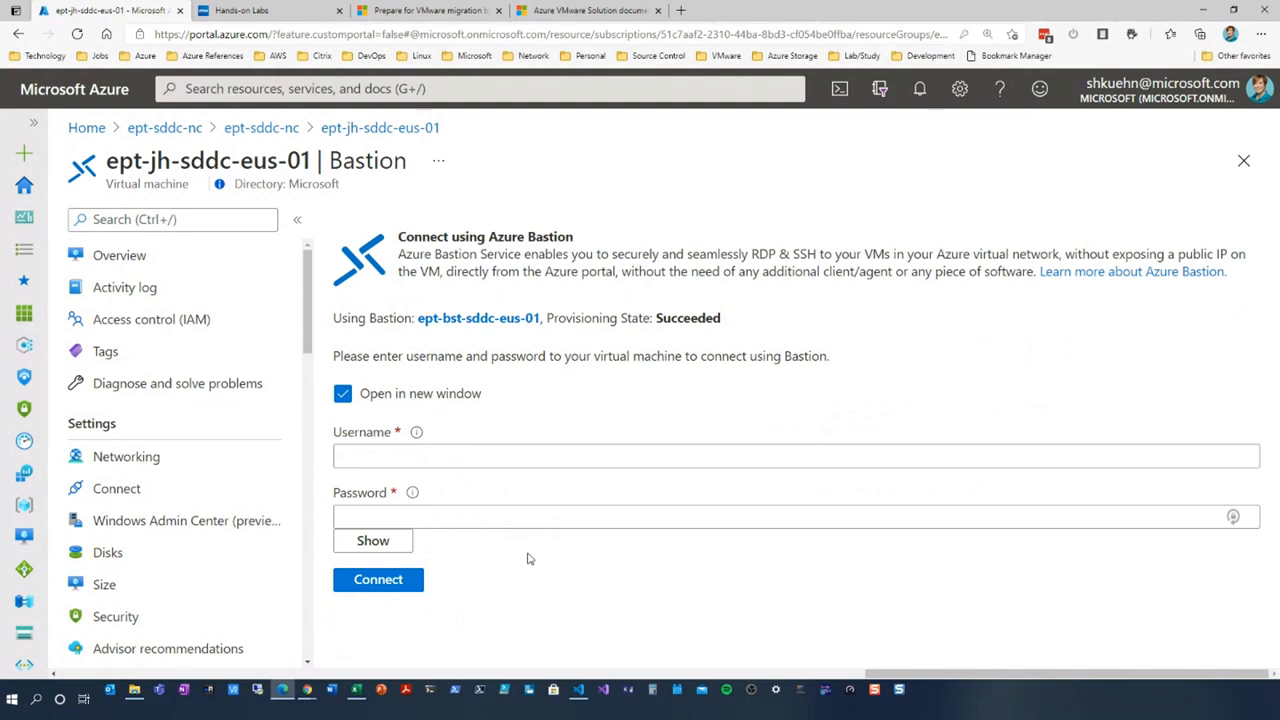
{"action": "left_click", "coordinate": [464, 456]}
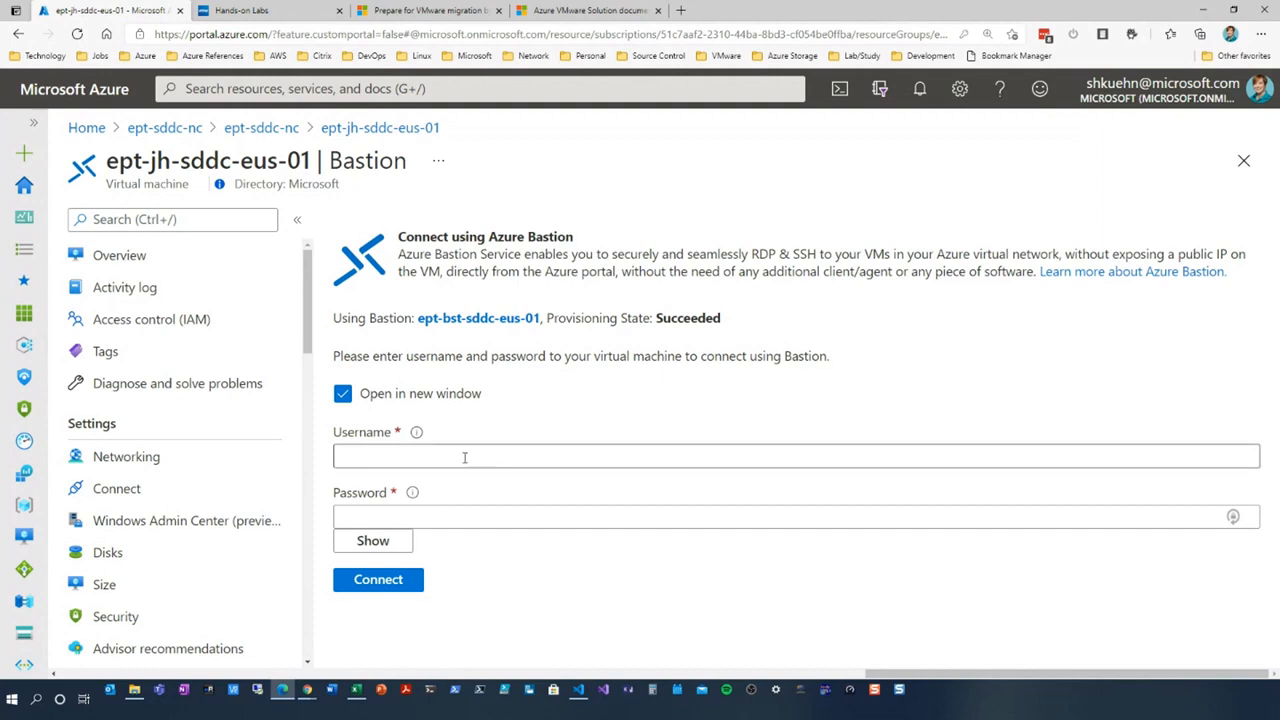
{"action": "type", "text": "avsadmin"}
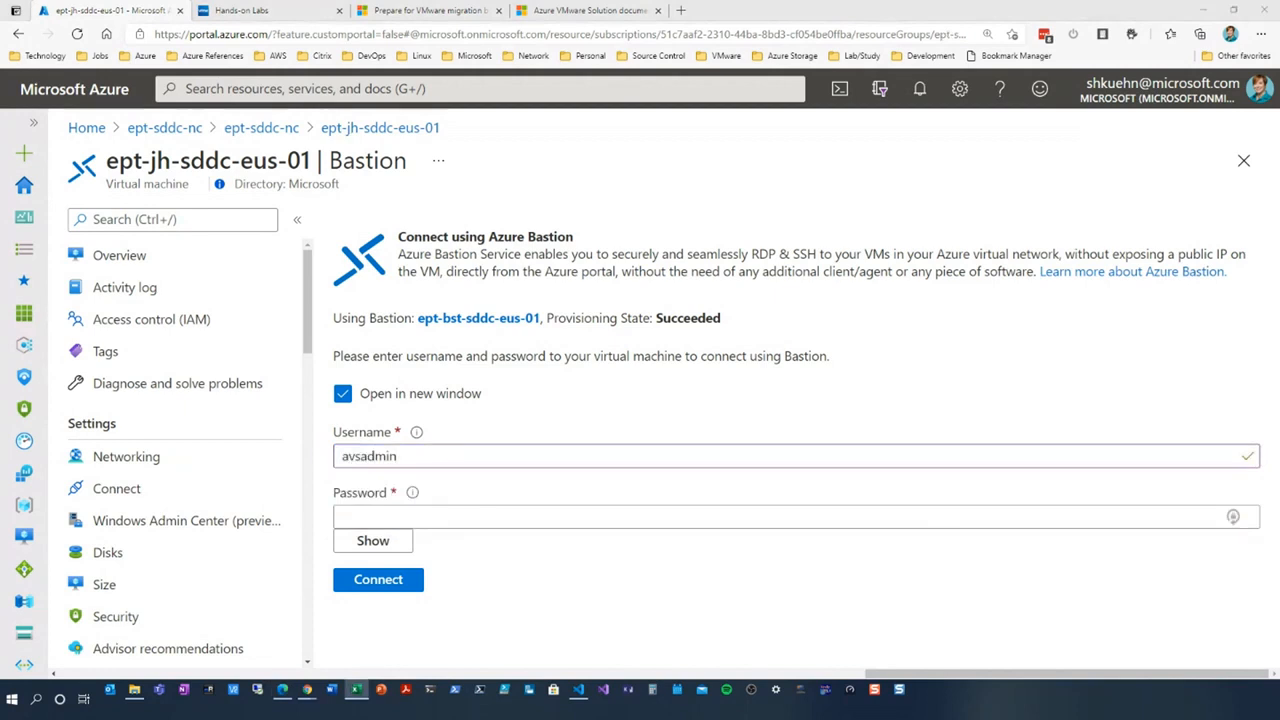
{"action": "mouse_move", "coordinate": [485, 560]}
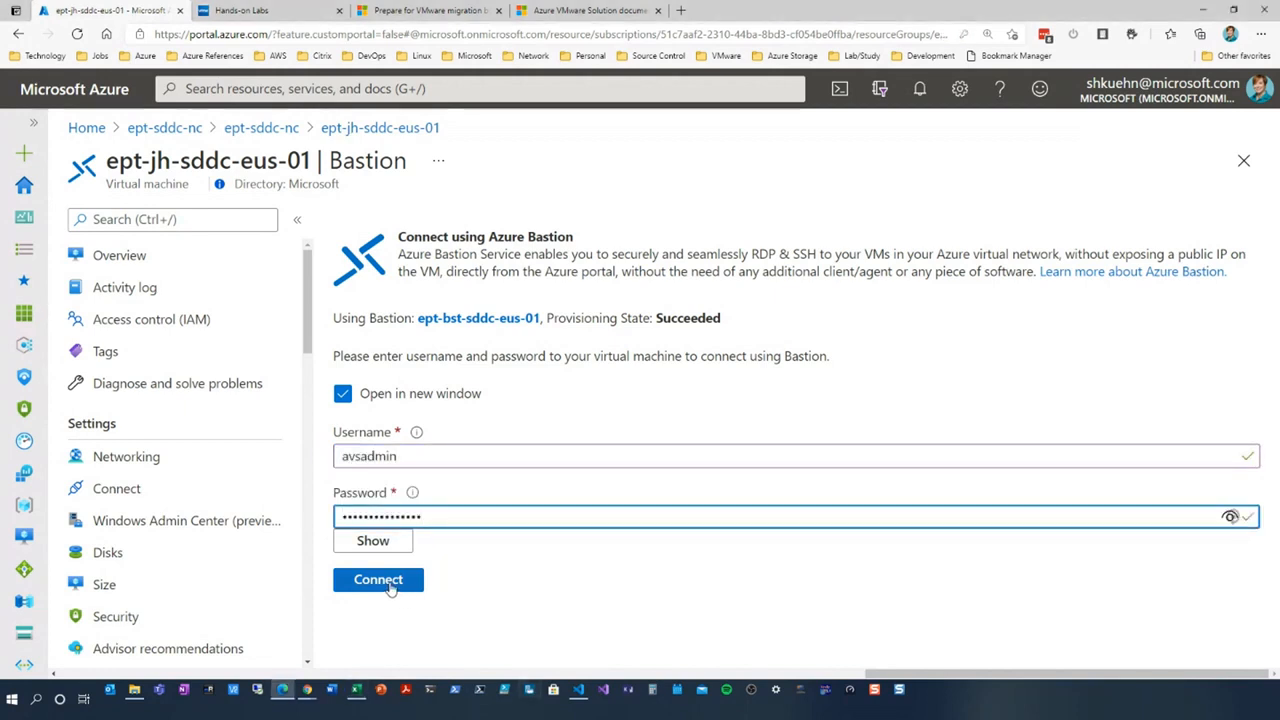
{"action": "left_click", "coordinate": [378, 580]}
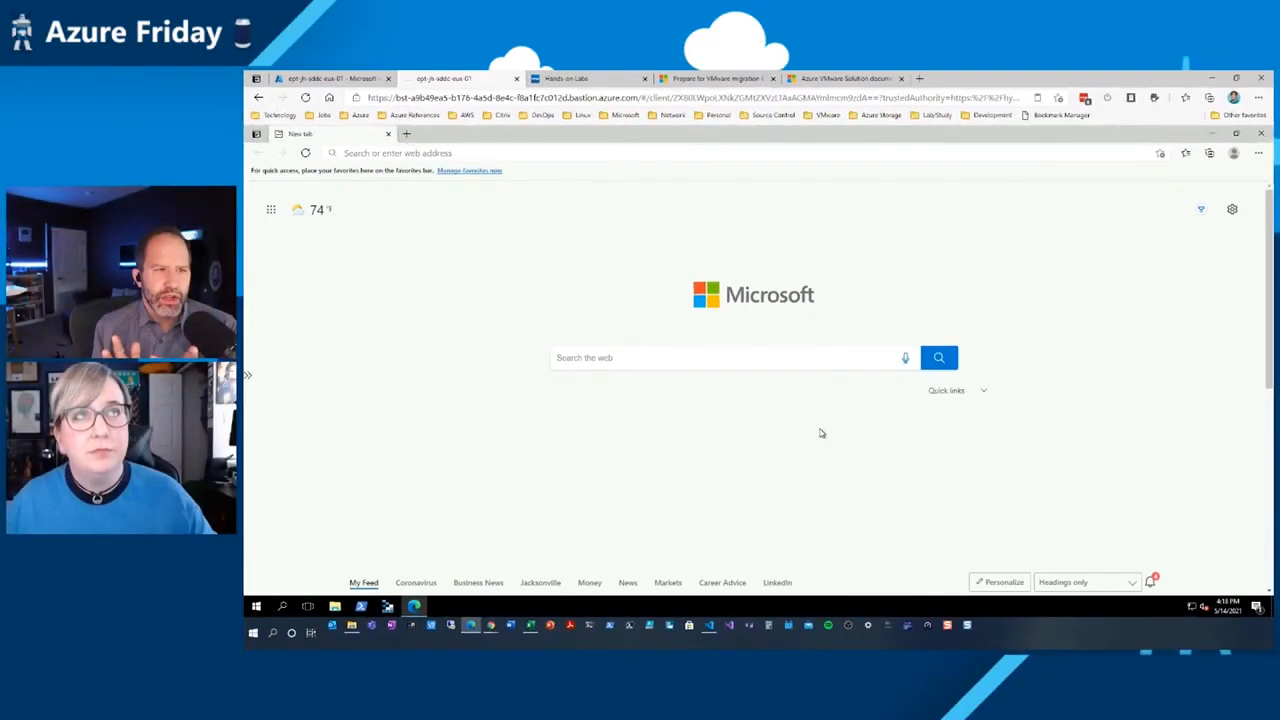
{"action": "mouse_move", "coordinate": [807, 436]}
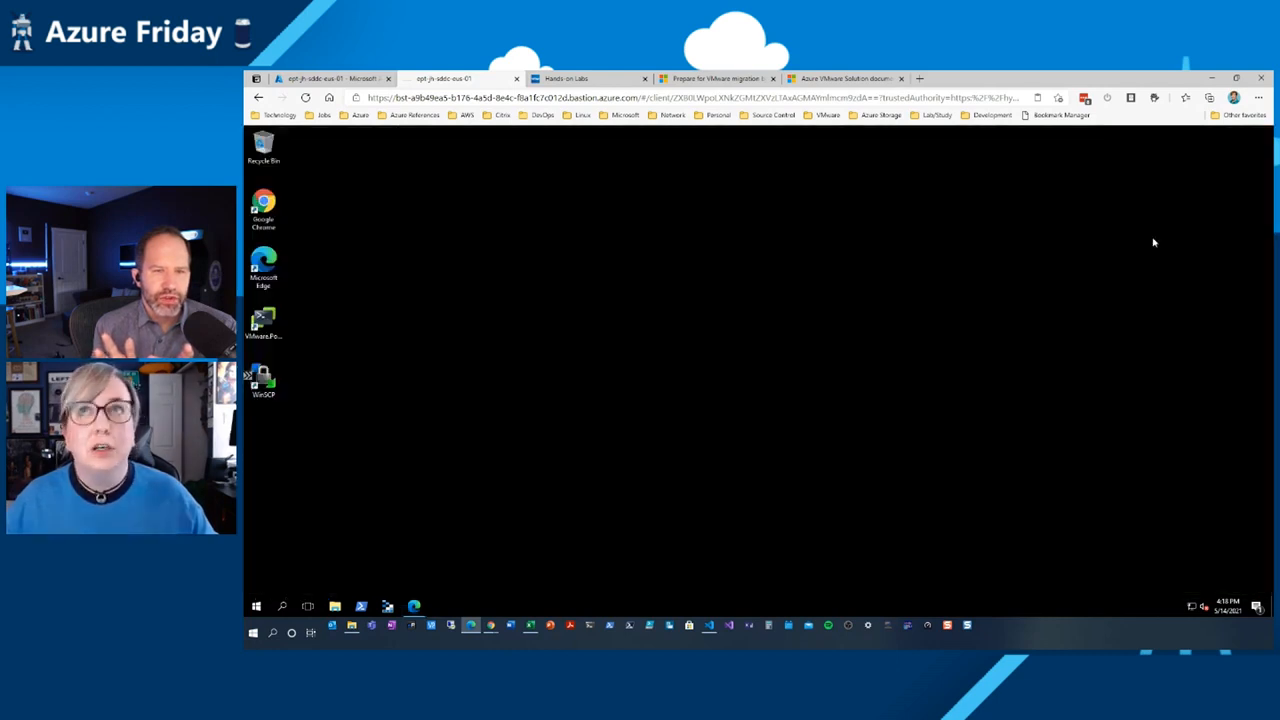
{"action": "mouse_move", "coordinate": [878, 317]}
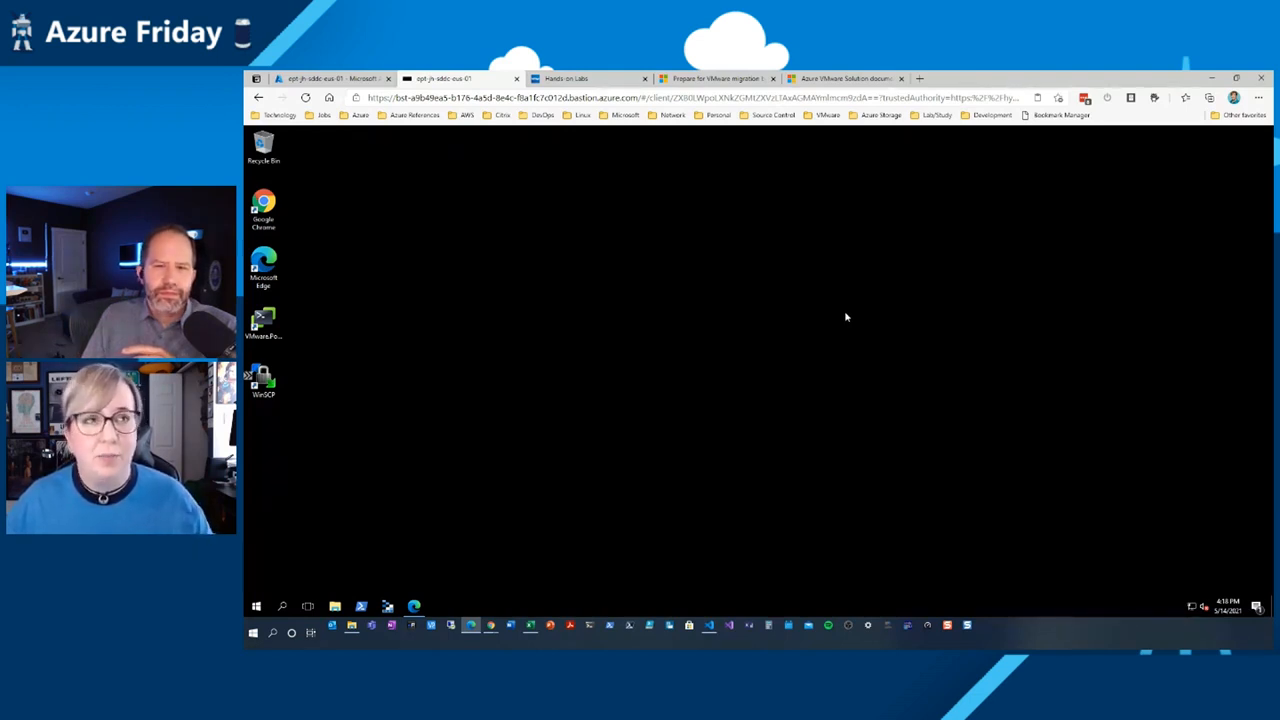
{"action": "mouse_move", "coordinate": [713, 428]}
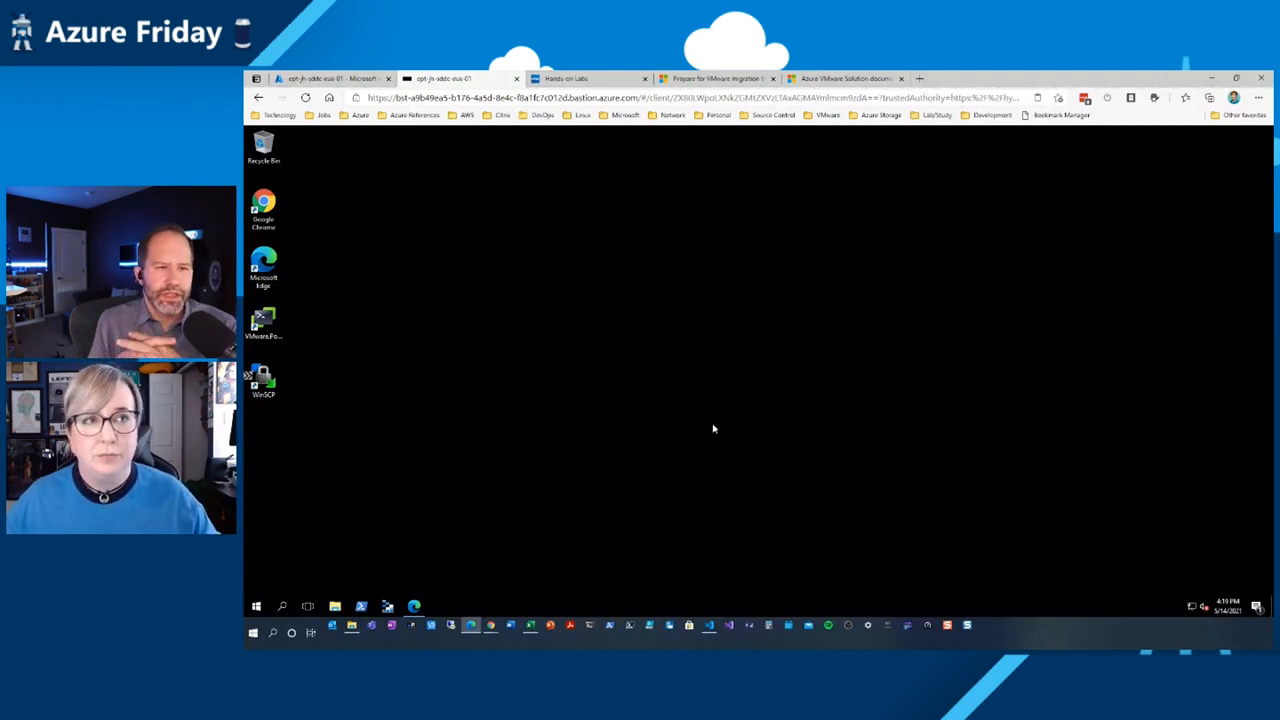
{"action": "mouse_move", "coordinate": [437, 601]}
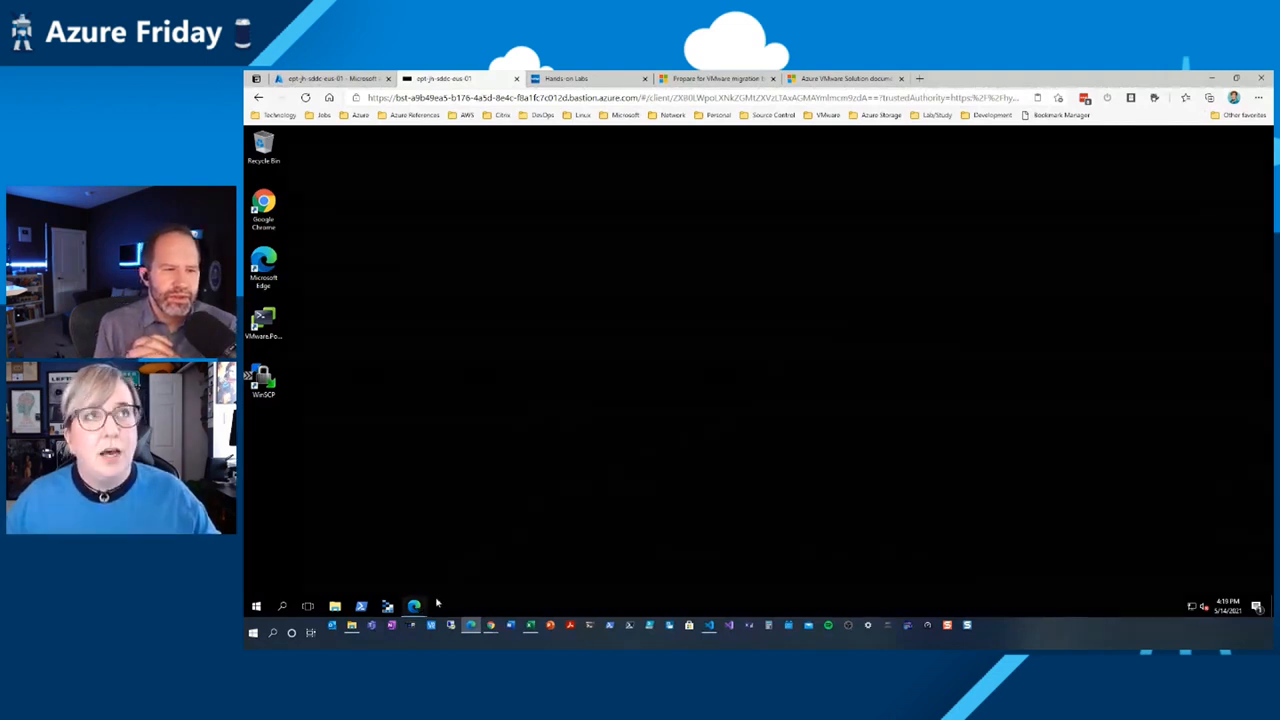
Step: Return to the portal and view ept-sddc-nc's vCenter and NSX-T credentials
{"action": "left_click", "coordinate": [413, 607]}
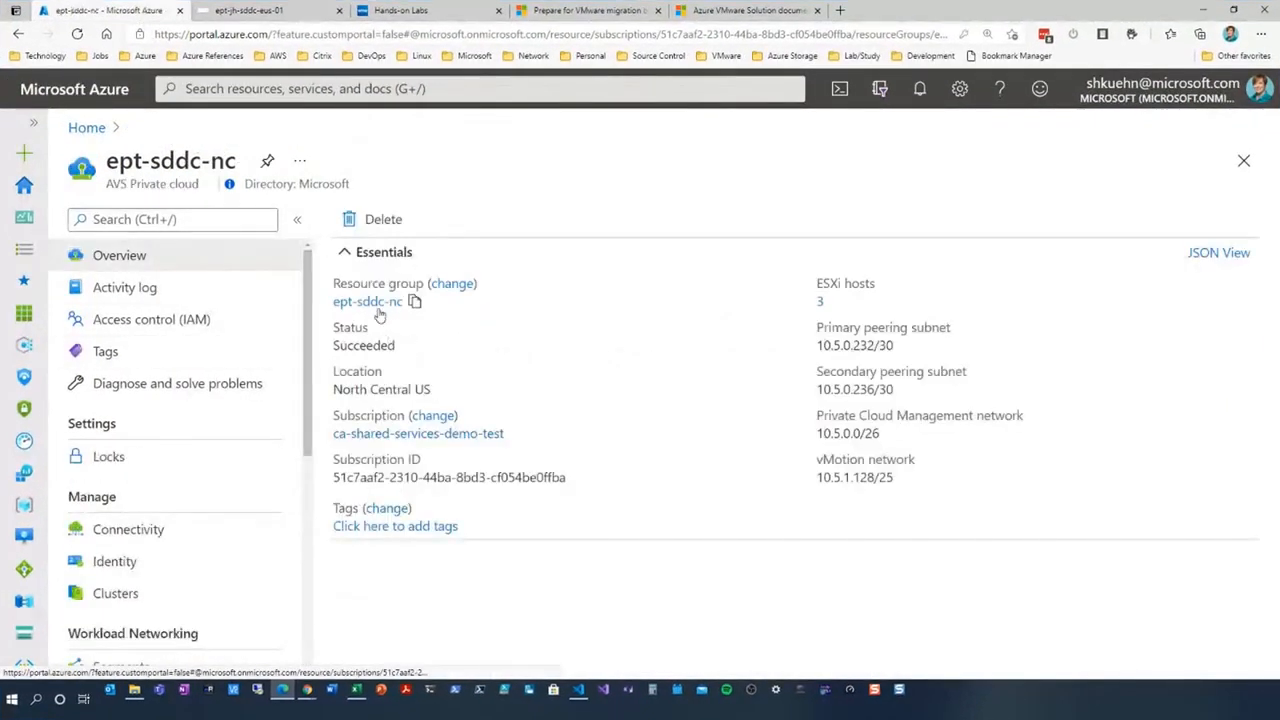
{"action": "left_click", "coordinate": [367, 301]}
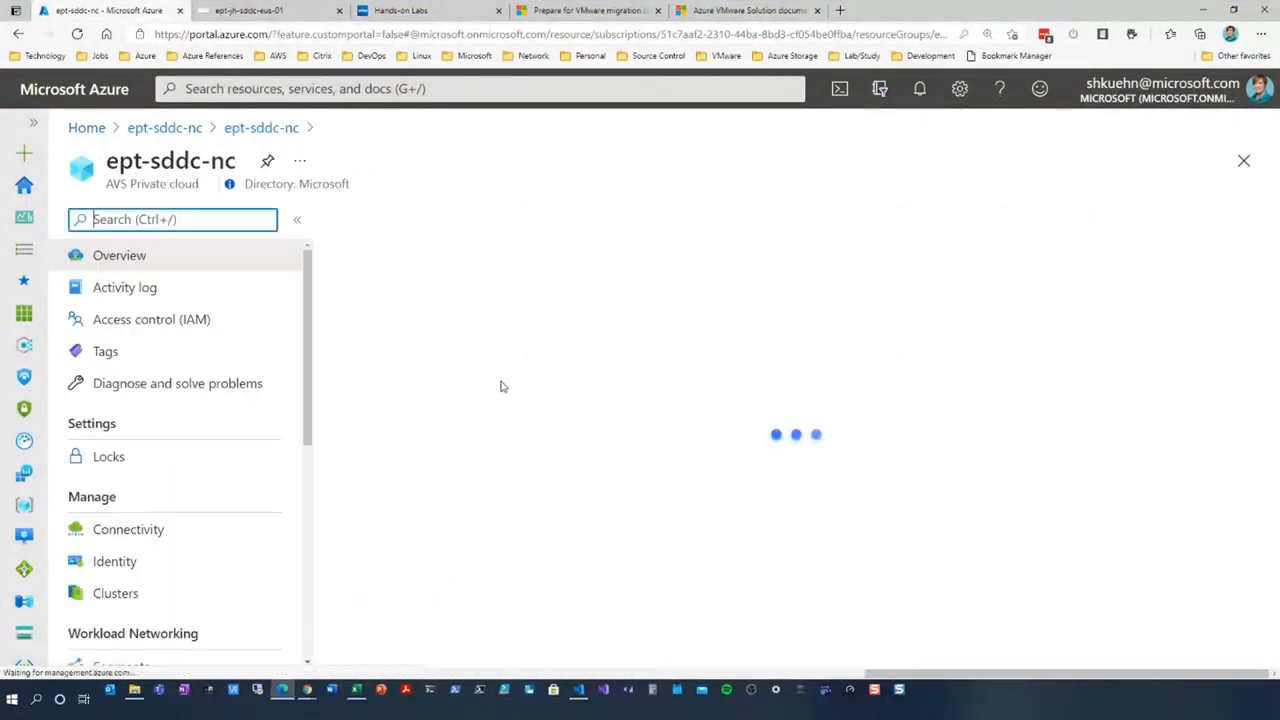
{"action": "left_click", "coordinate": [114, 561]}
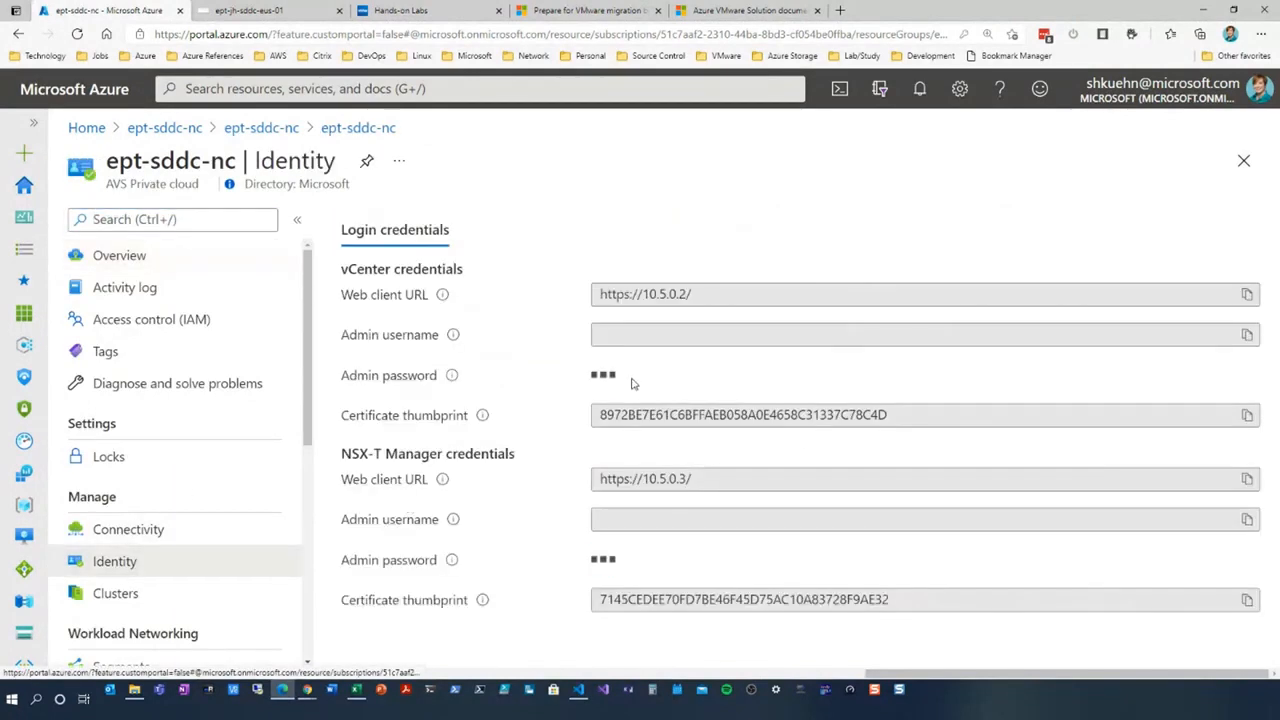
{"action": "left_click", "coordinate": [1247, 294]}
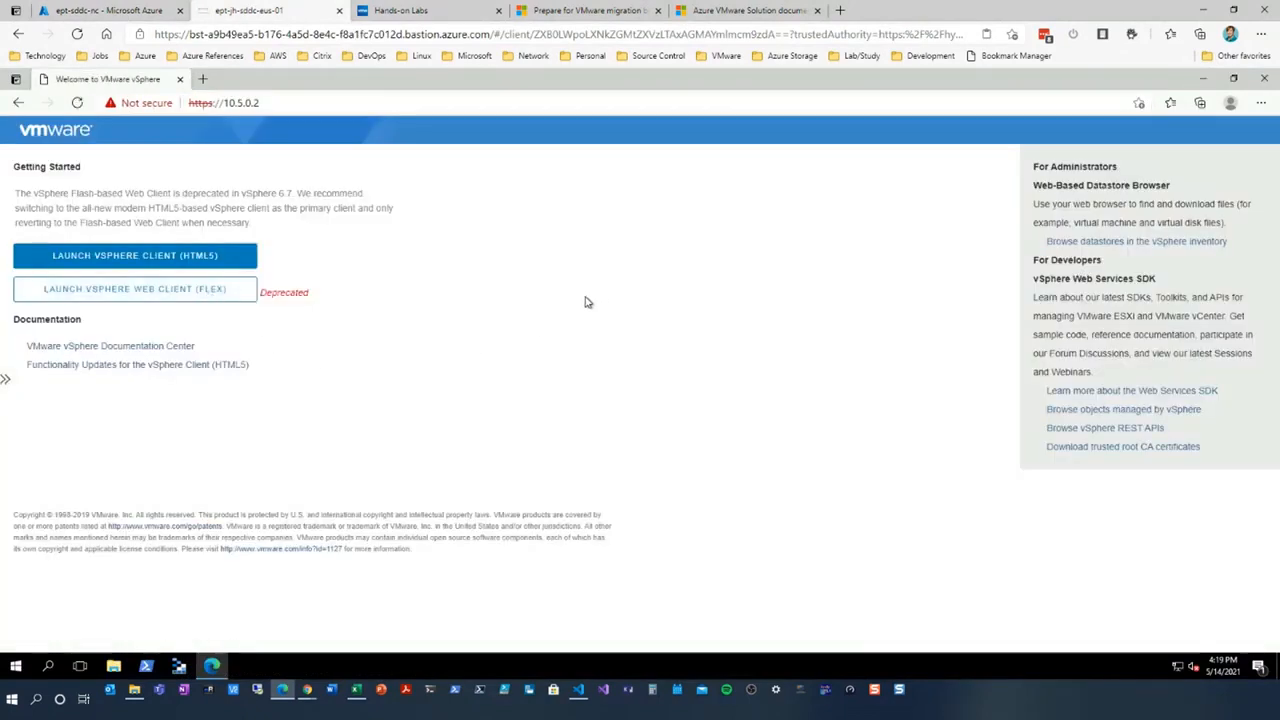
Step: Launch the HTML5 vSphere Client and sign in to vCenter as cloudadmin
{"action": "left_click", "coordinate": [134, 255]}
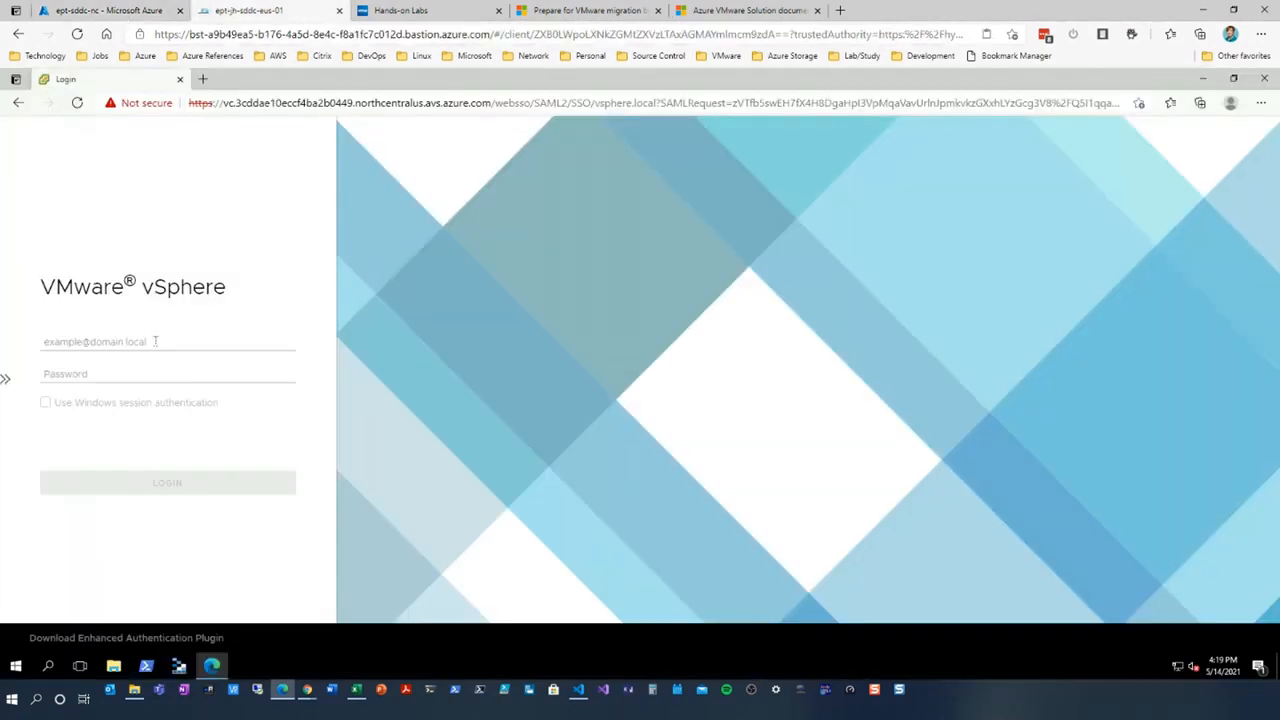
{"action": "type", "text": "cloud"}
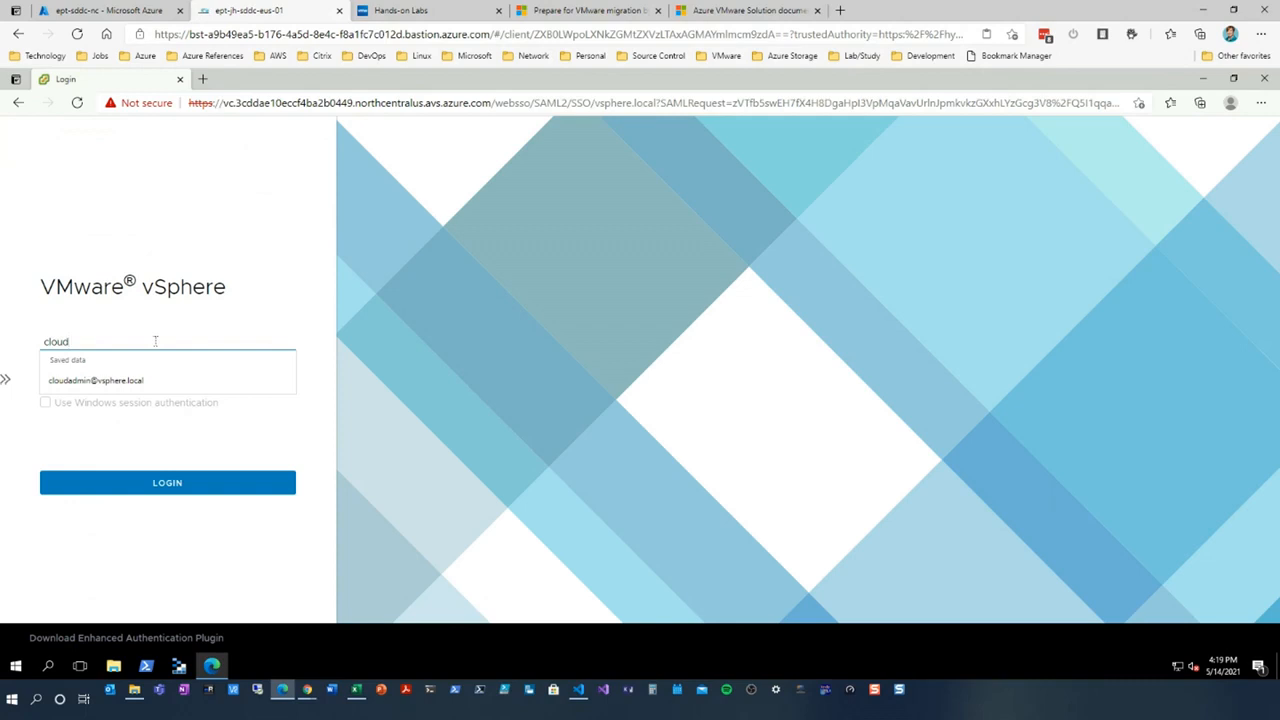
{"action": "left_click", "coordinate": [96, 380]}
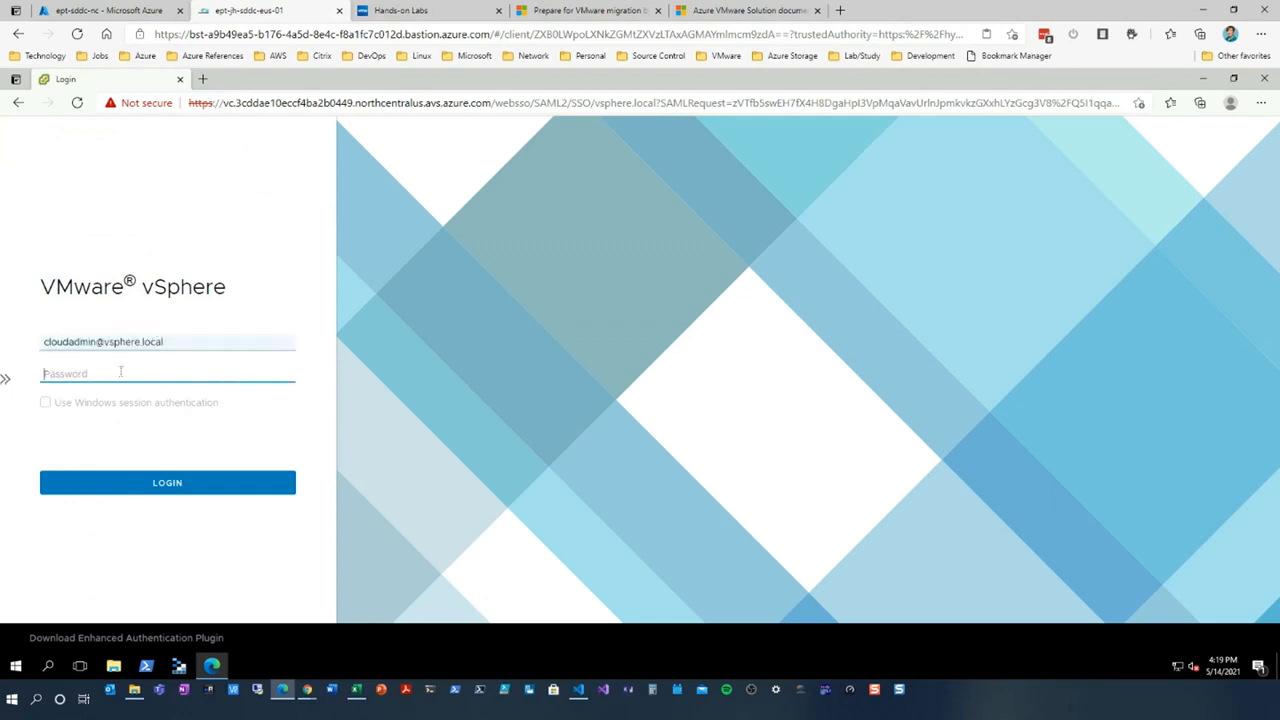
{"action": "left_click", "coordinate": [167, 482]}
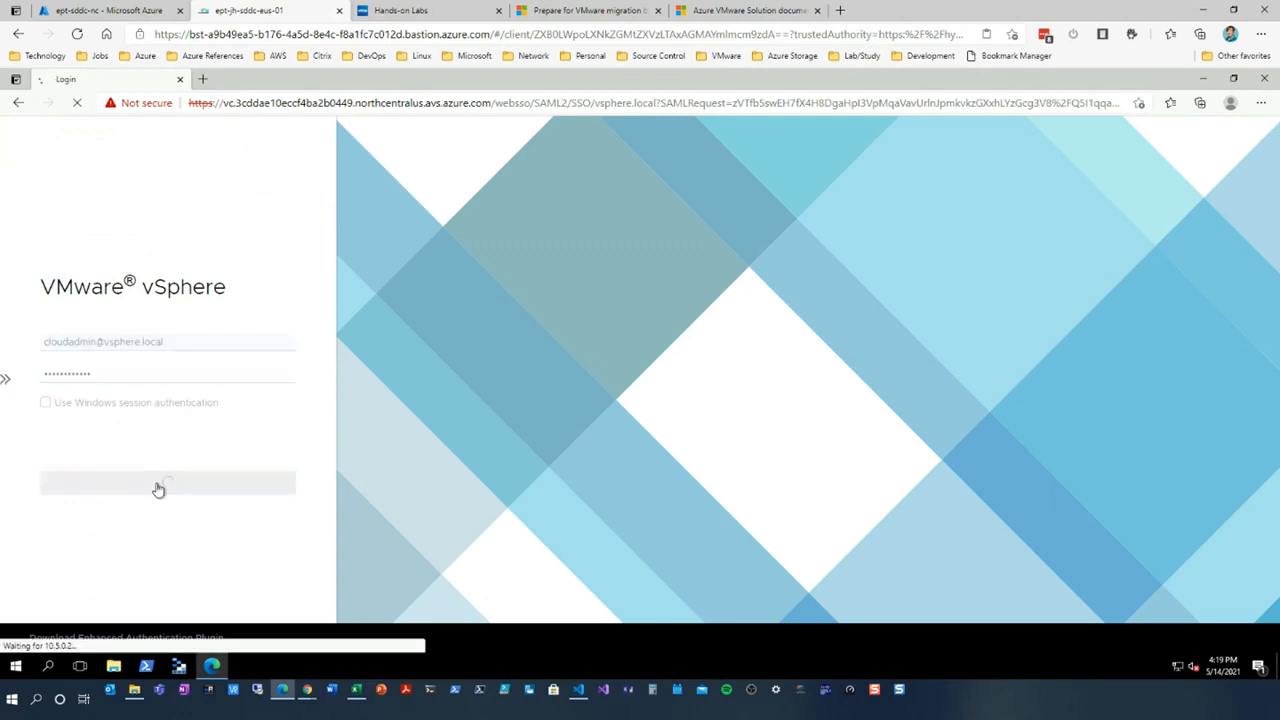
{"action": "left_click", "coordinate": [167, 482]}
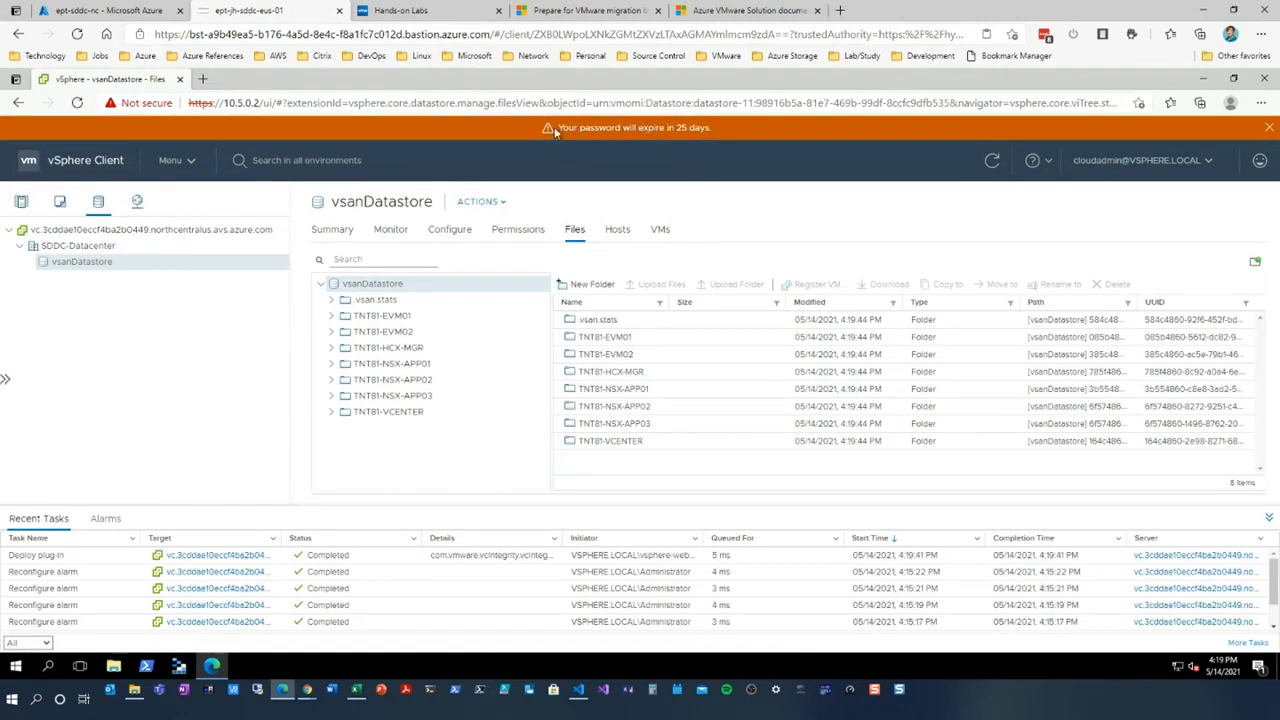
{"action": "mouse_move", "coordinate": [420, 331]}
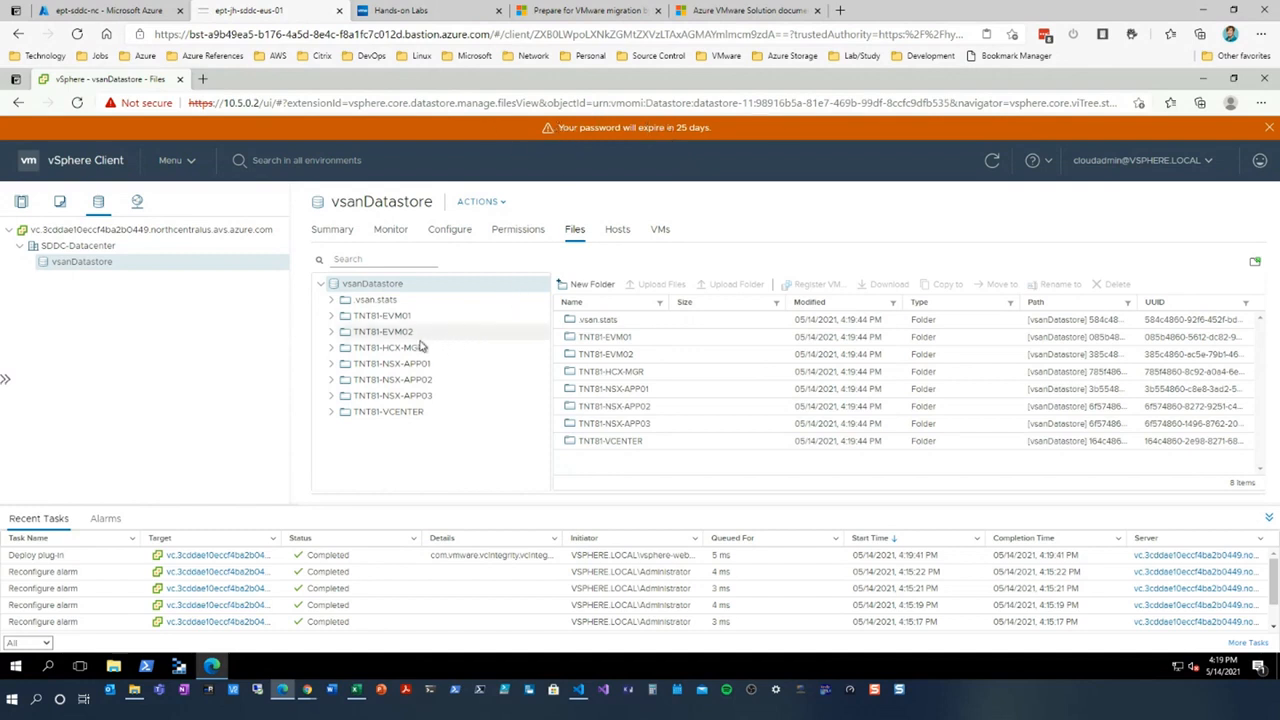
Step: Visit the vSphere Home dashboard, then host esx01-r17's vsanDatastore in Hosts and Clusters
{"action": "left_click", "coordinate": [170, 160]}
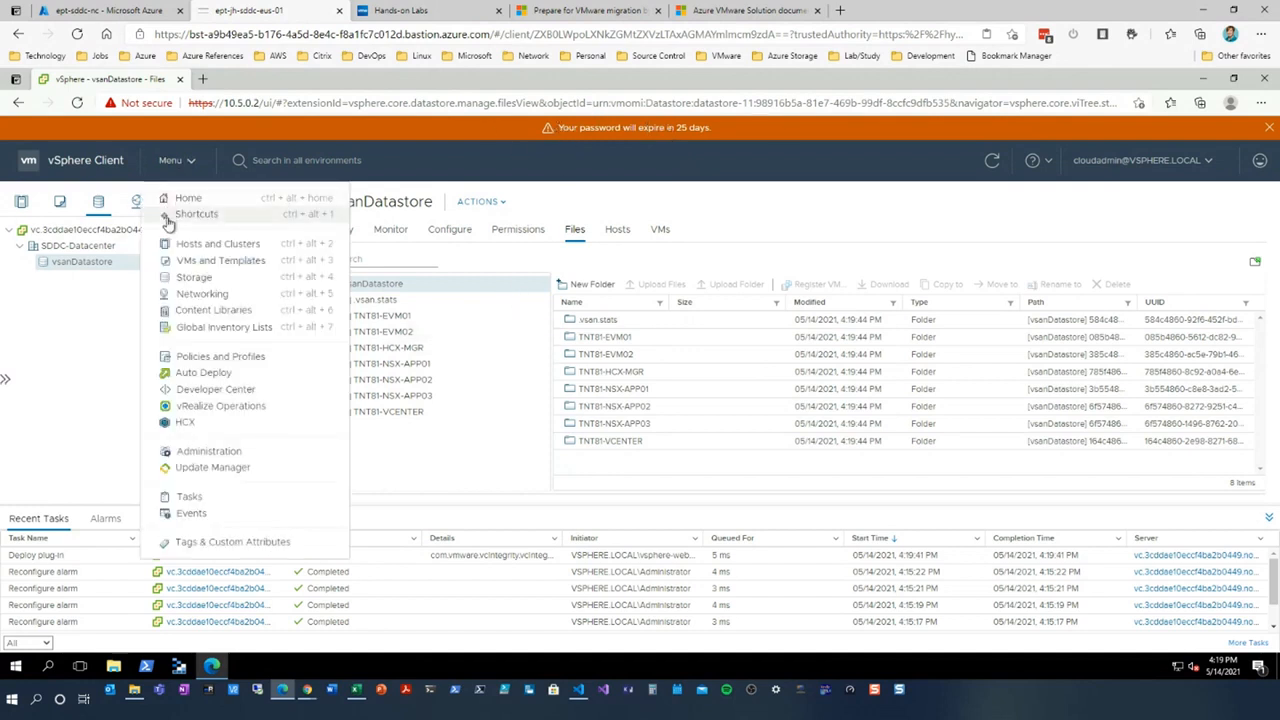
{"action": "left_click", "coordinate": [188, 197]}
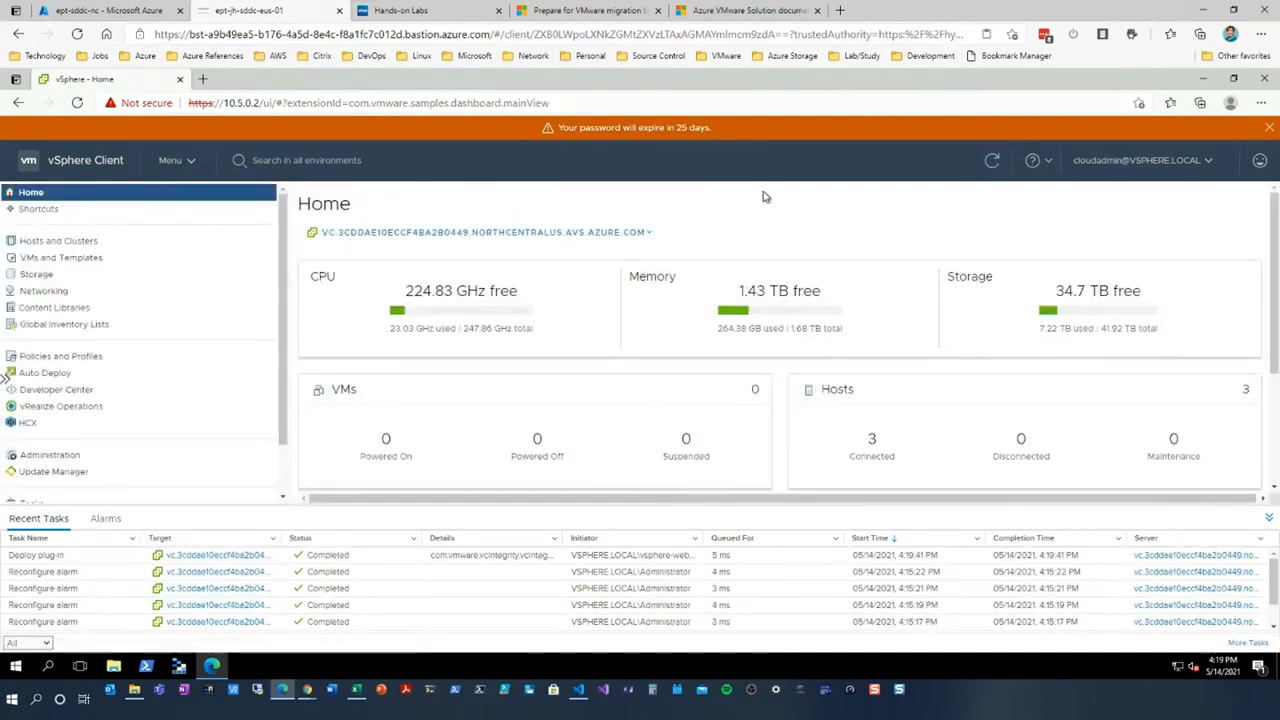
{"action": "mouse_move", "coordinate": [723, 244]}
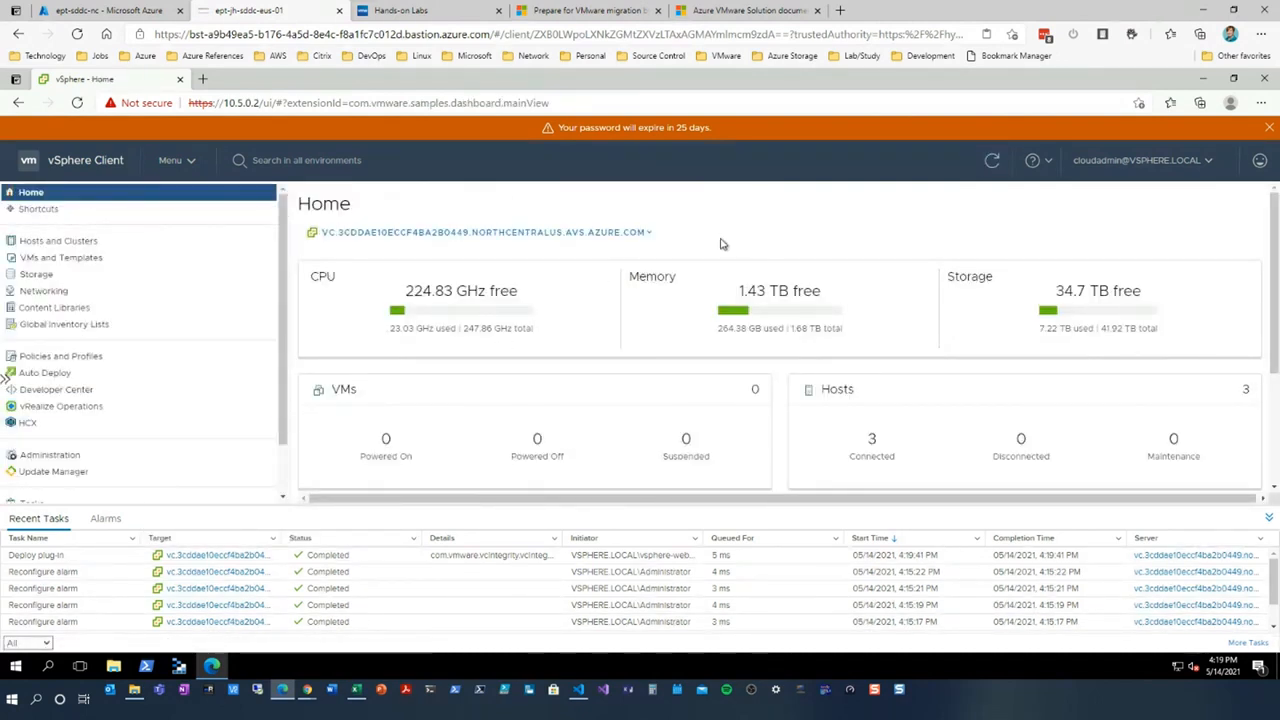
{"action": "mouse_move", "coordinate": [537, 241]}
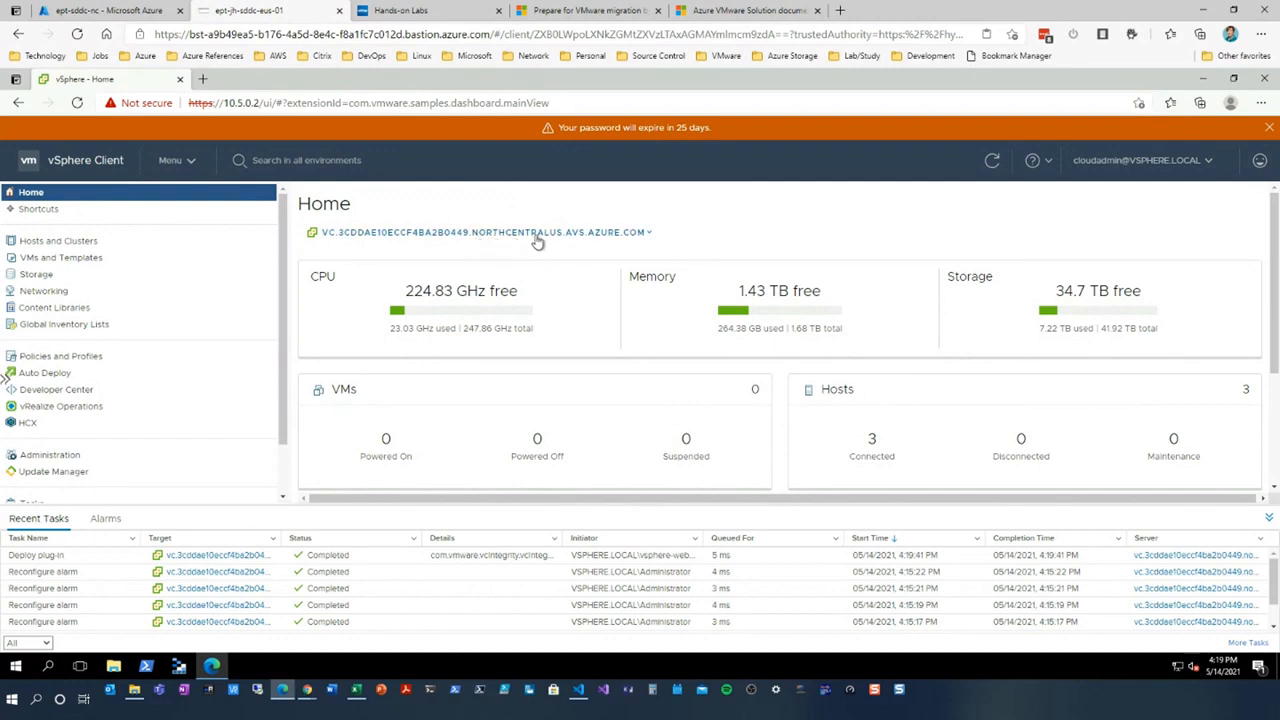
{"action": "mouse_move", "coordinate": [644, 240]}
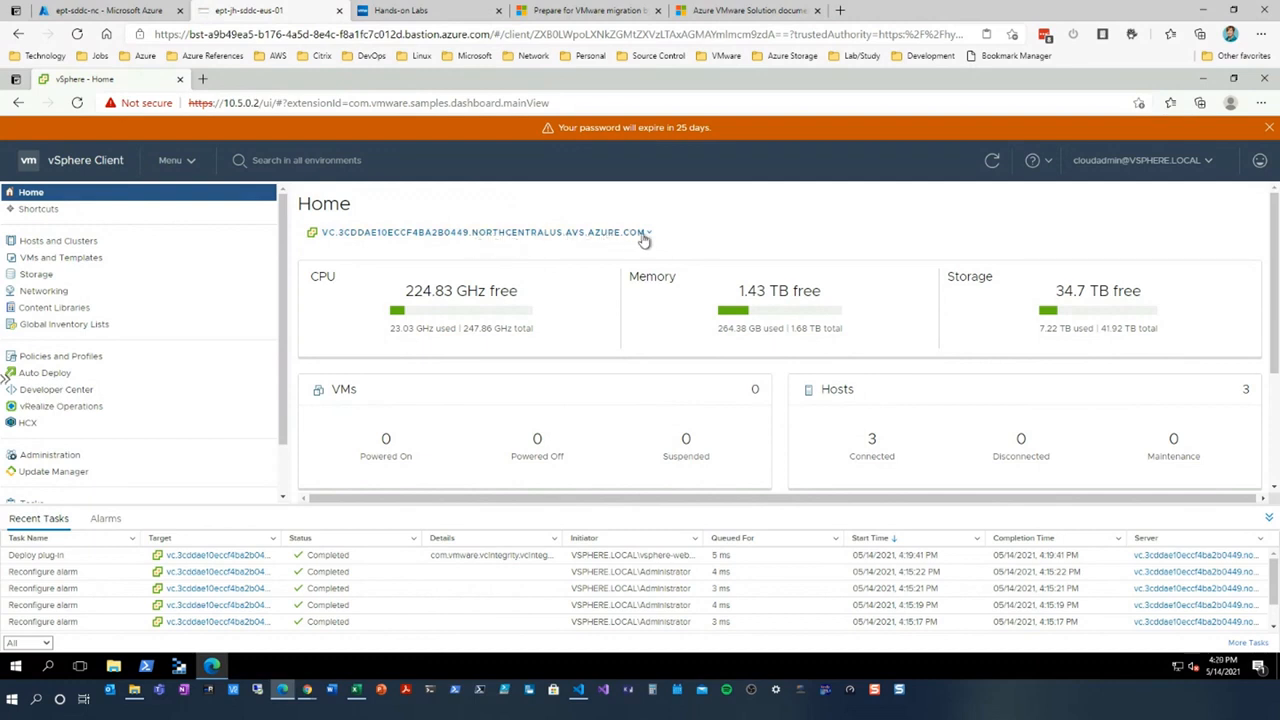
{"action": "left_click", "coordinate": [176, 160]}
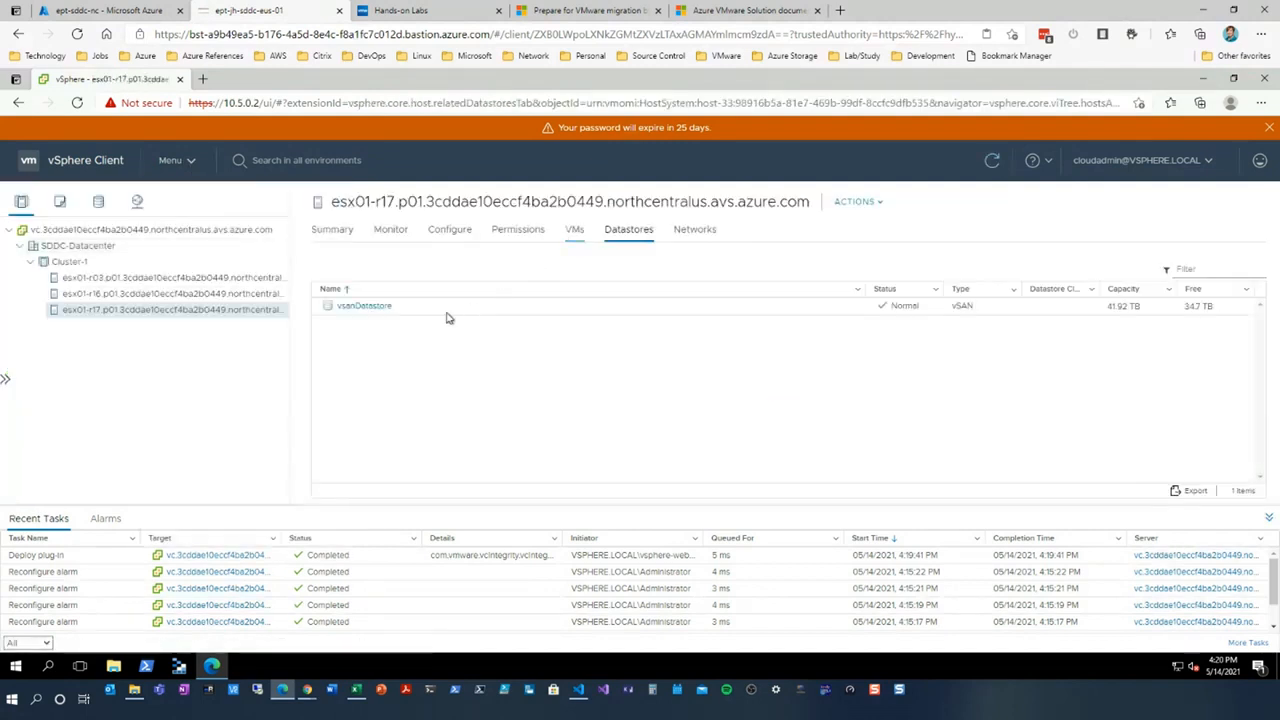
Step: Select host esx01-r03 and view its summary: ESXi 6.7.0 on a PowerEdge R640, 0 VMs
{"action": "left_click", "coordinate": [170, 277]}
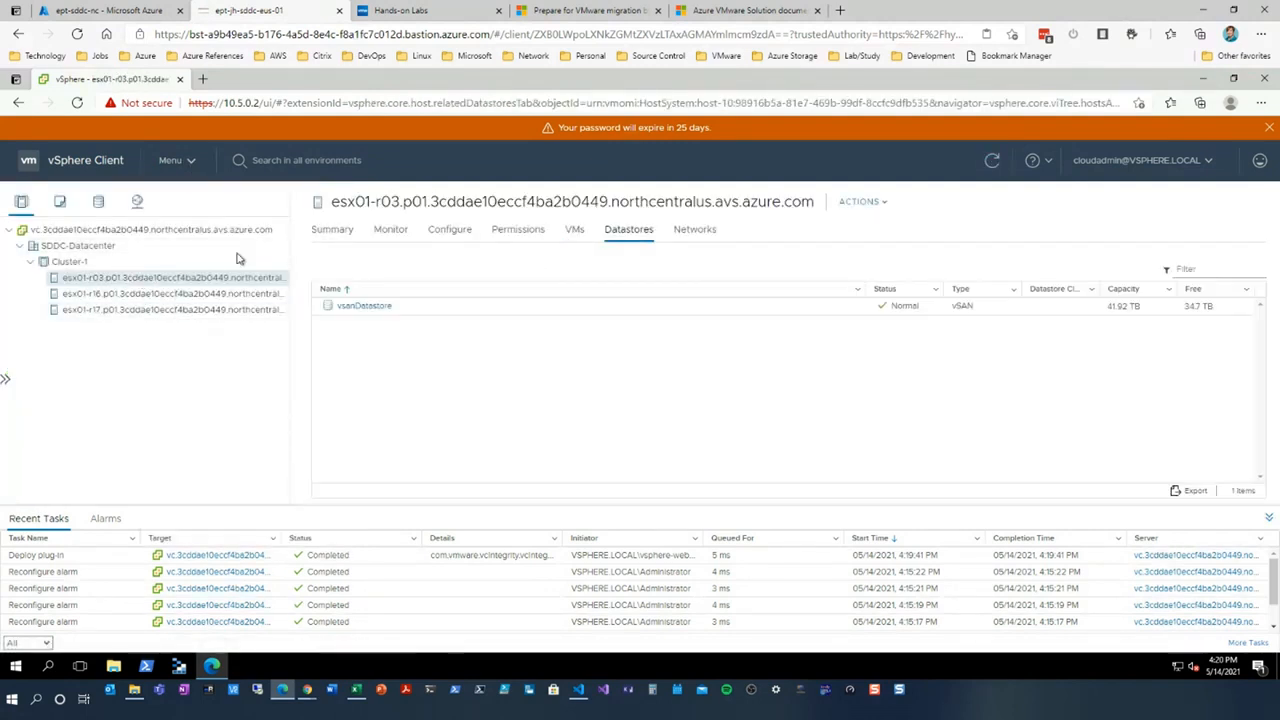
{"action": "left_click", "coordinate": [331, 229]}
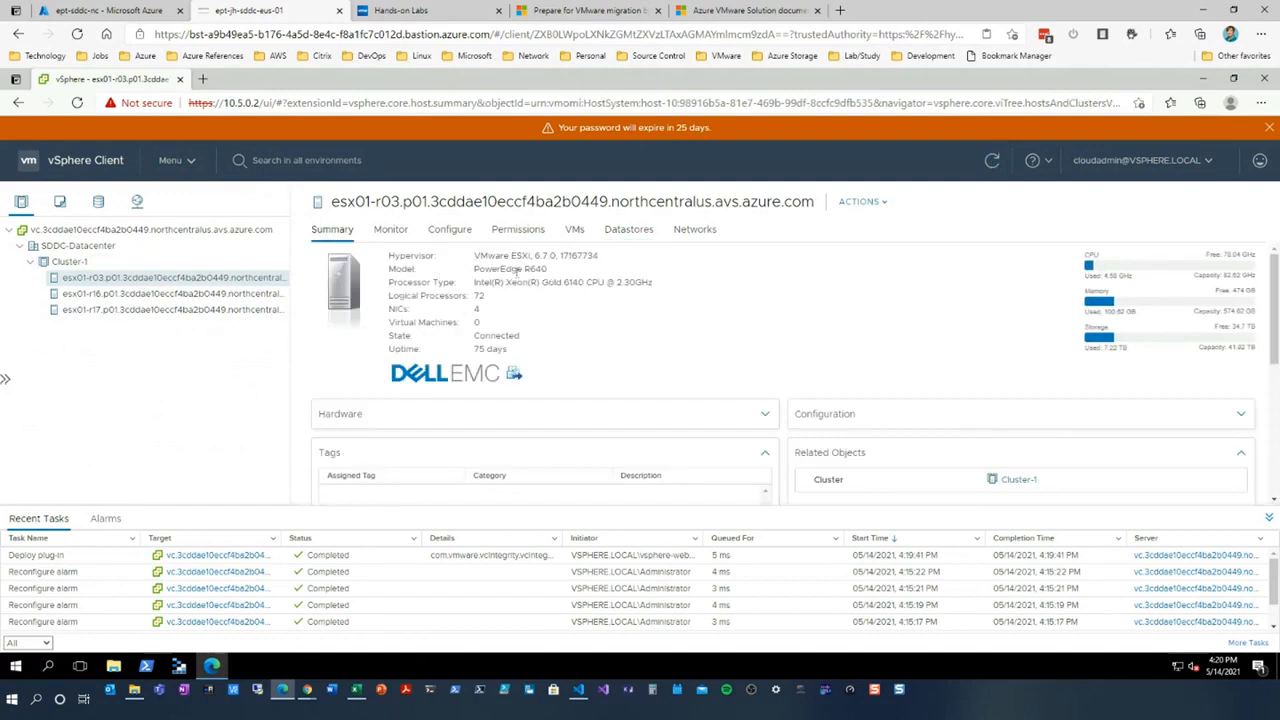
{"action": "mouse_move", "coordinate": [528, 337]}
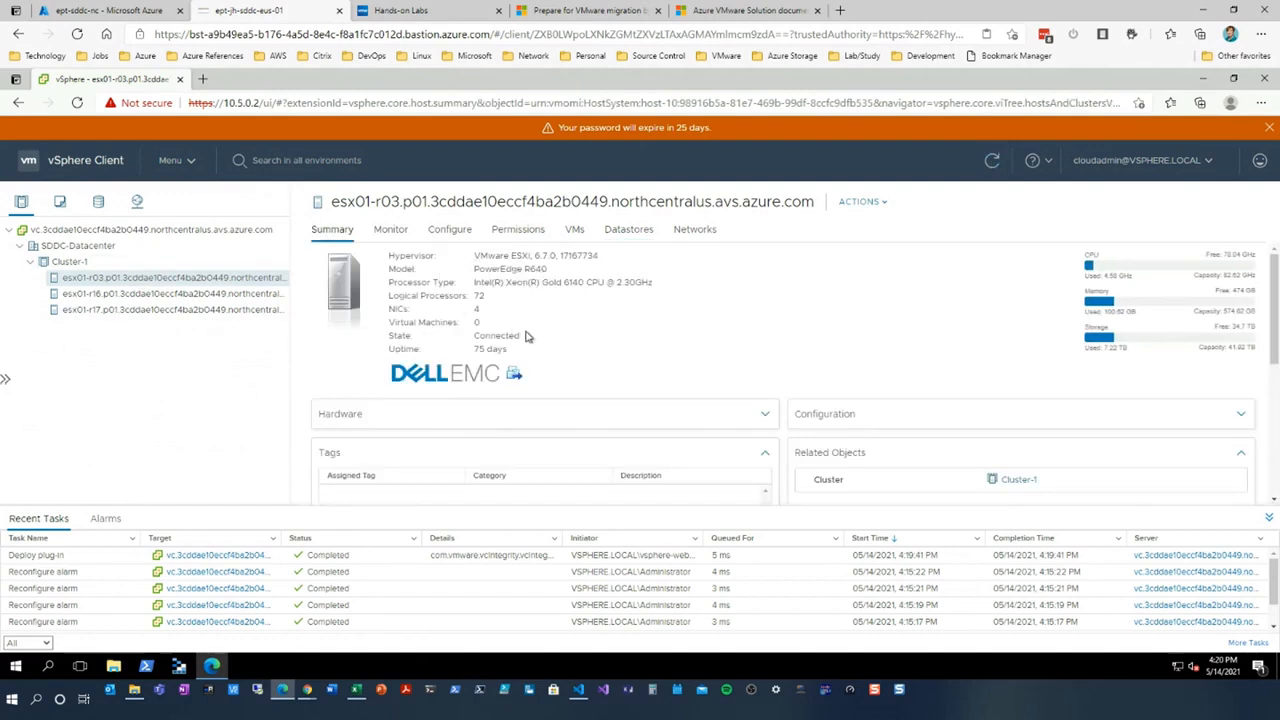
{"action": "mouse_move", "coordinate": [577, 340]}
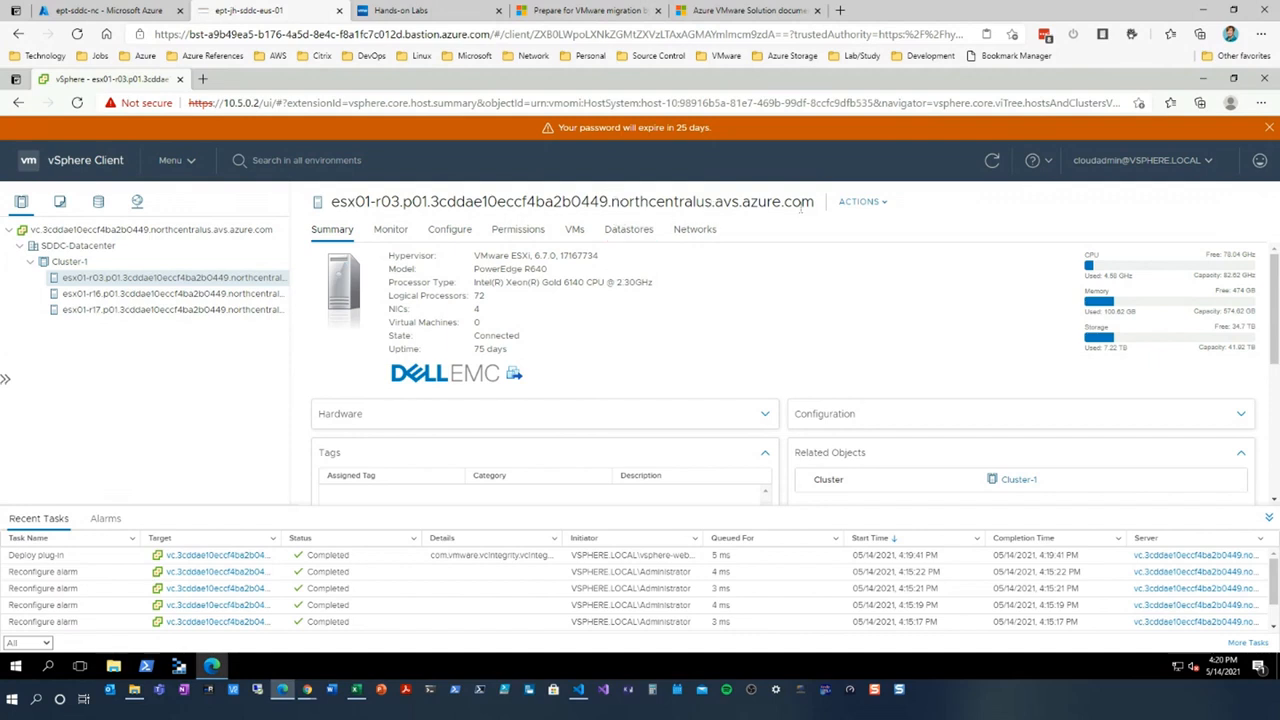
{"action": "mouse_move", "coordinate": [763, 377]}
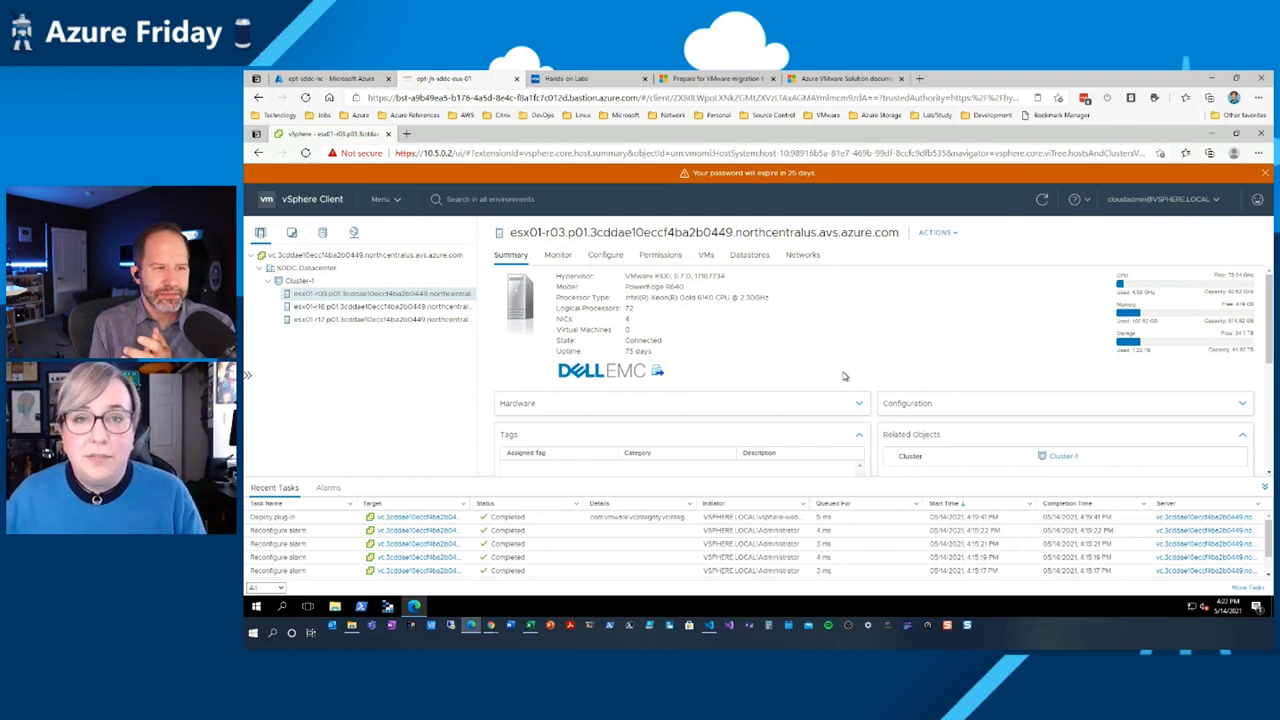
Step: Browse the Hands-on Labs cards for private cloud deployment and HCX migration labs
{"action": "left_click", "coordinate": [565, 78]}
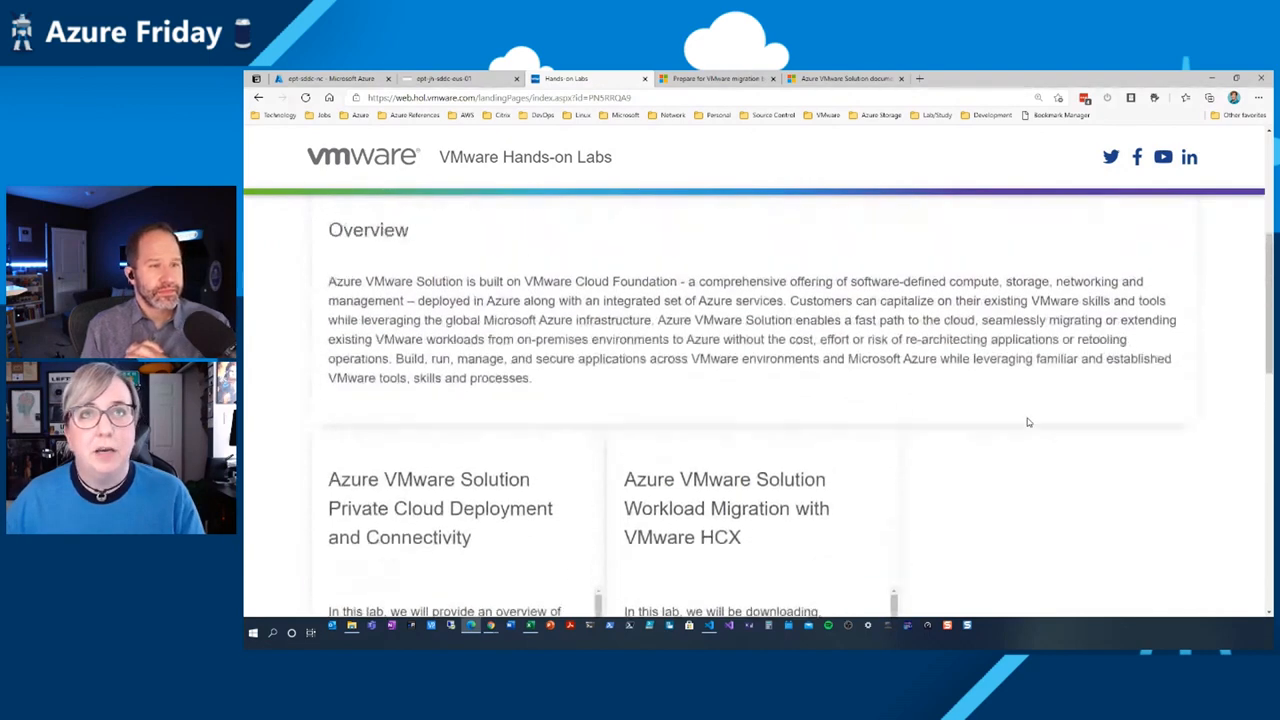
{"action": "scroll", "scroll_direction": "down", "scroll_amount": 3}
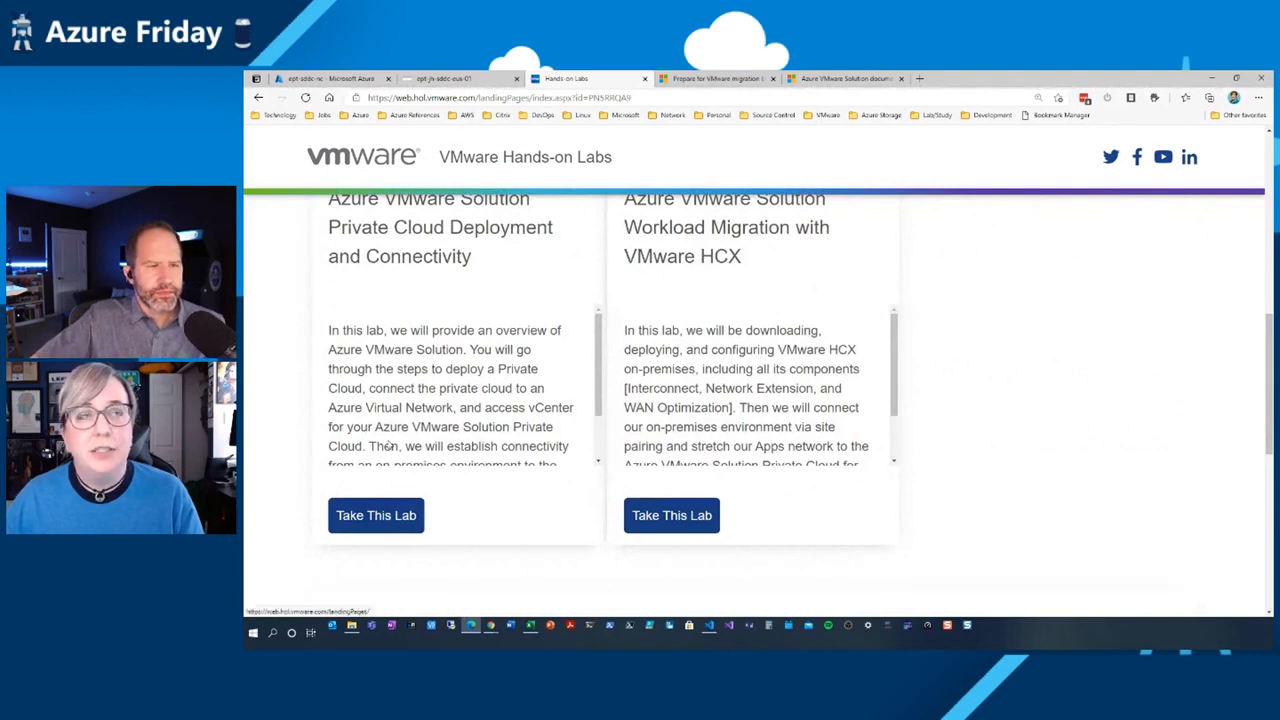
{"action": "scroll", "scroll_direction": "up", "scroll_amount": 3}
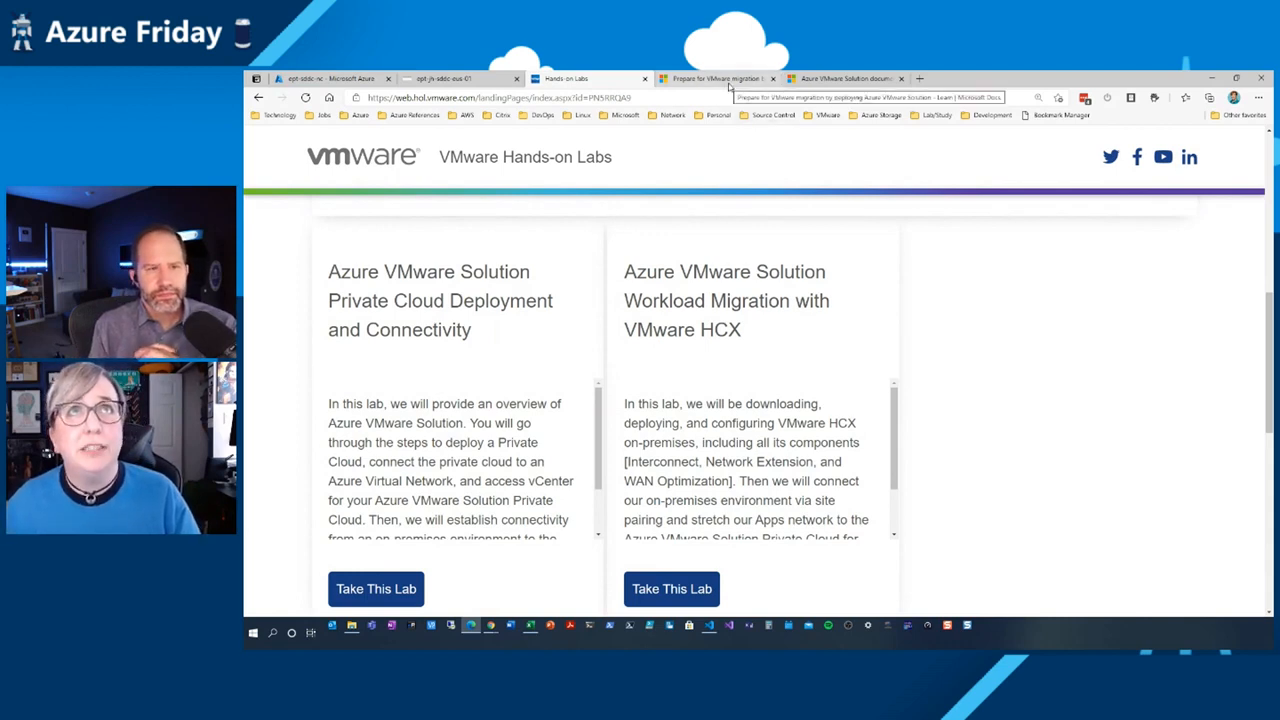
{"action": "left_click", "coordinate": [715, 78]}
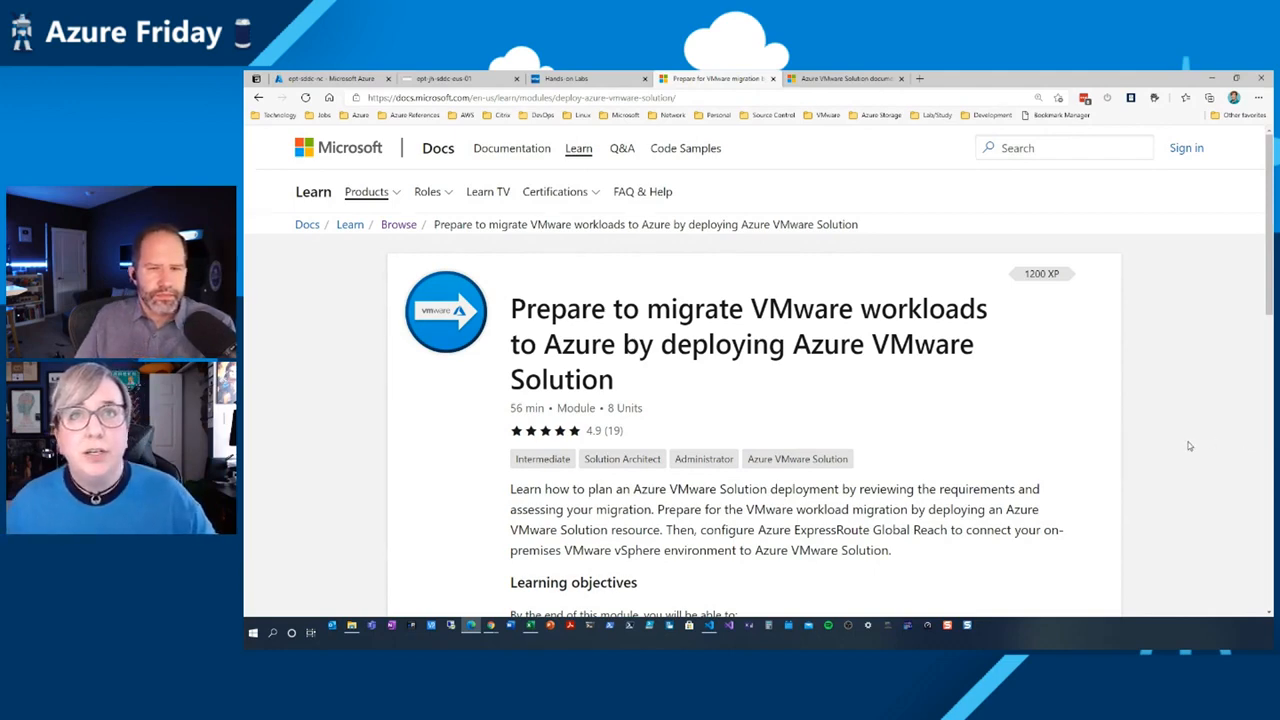
Step: Scroll through the VMware migration Learn module's description and its eight units
{"action": "scroll", "scroll_direction": "down", "scroll_amount": 3}
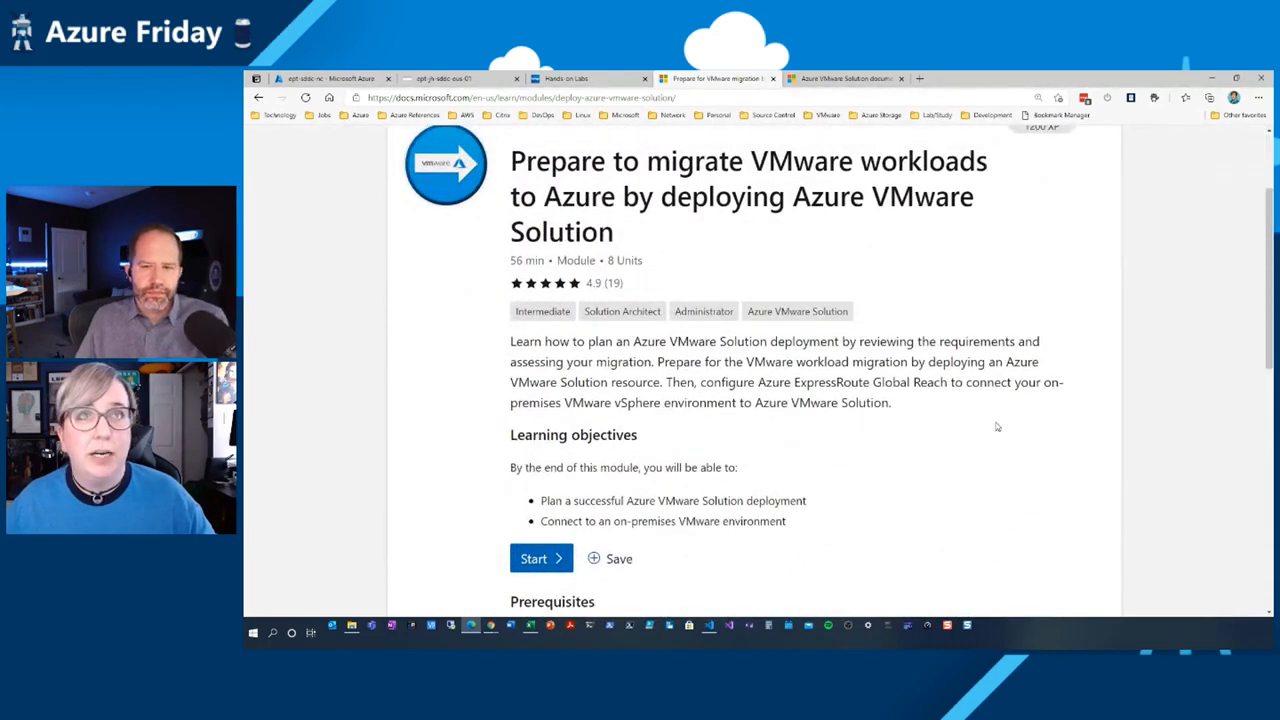
{"action": "scroll", "scroll_direction": "down", "scroll_amount": 3}
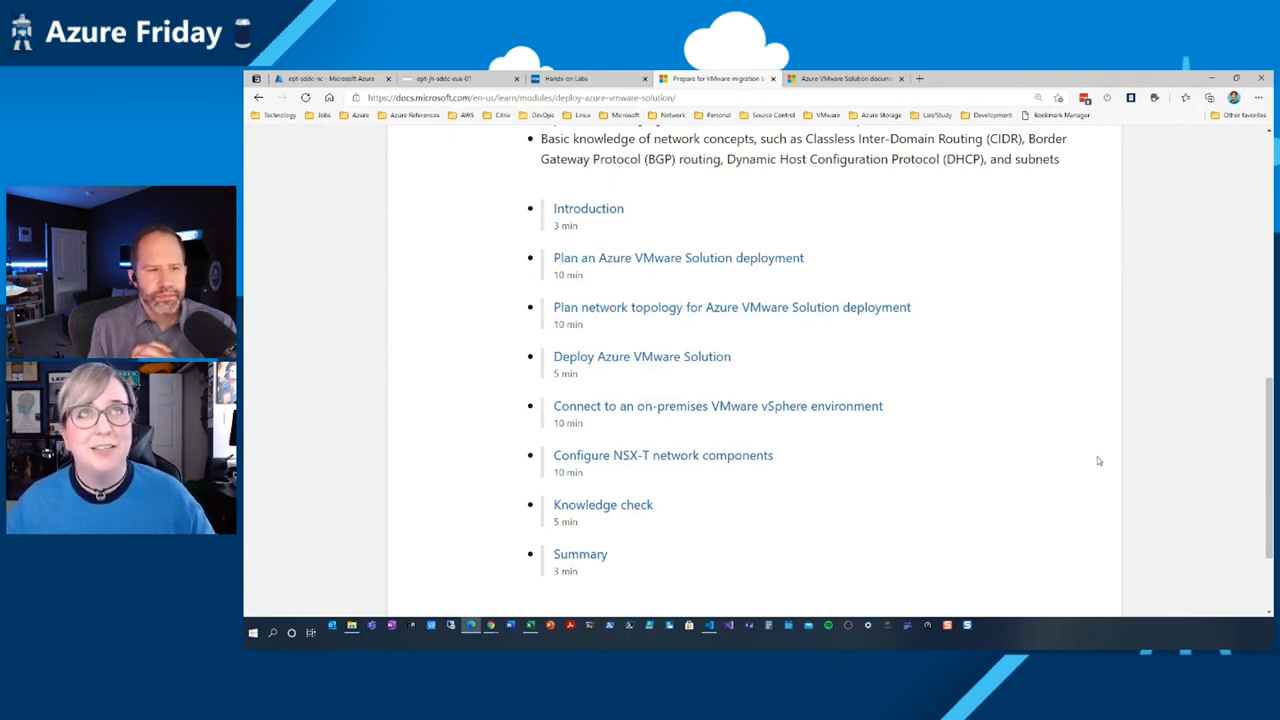
{"action": "scroll", "scroll_direction": "down", "scroll_amount": 3}
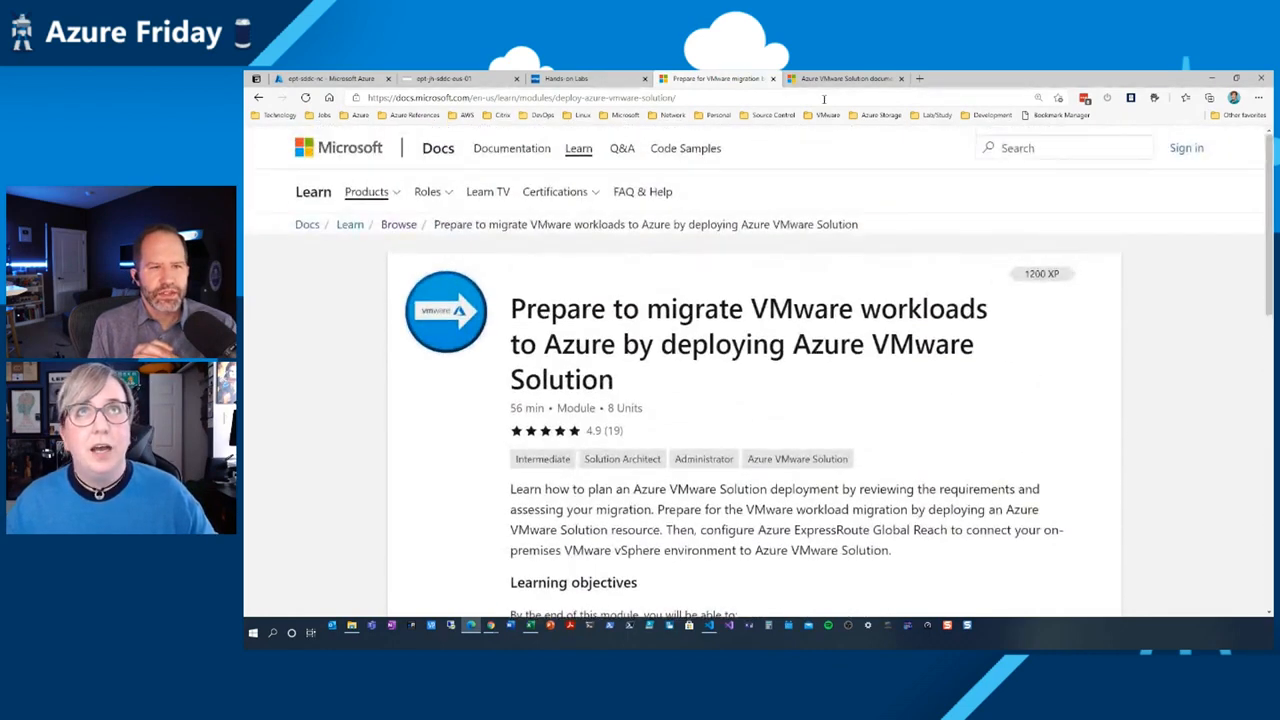
{"action": "left_click", "coordinate": [845, 78]}
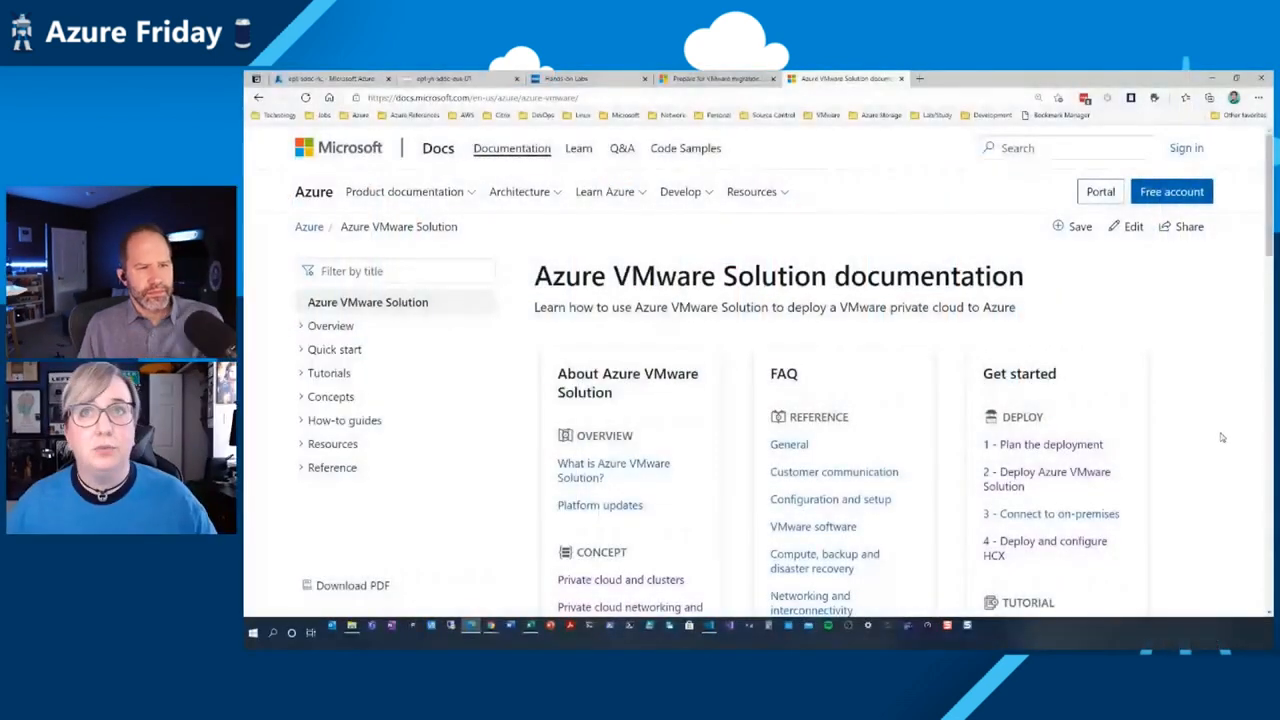
Step: Scroll through the documentation hub's concept, tutorial, how-to and integration sections
{"action": "scroll", "scroll_direction": "down", "scroll_amount": 3}
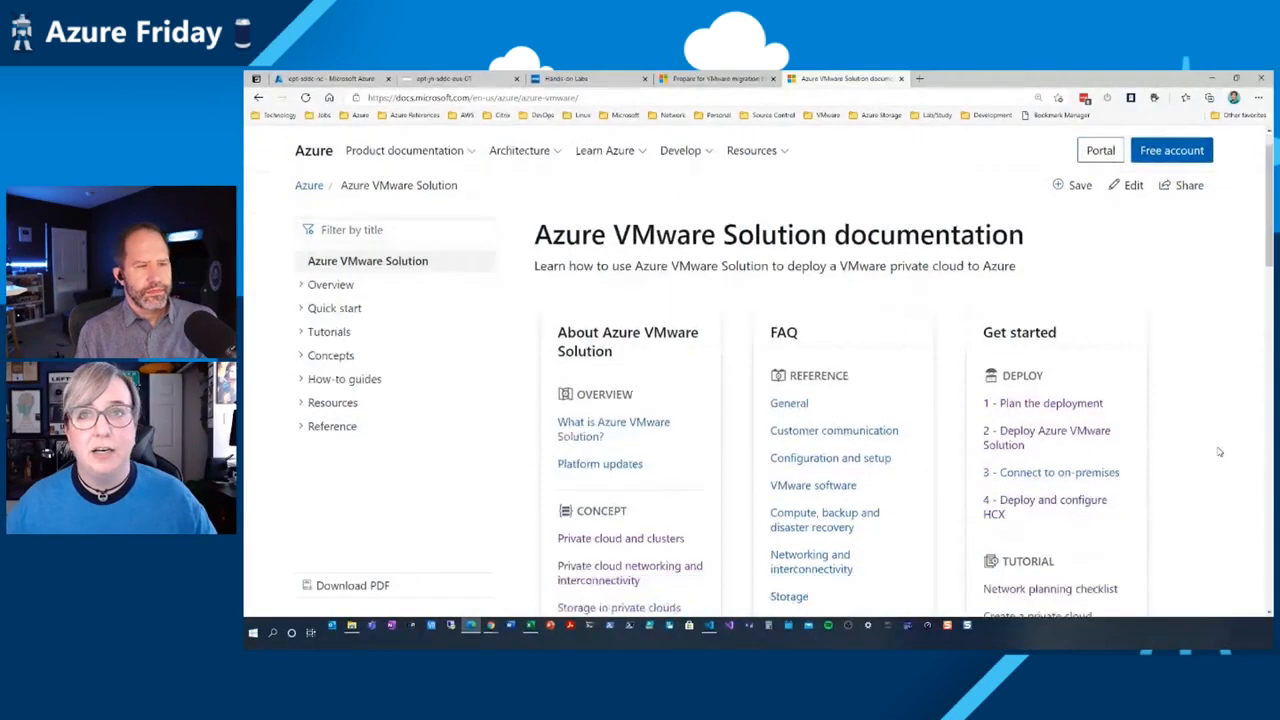
{"action": "scroll", "scroll_direction": "down", "scroll_amount": 3}
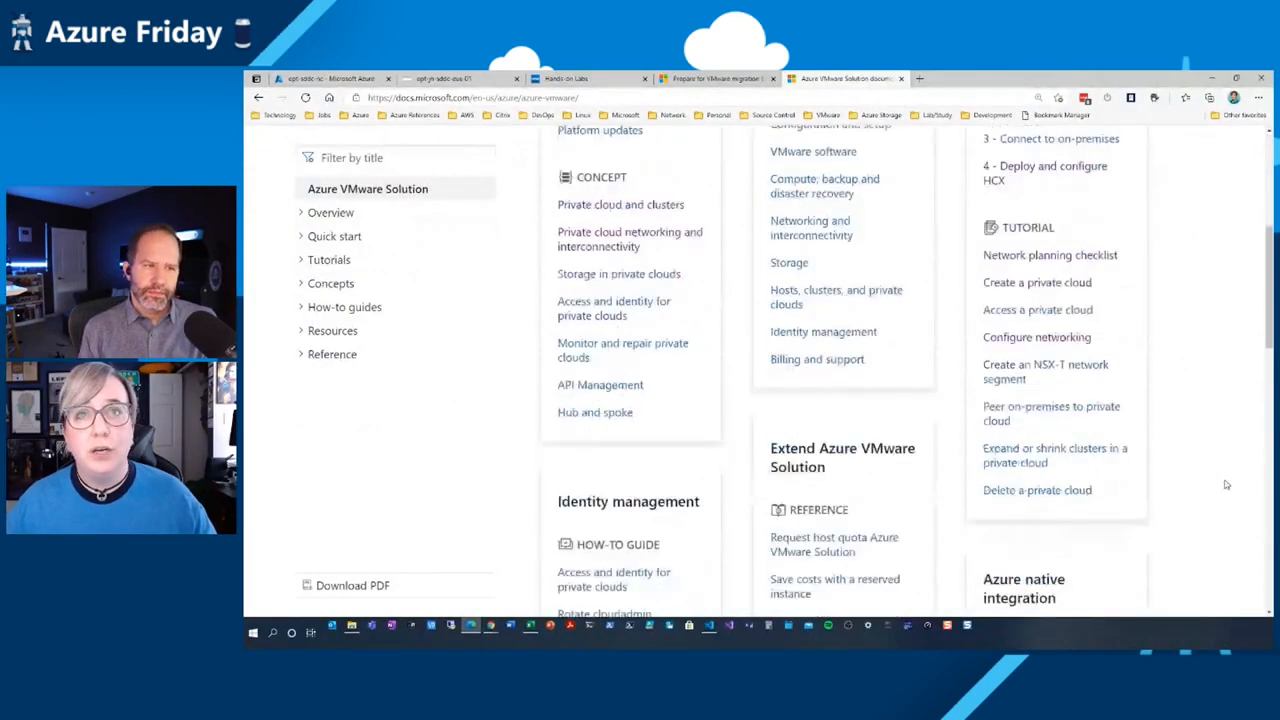
{"action": "scroll", "scroll_direction": "down", "scroll_amount": 3}
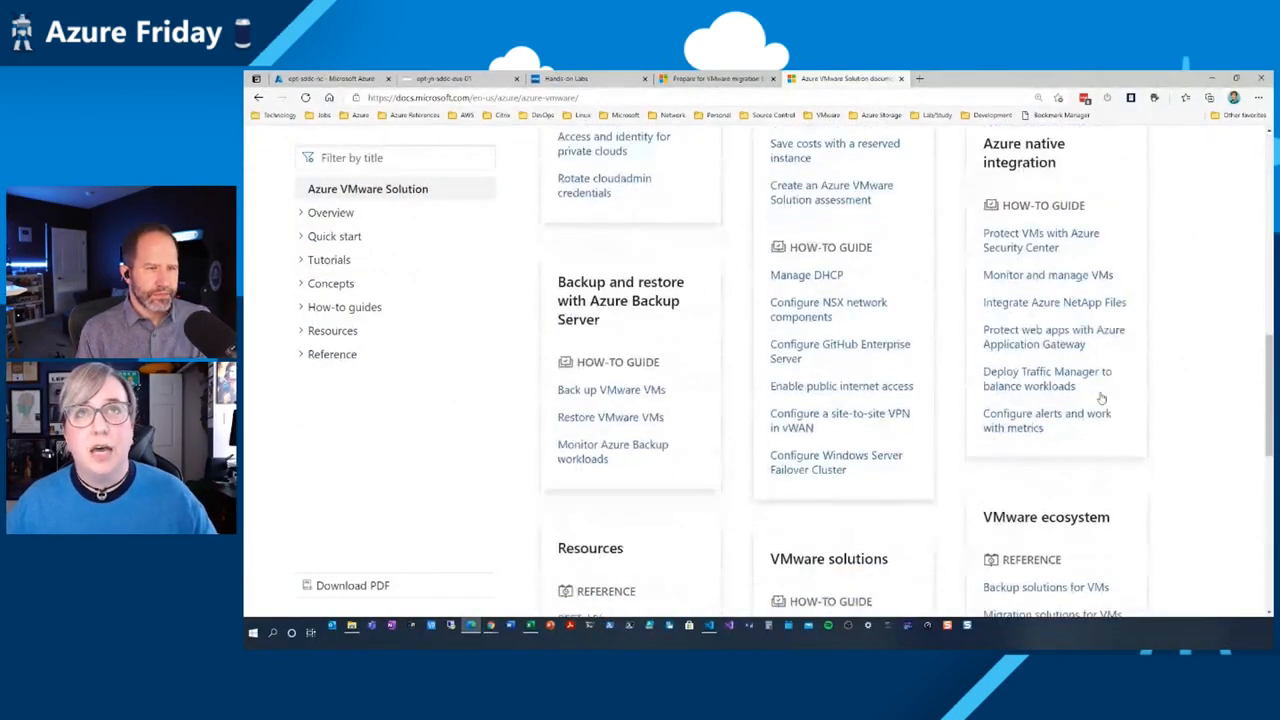
{"action": "mouse_move", "coordinate": [1225, 523]}
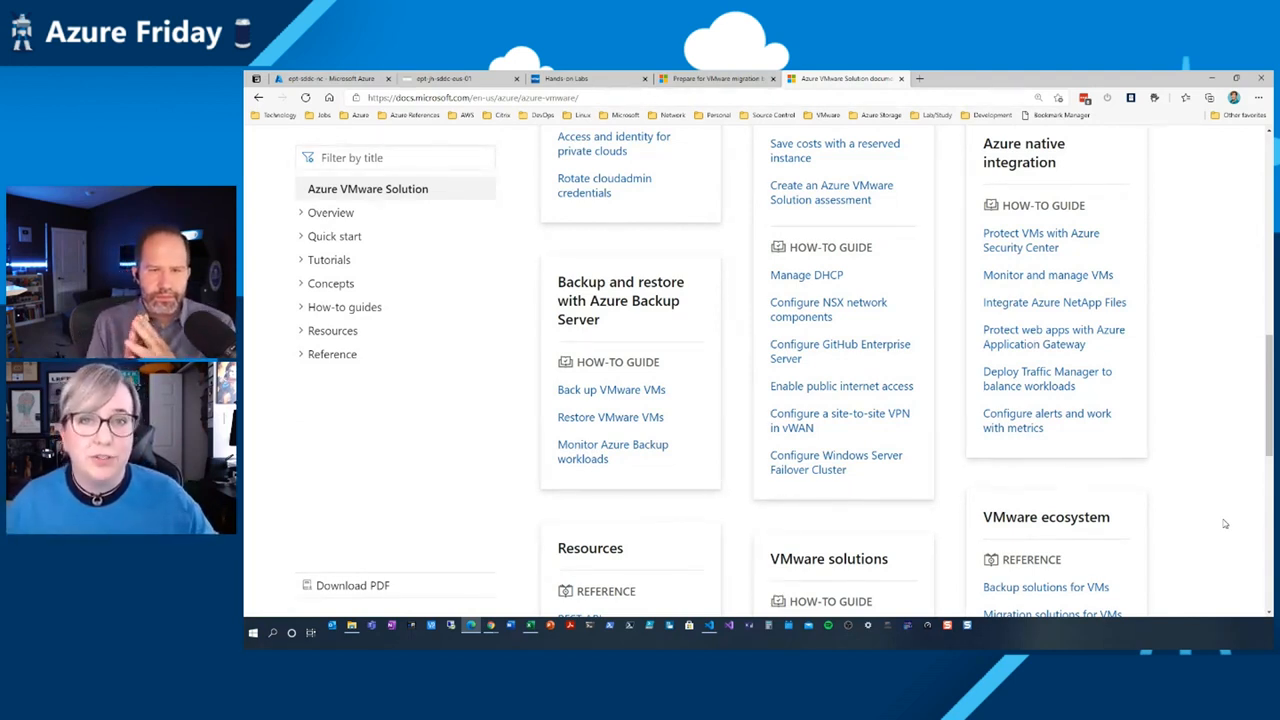
{"action": "scroll", "scroll_direction": "down", "scroll_amount": 3}
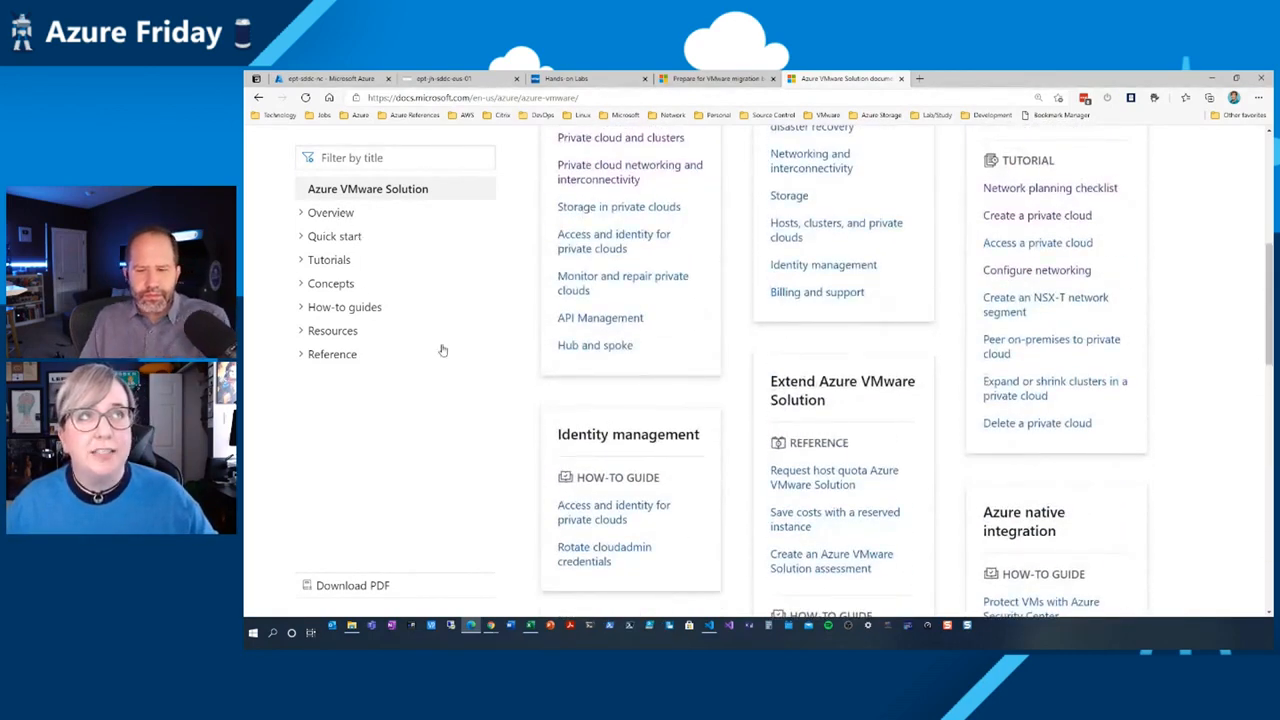
{"action": "mouse_move", "coordinate": [421, 467]}
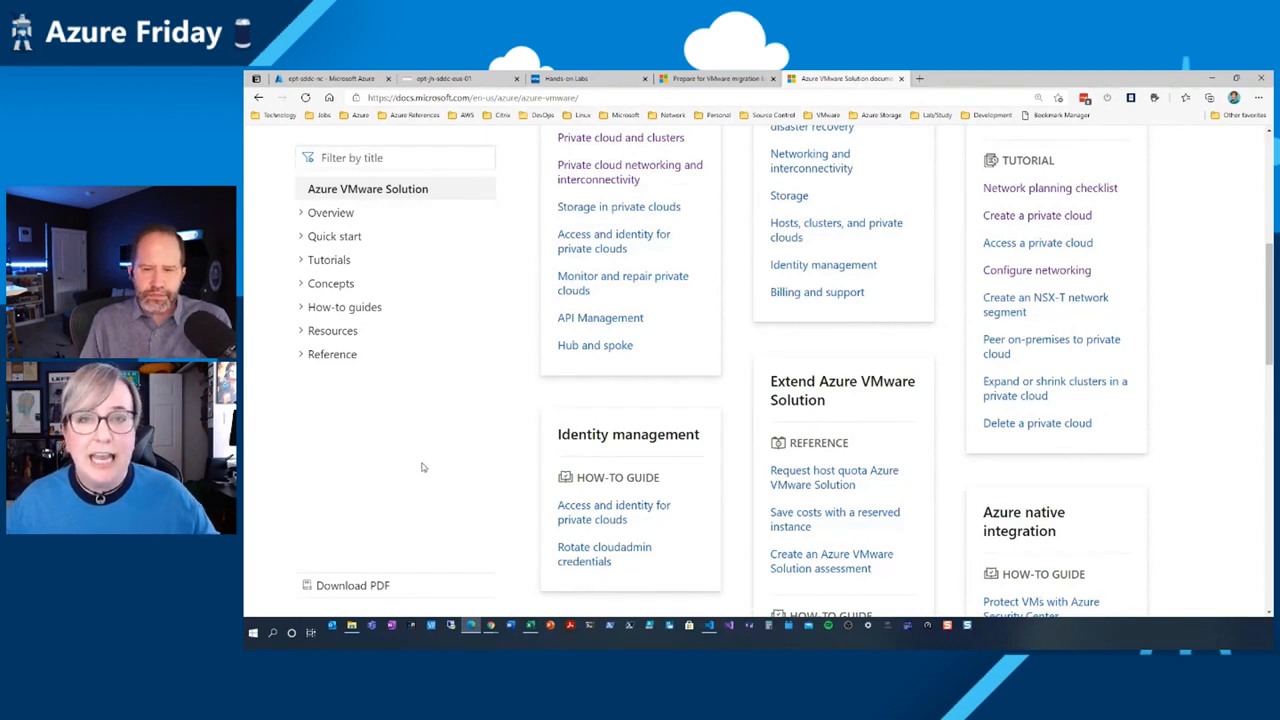